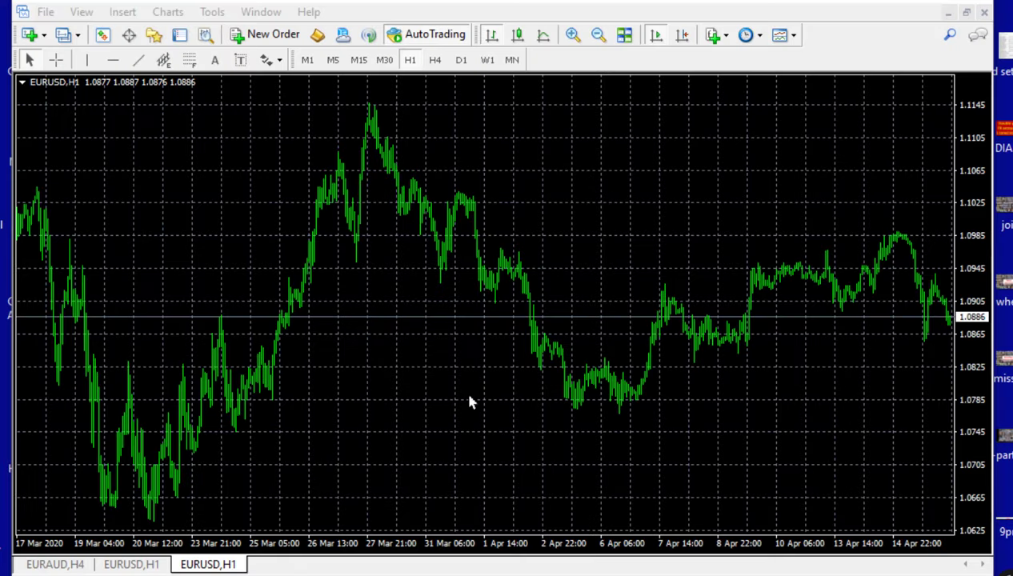
mouse_move(278, 278)
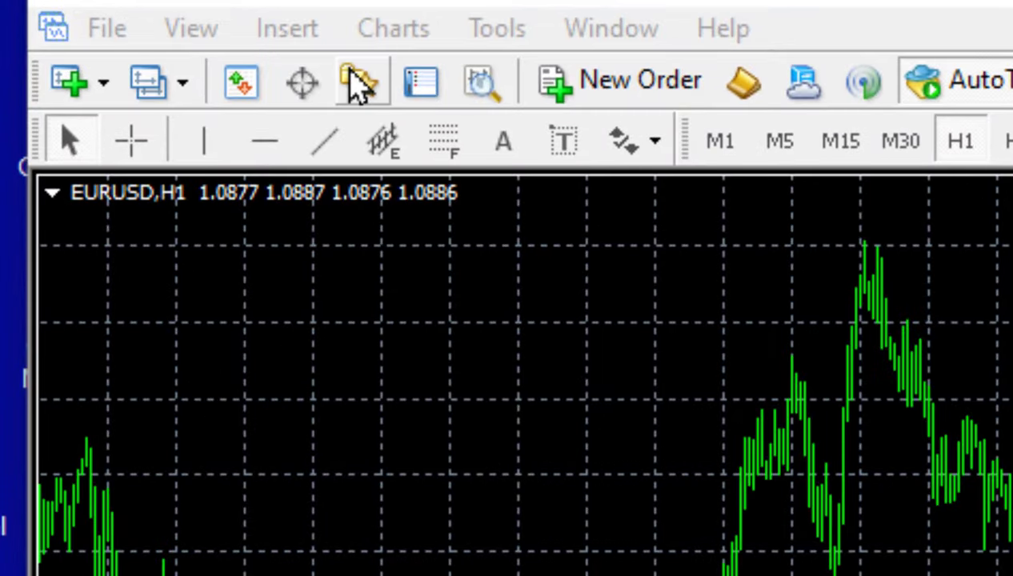
Show the Navigator listing the MACD Sample and Moving Average expert advisors.
left_click(358, 80)
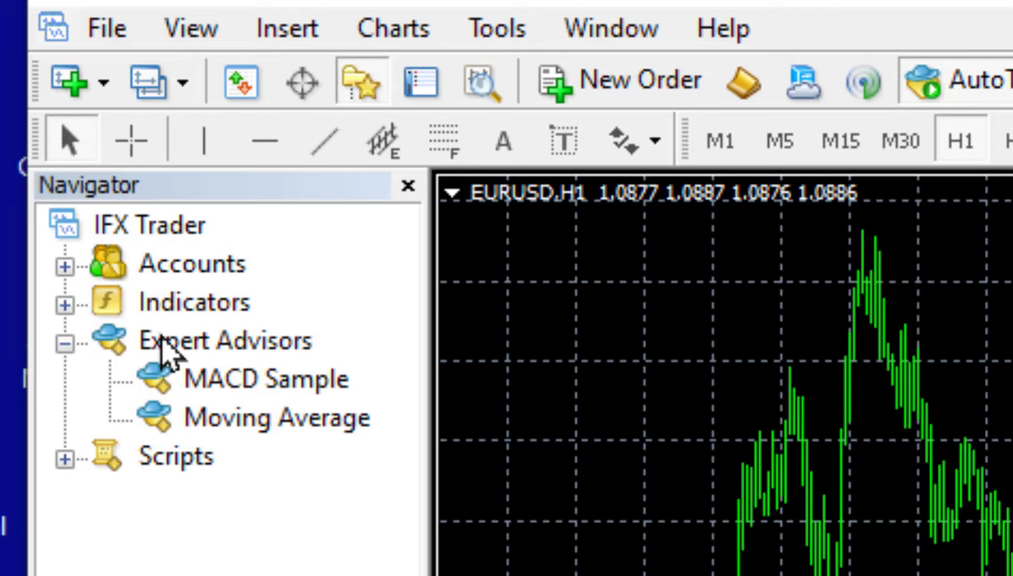
mouse_move(307, 365)
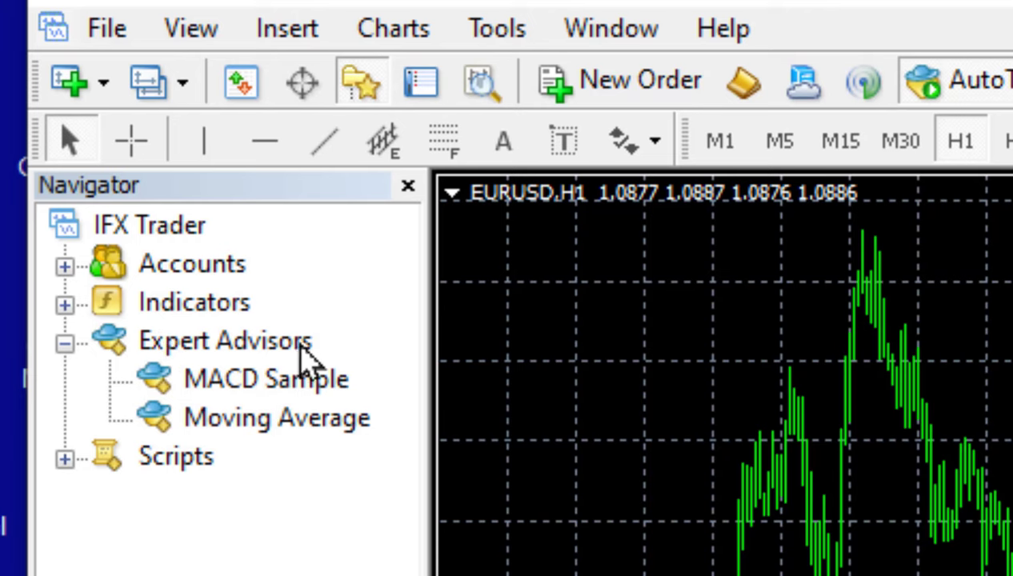
mouse_move(224, 408)
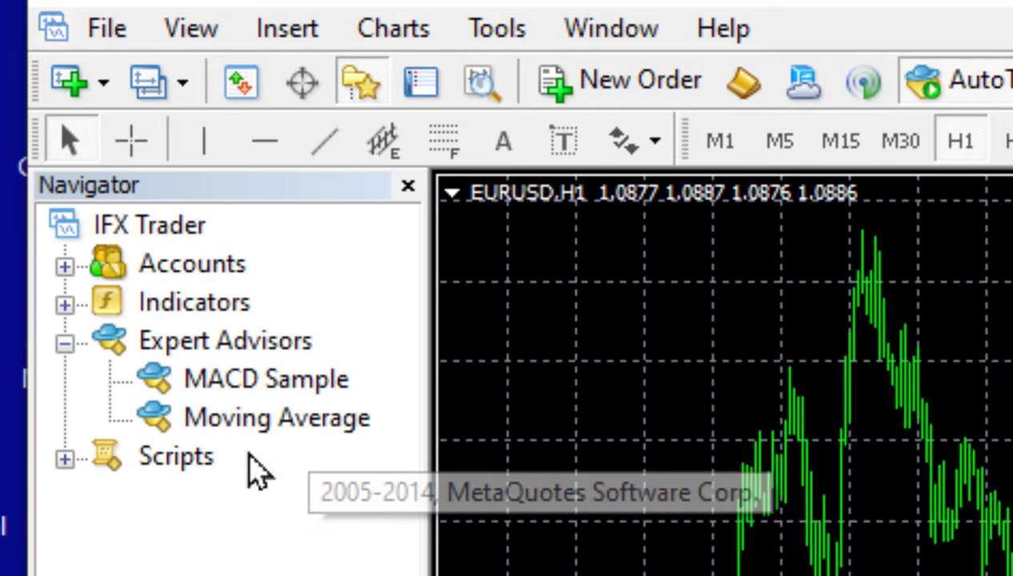
mouse_move(403, 540)
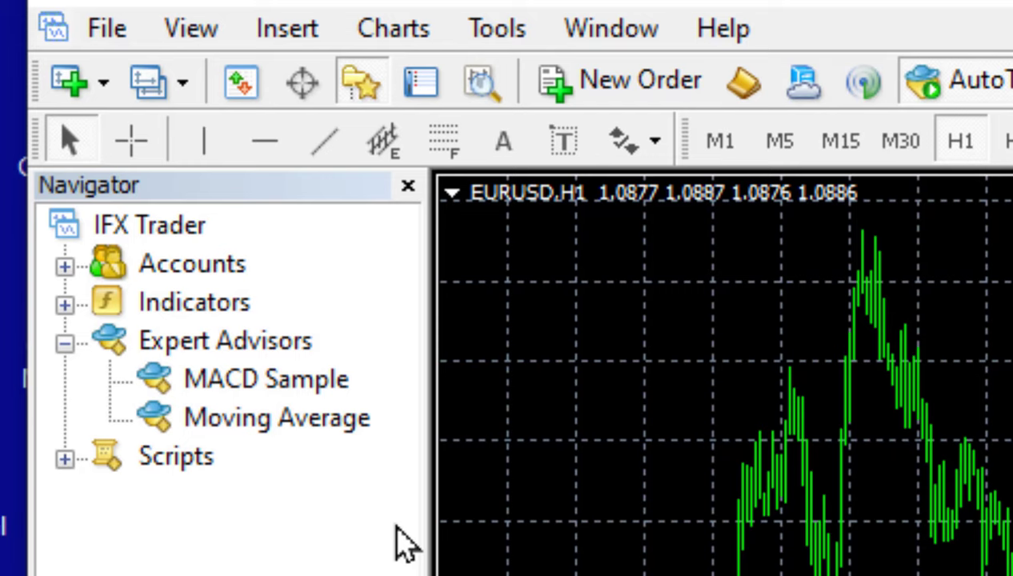
mouse_move(344, 392)
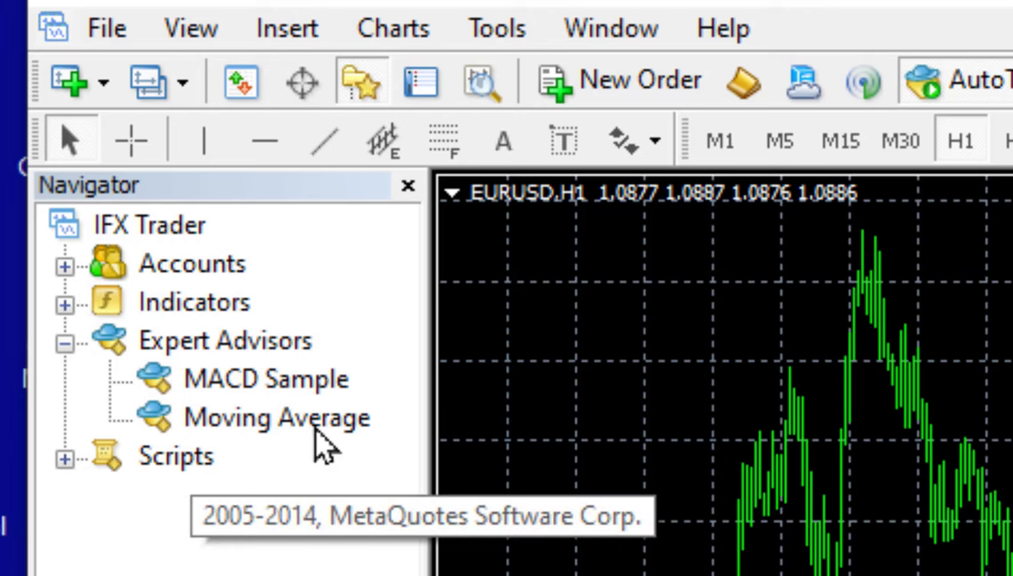
mouse_move(304, 445)
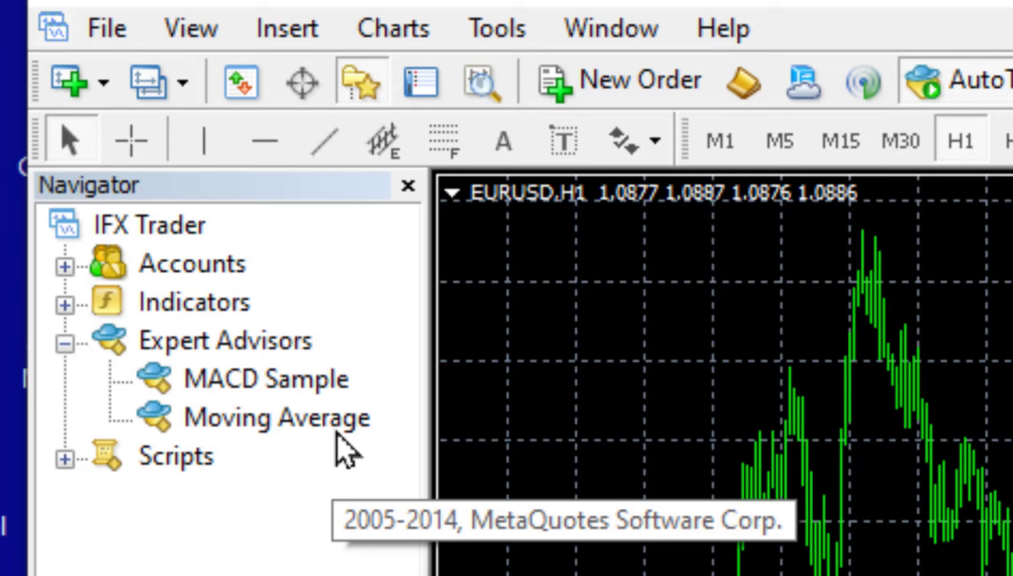
mouse_move(344, 448)
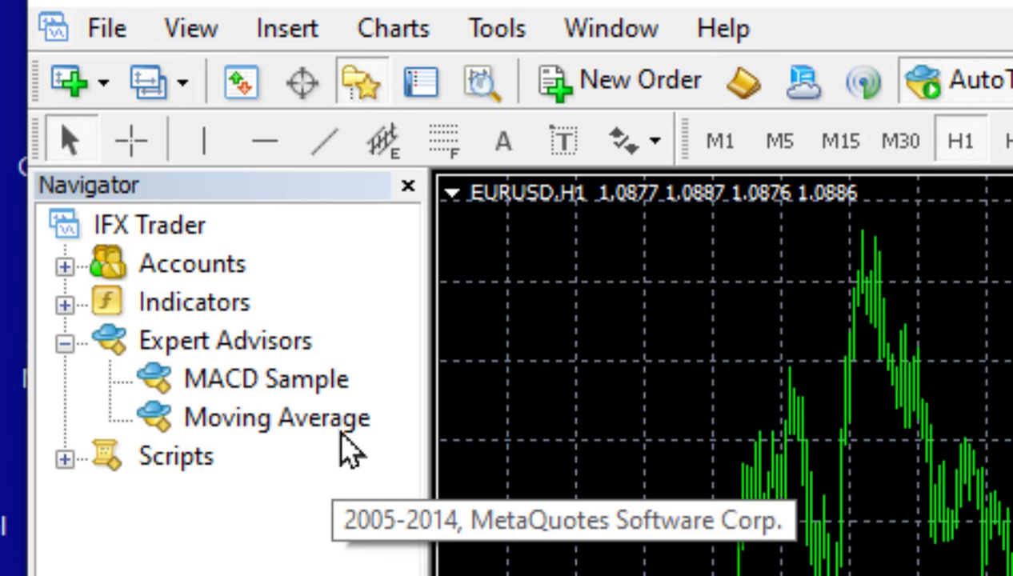
Close the Navigator and bring up the Strategy Tester with Moving Average.ex4 as the expert advisor.
left_click(408, 186)
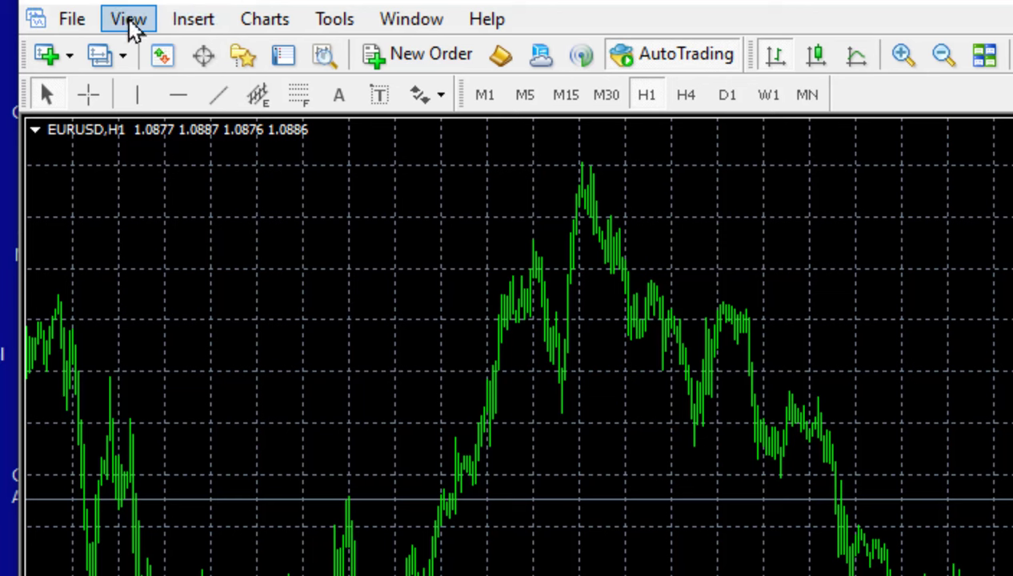
left_click(128, 19)
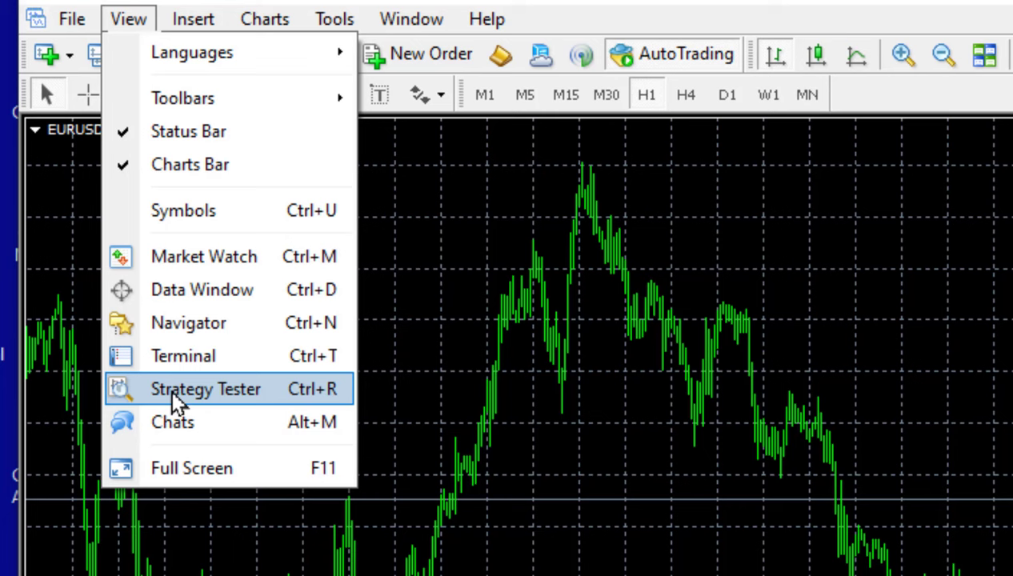
left_click(205, 389)
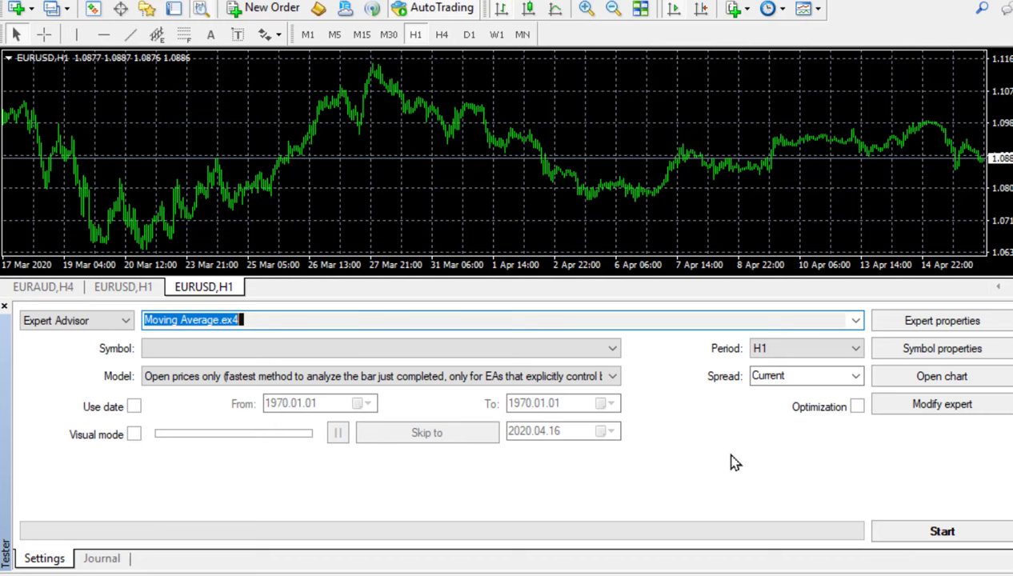
mouse_move(318, 535)
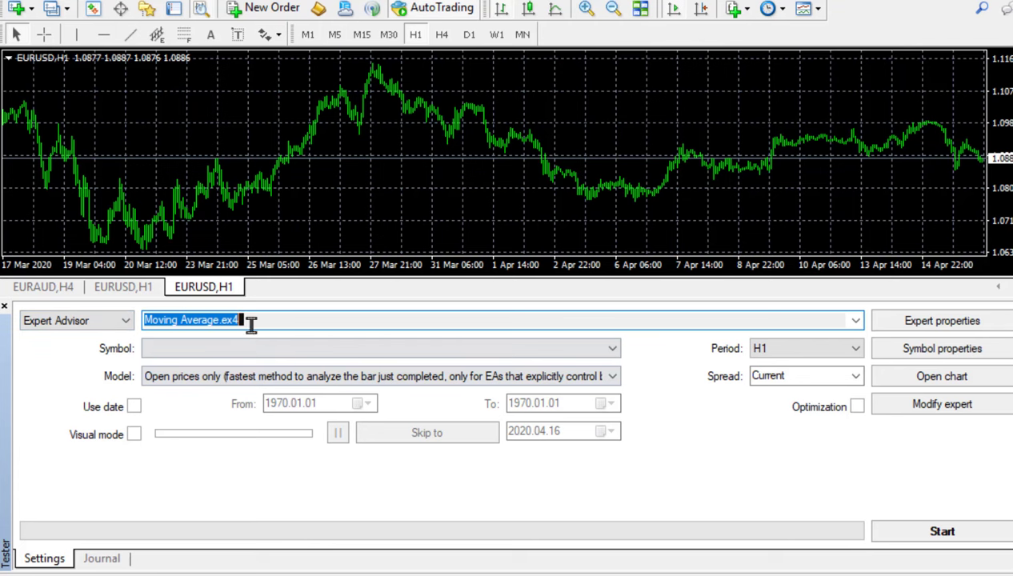
mouse_move(835, 350)
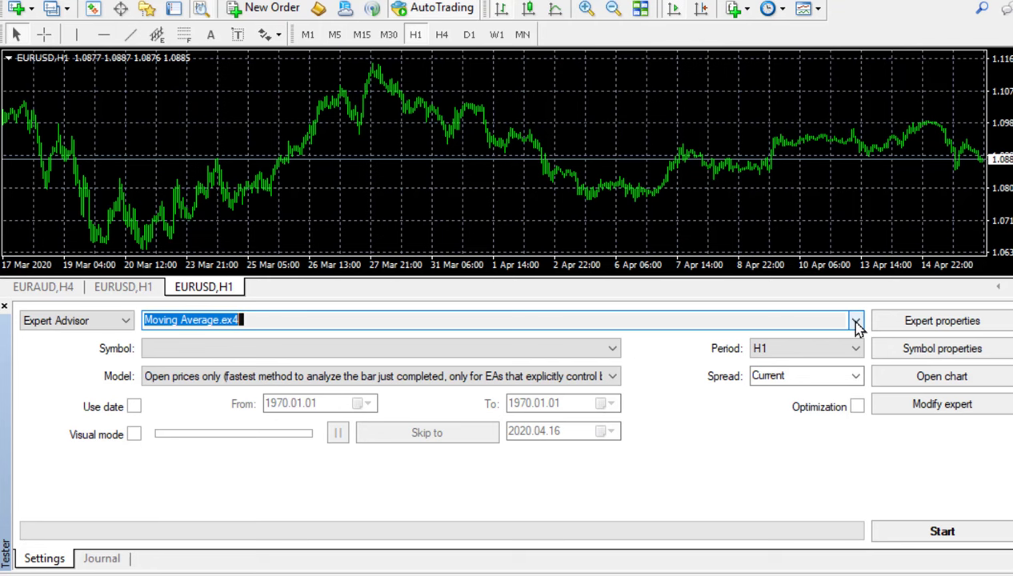
left_click(854, 320)
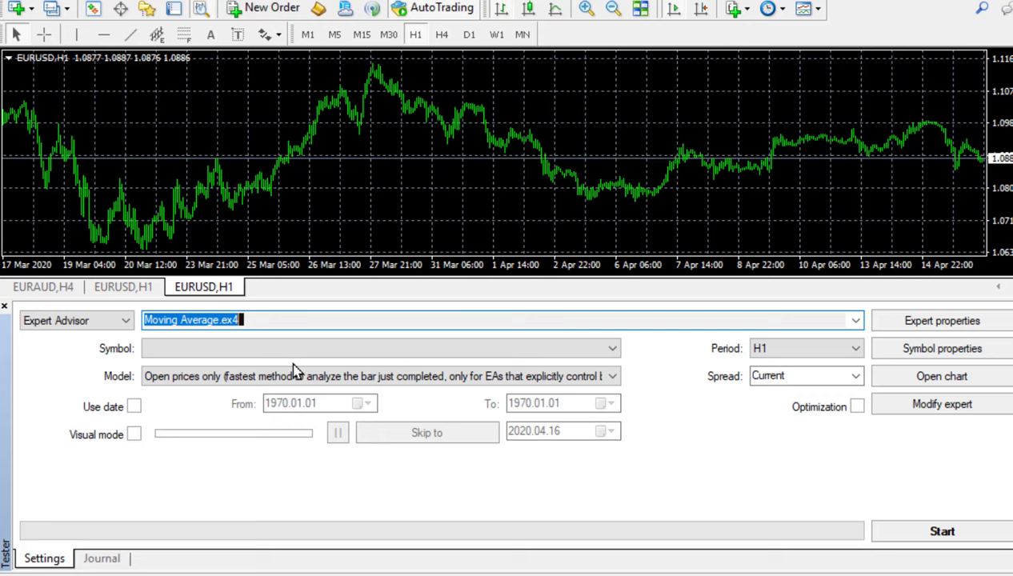
mouse_move(253, 337)
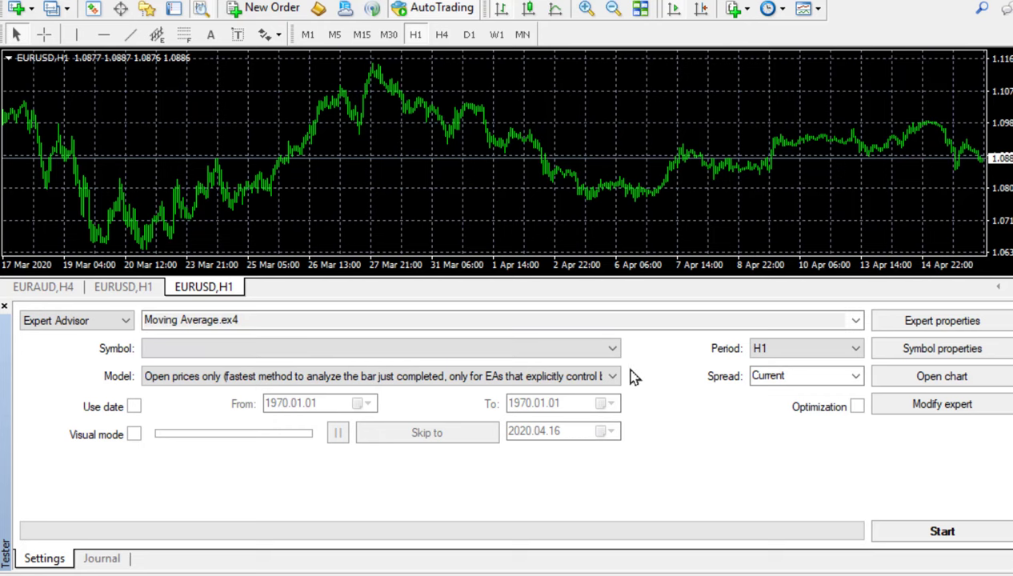
Choose EURUSD as the test symbol and the open-prices-only modelling method.
left_click(611, 348)
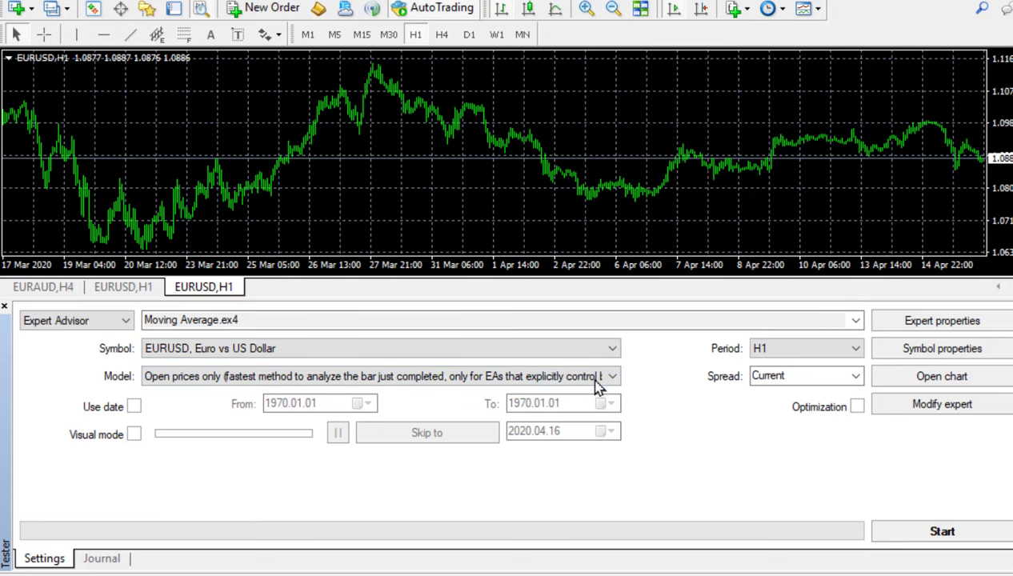
left_click(611, 376)
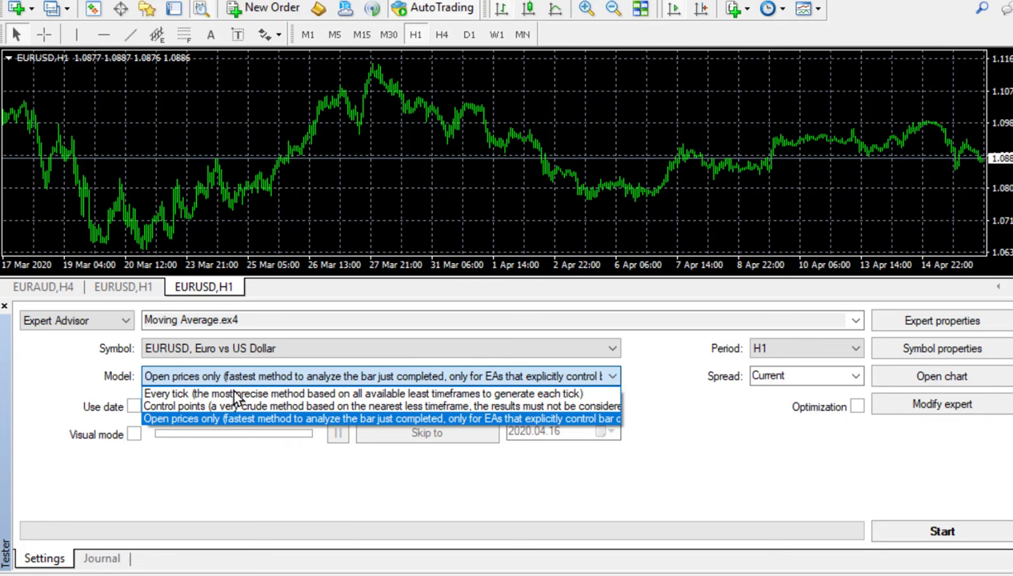
mouse_move(232, 428)
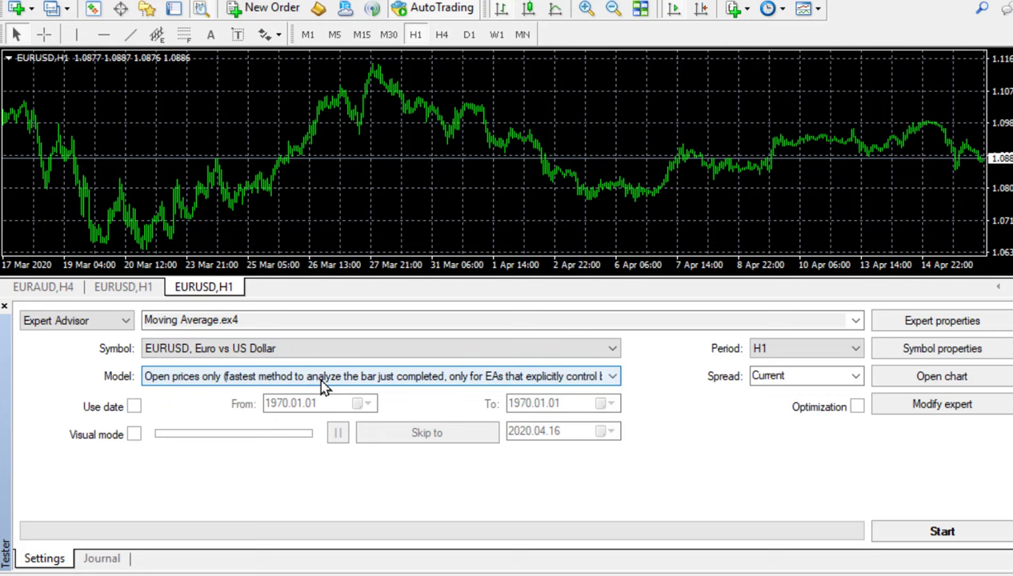
mouse_move(313, 392)
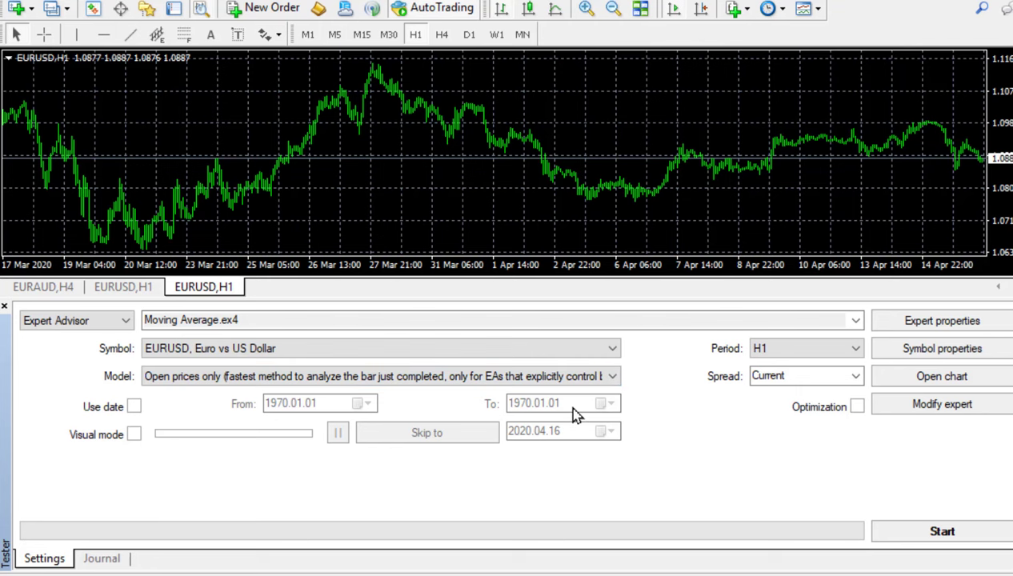
Enable Use date and set the test period from 2020.03.01 to 2020.04.15.
left_click(134, 406)
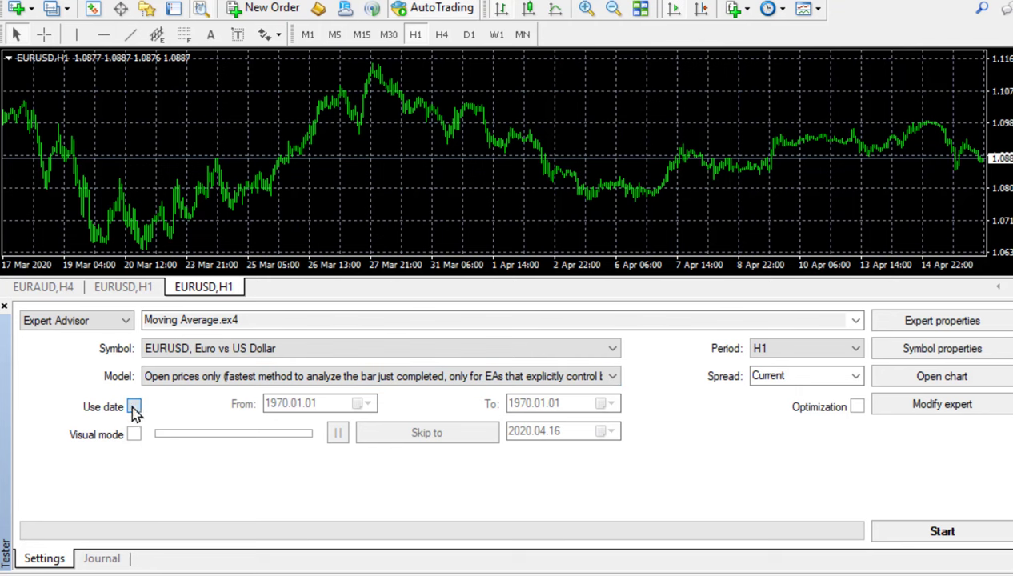
left_click(135, 407)
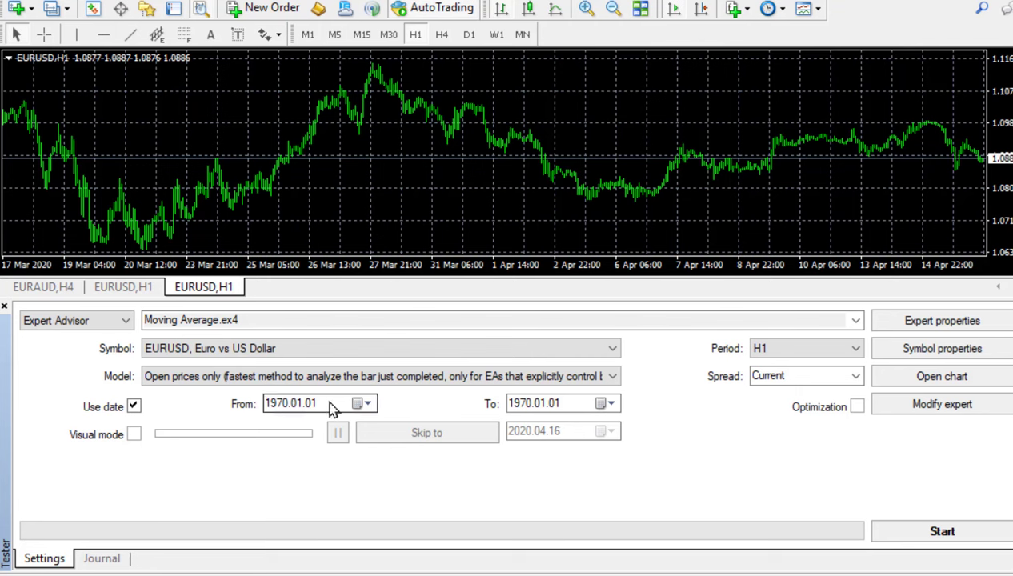
left_click(362, 403)
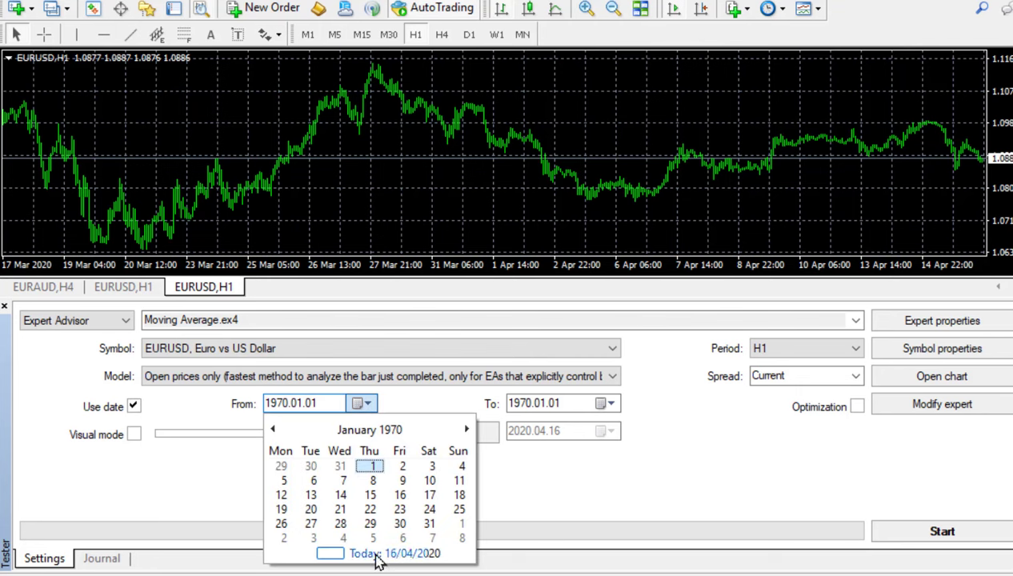
left_click(394, 554)
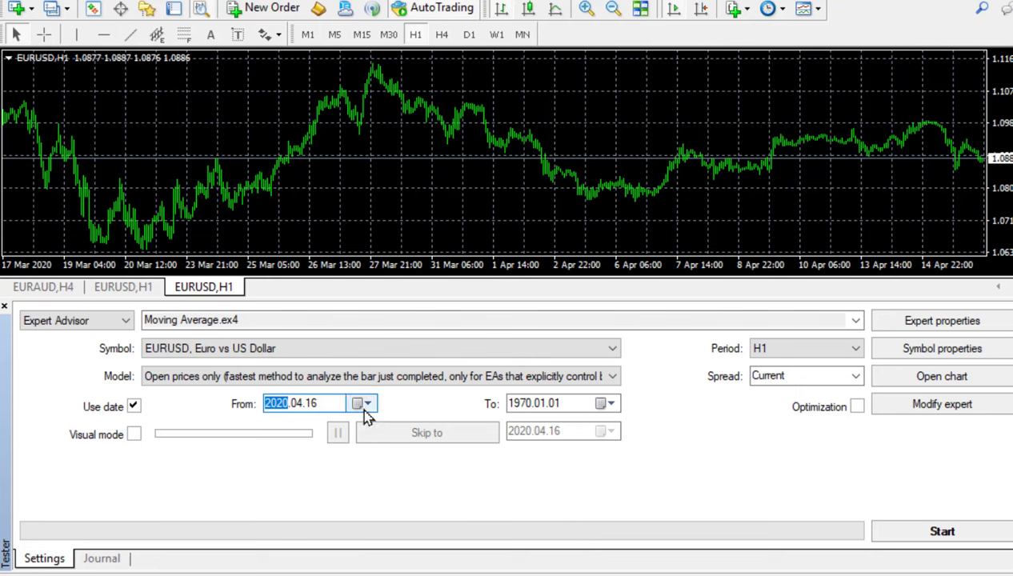
left_click(360, 403)
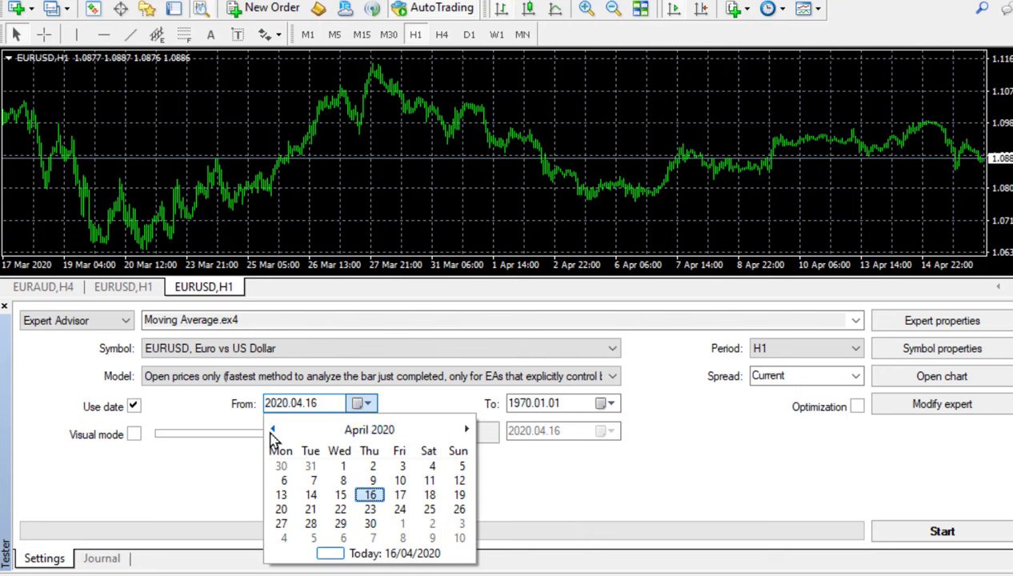
left_click(272, 428)
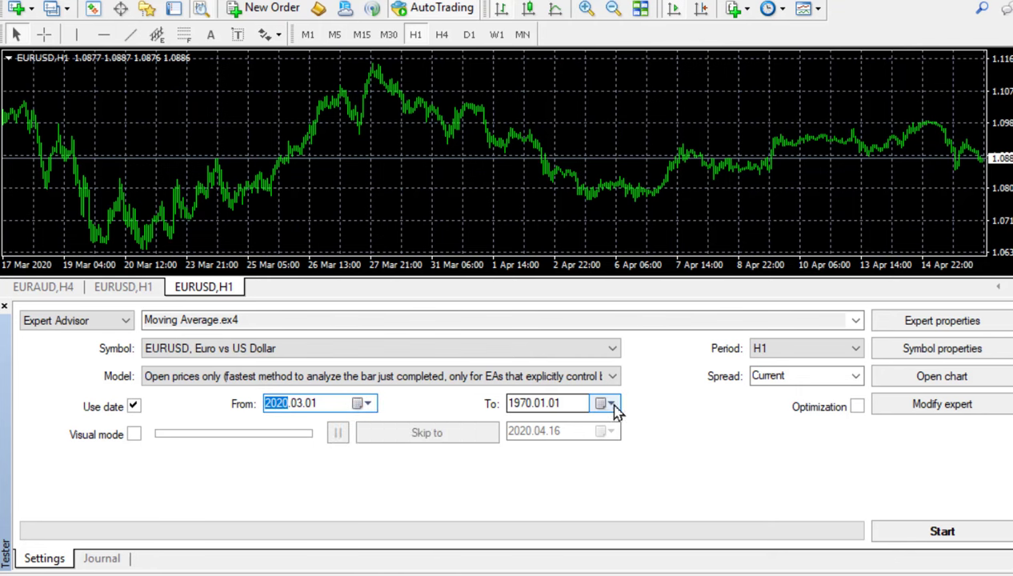
left_click(611, 403)
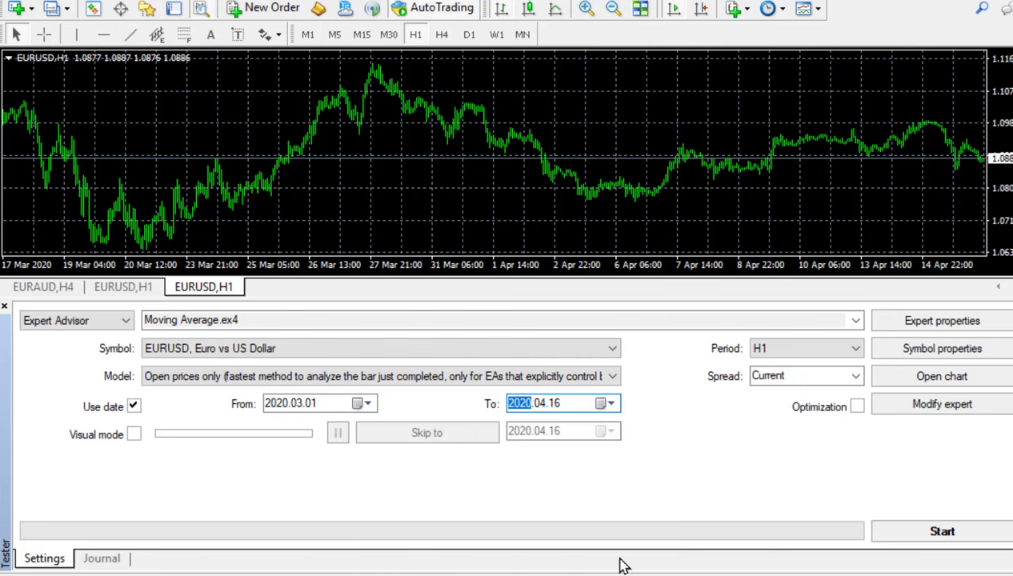
left_click(602, 403)
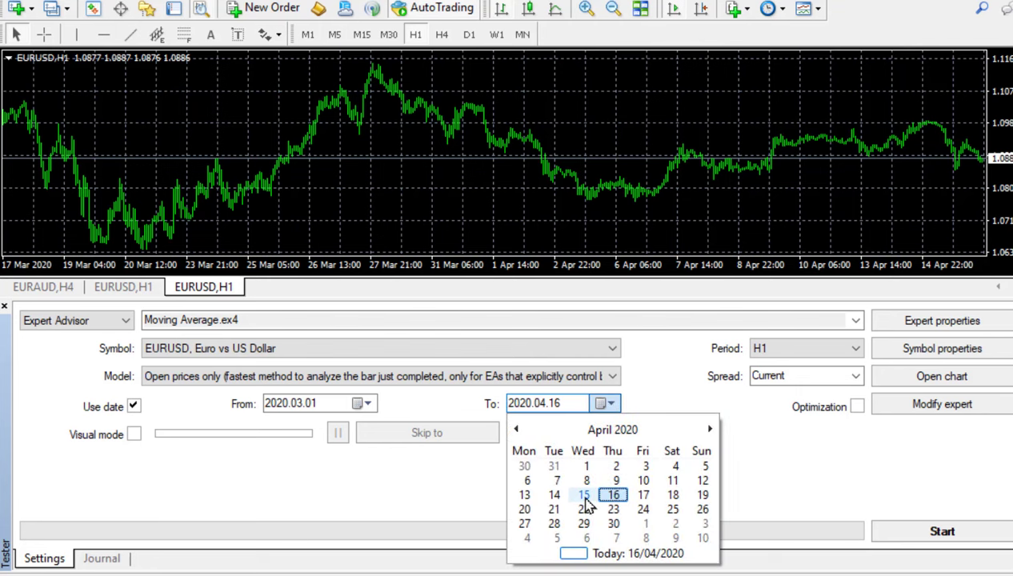
left_click(583, 494)
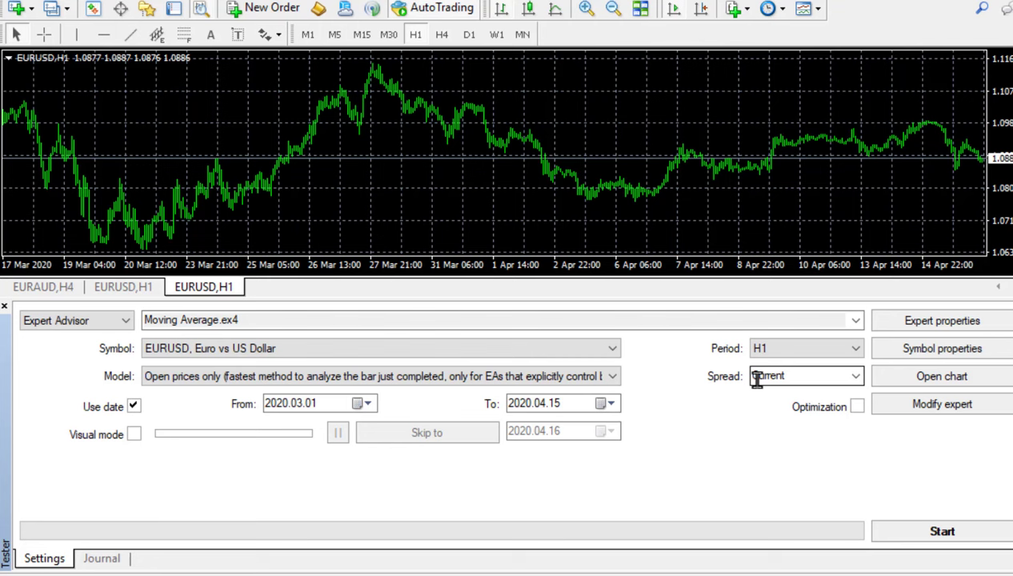
mouse_move(803, 392)
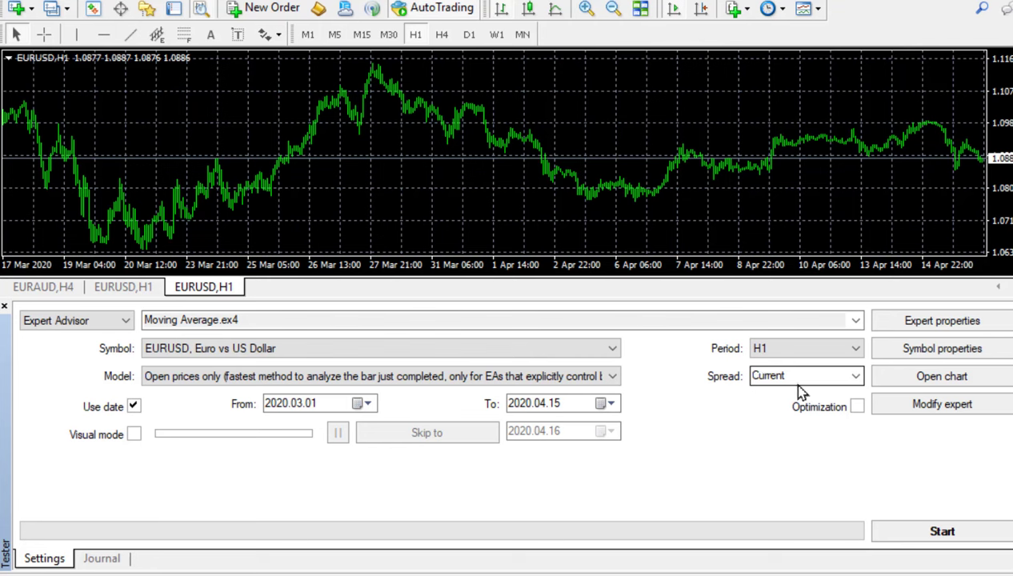
mouse_move(798, 377)
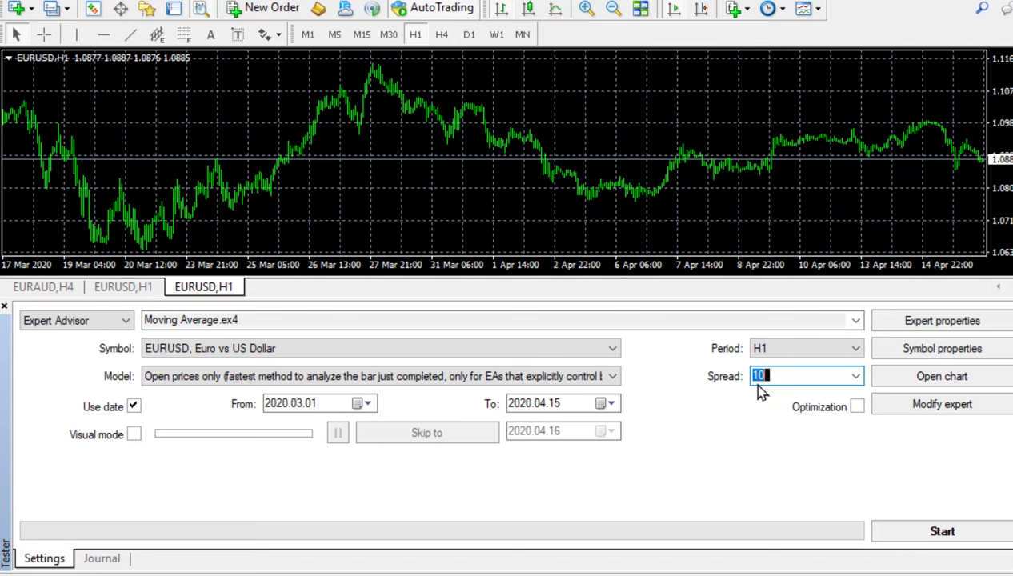
mouse_move(771, 457)
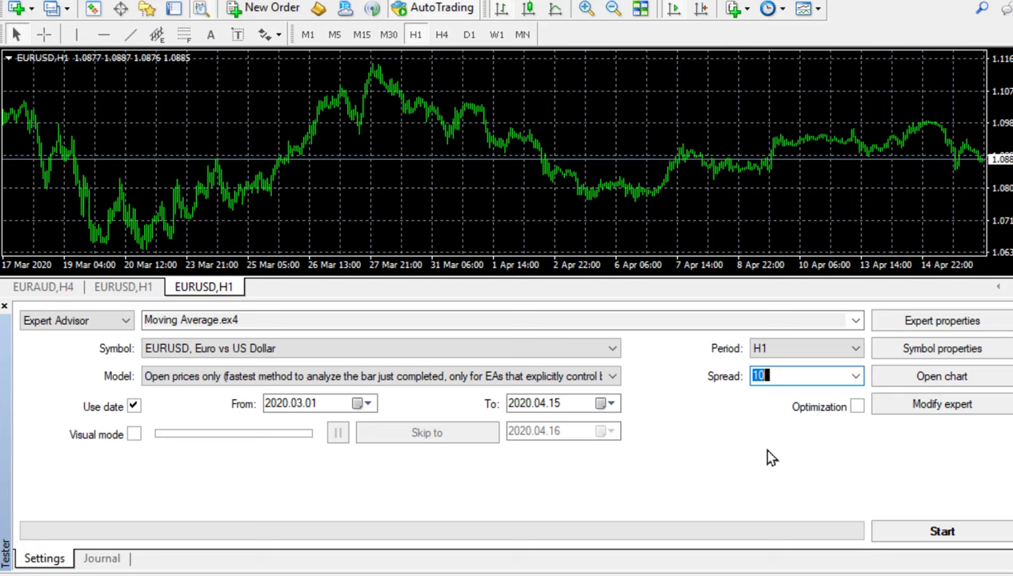
mouse_move(684, 487)
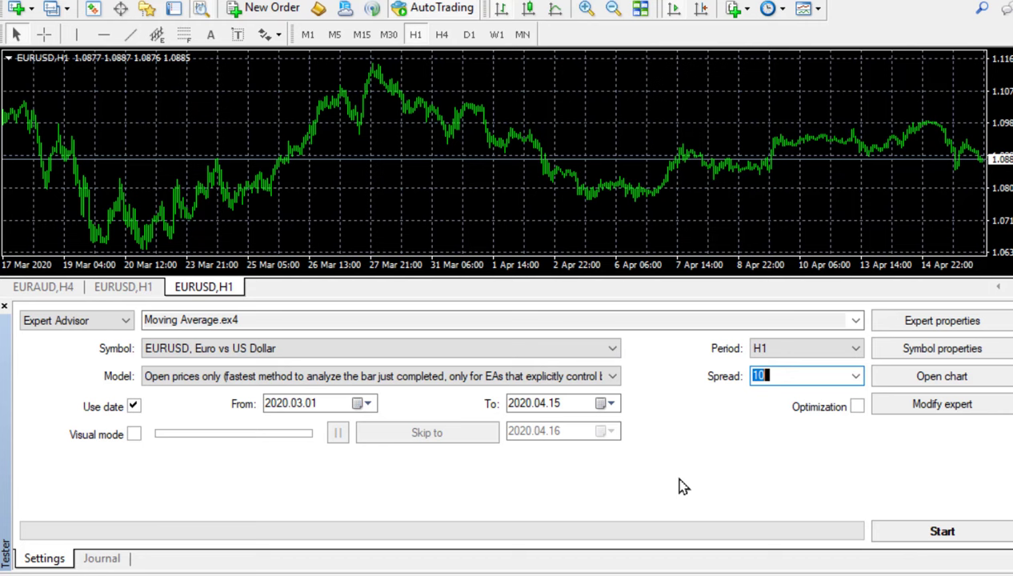
mouse_move(752, 414)
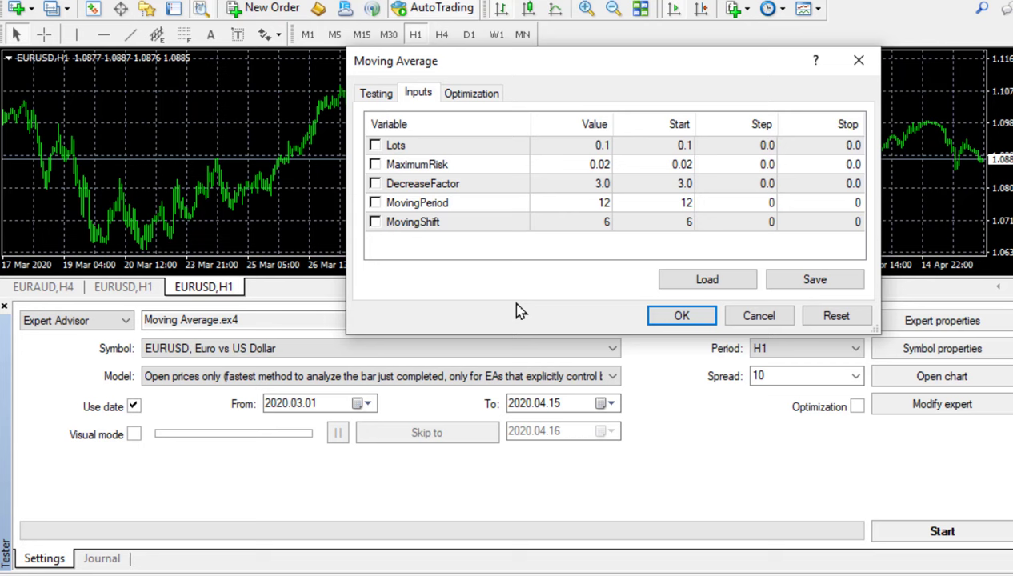
mouse_move(454, 88)
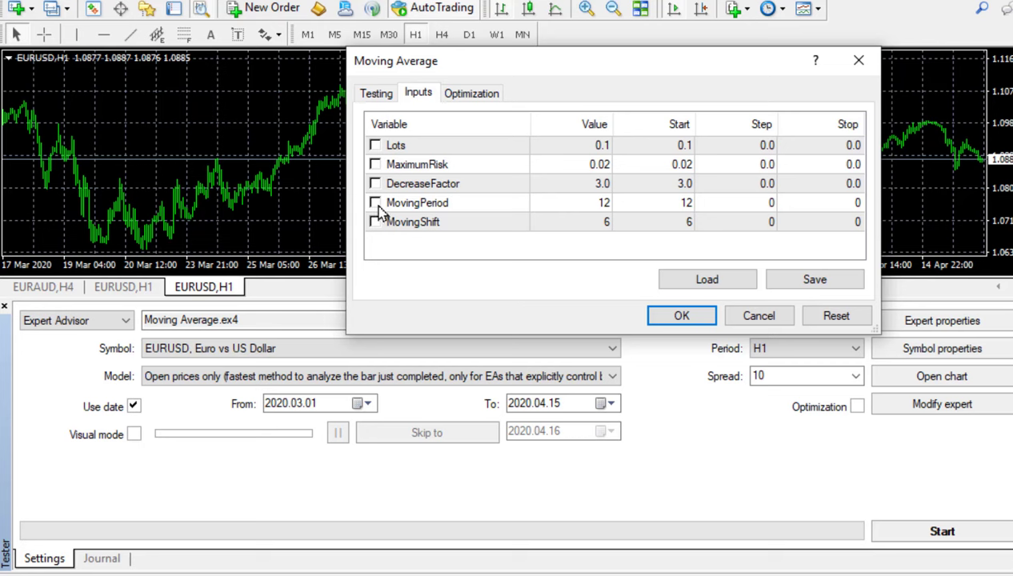
mouse_move(383, 240)
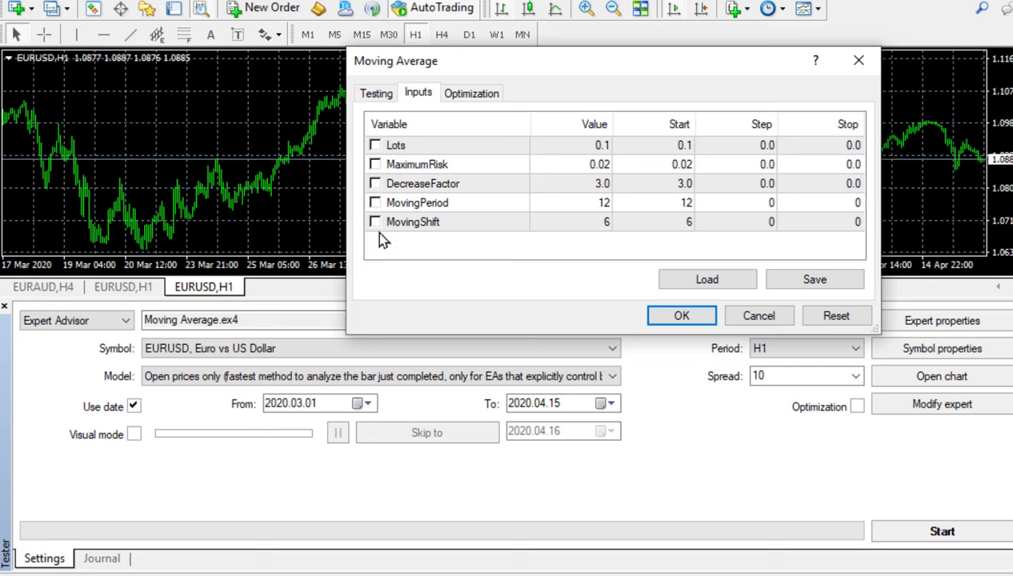
mouse_move(390, 248)
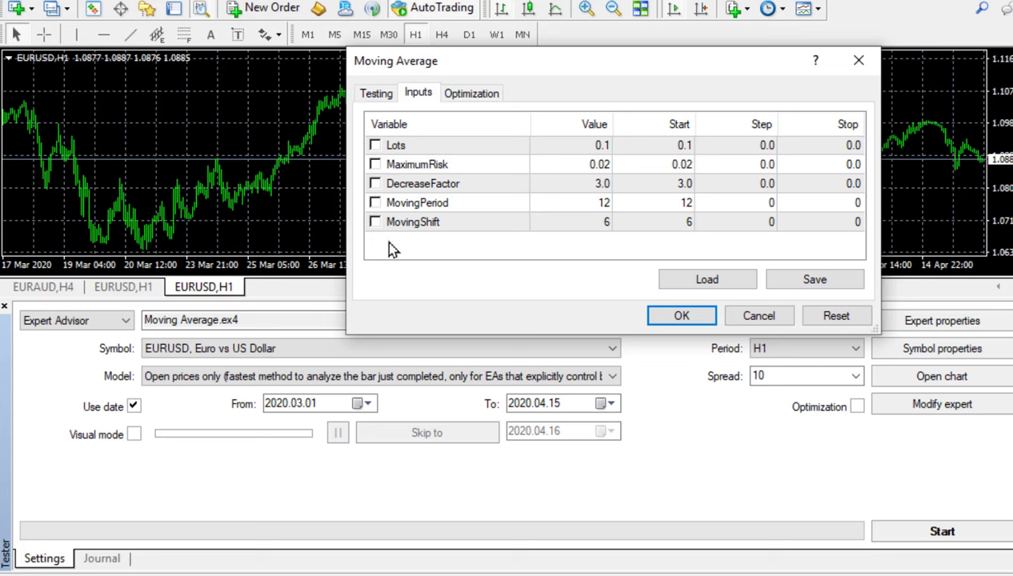
mouse_move(402, 254)
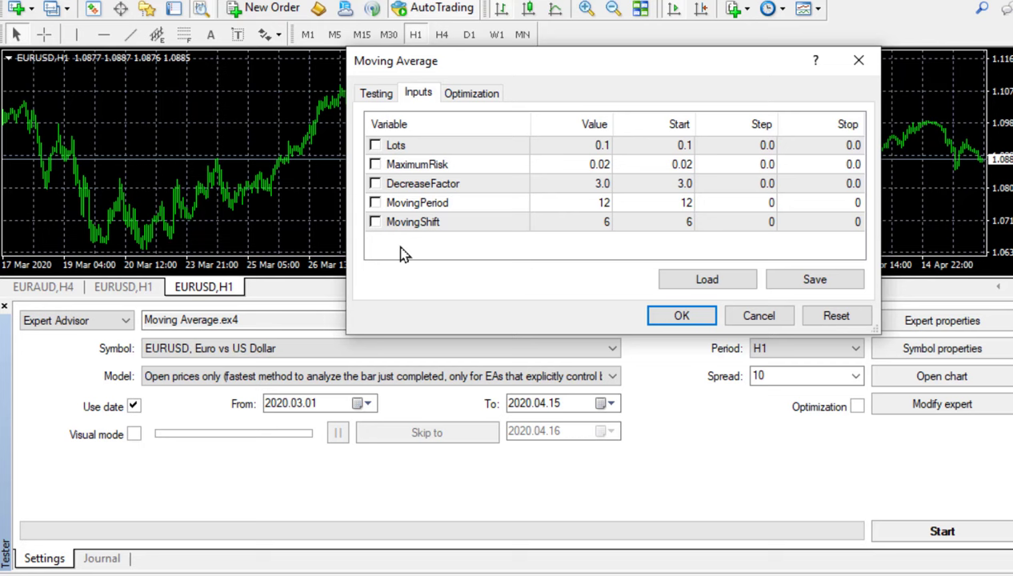
mouse_move(28, 308)
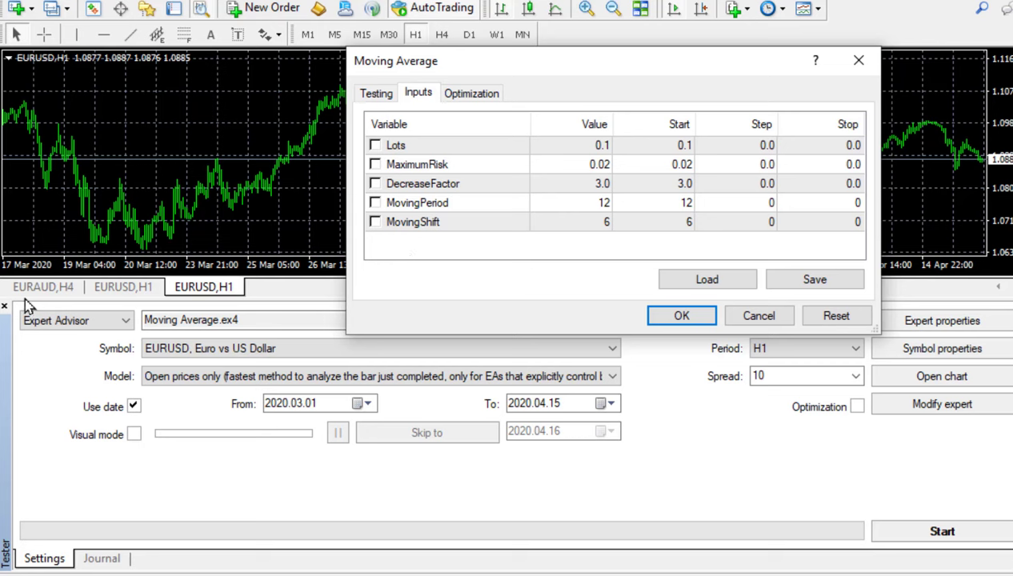
mouse_move(342, 202)
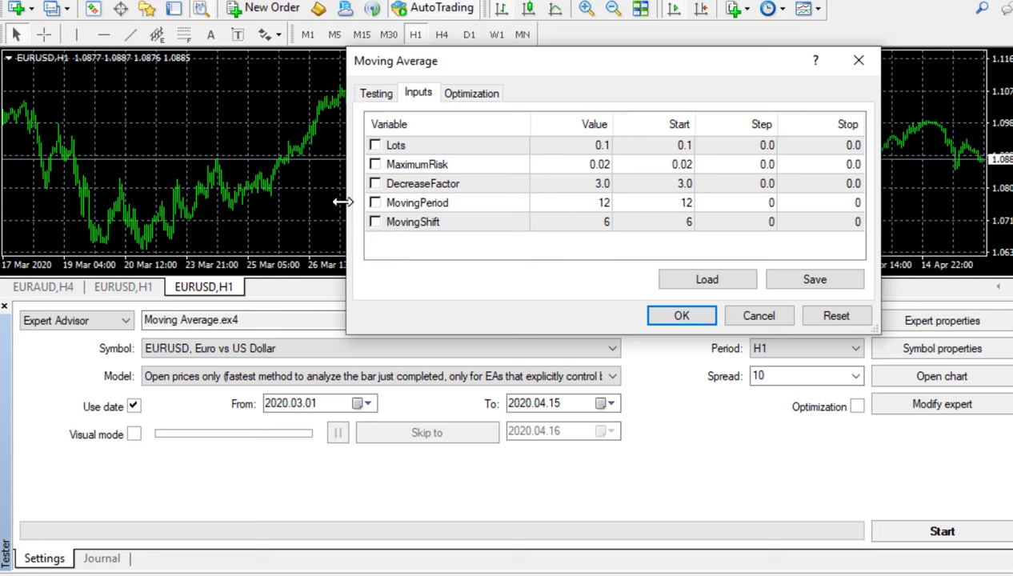
mouse_move(470, 278)
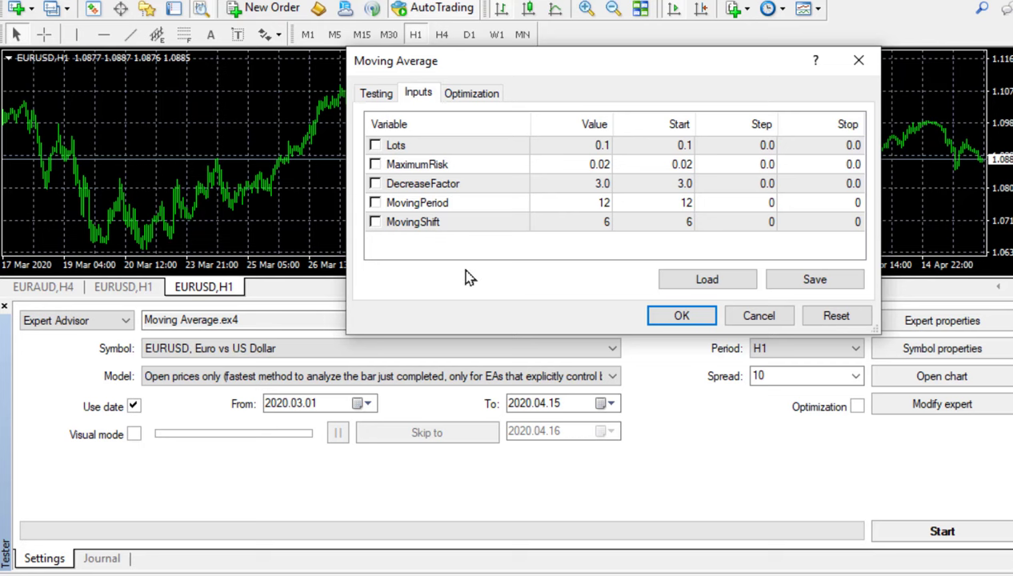
mouse_move(671, 160)
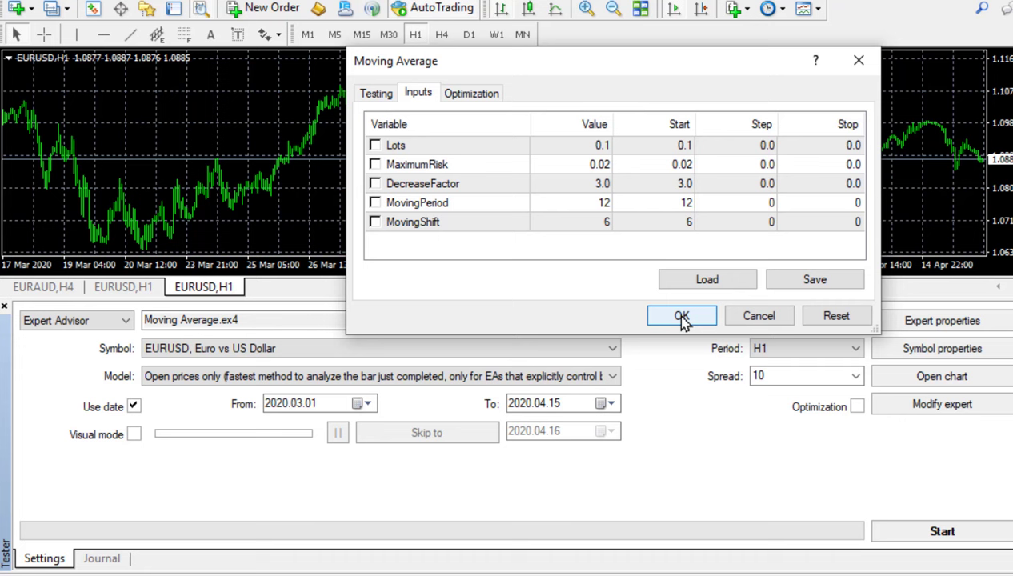
Accept the inputs, run the EURUSD H1 backtest, review the report (15.59 net profit, 36 trades), and return to Settings.
left_click(681, 315)
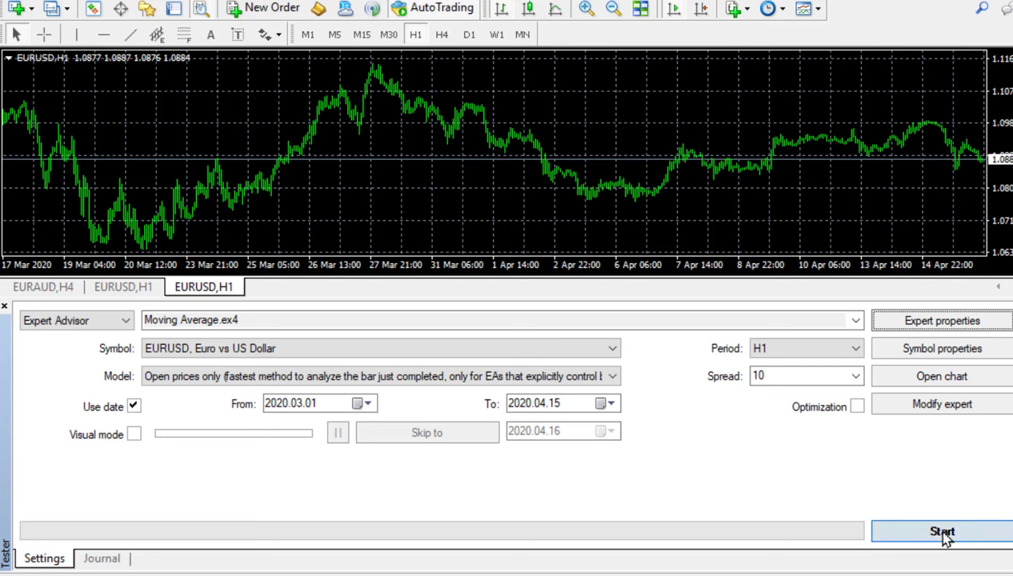
left_click(941, 531)
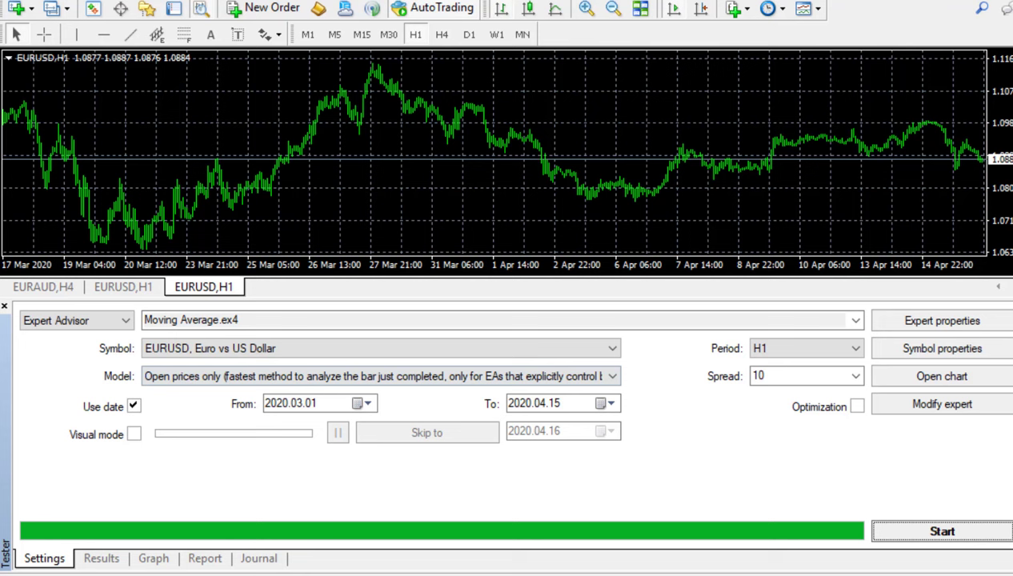
left_click(205, 556)
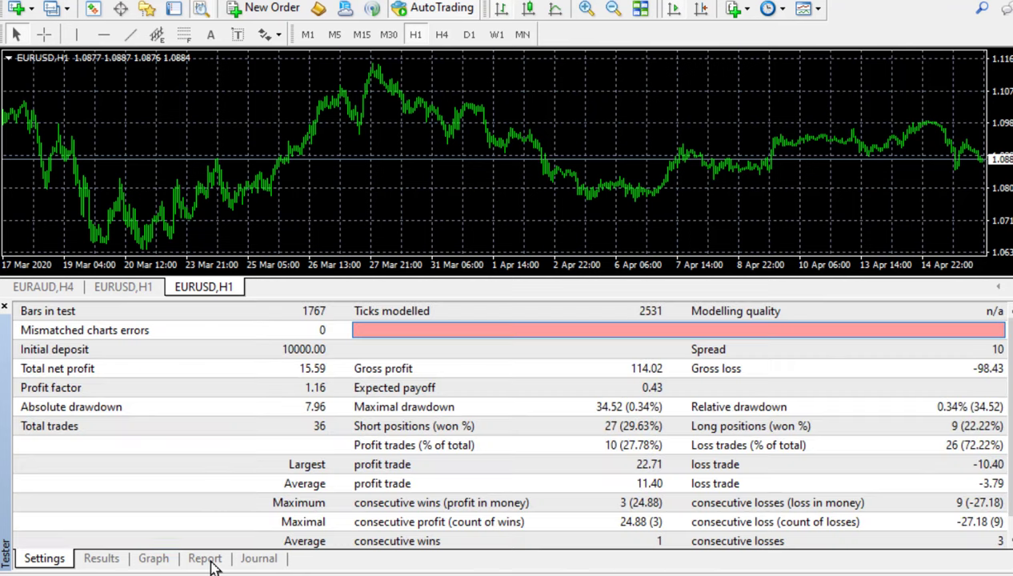
left_click(205, 557)
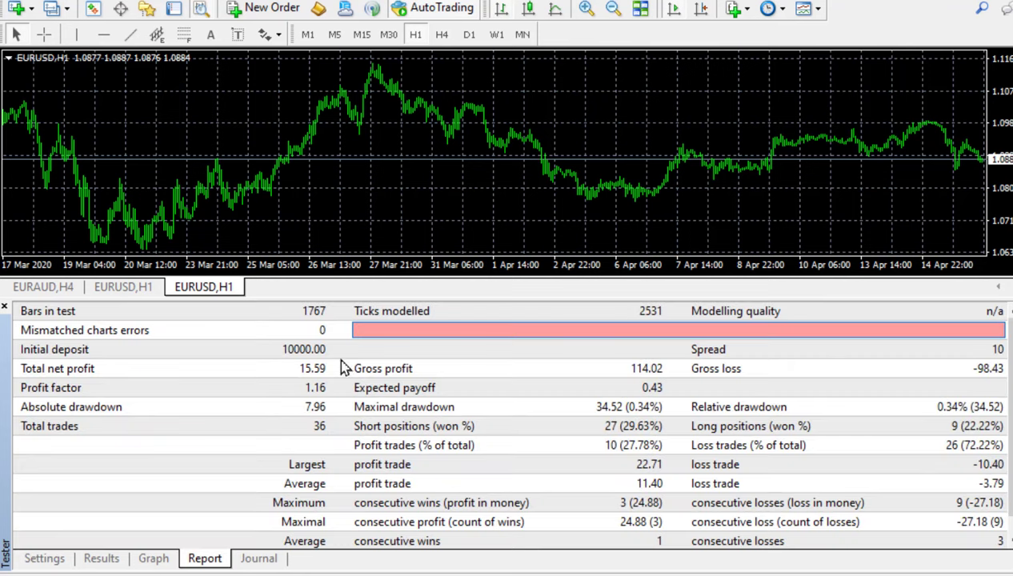
mouse_move(303, 384)
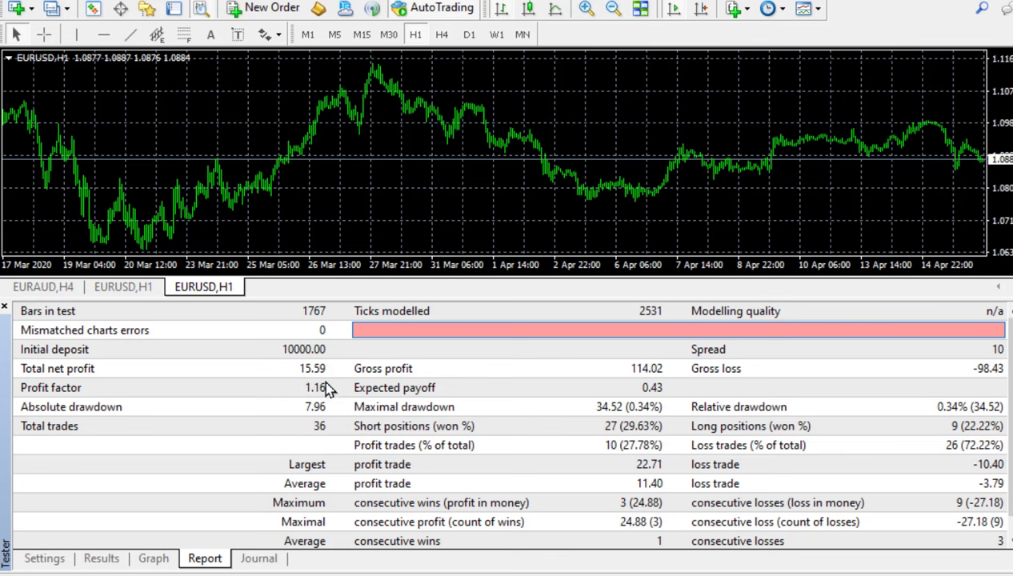
mouse_move(32, 573)
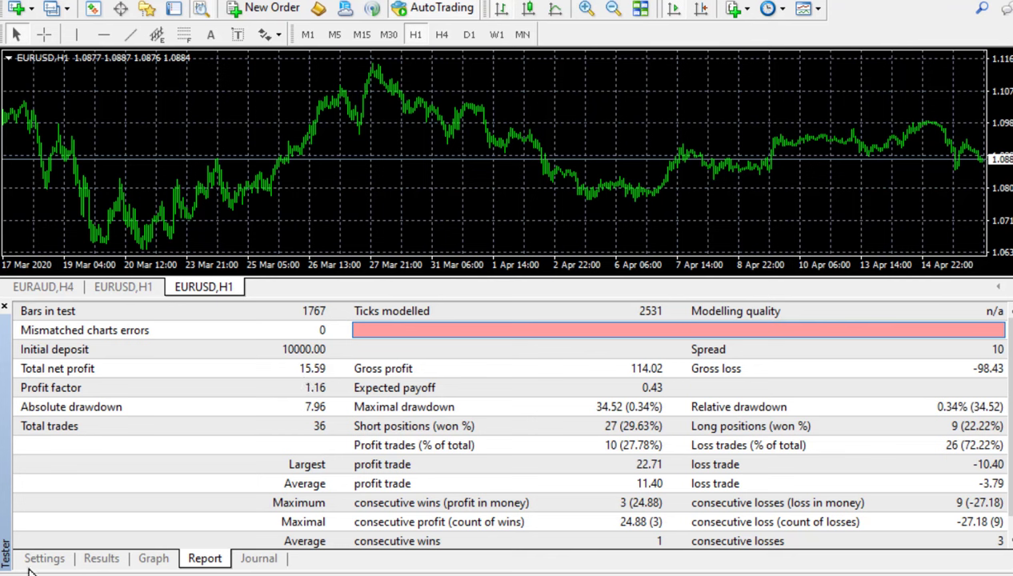
left_click(45, 556)
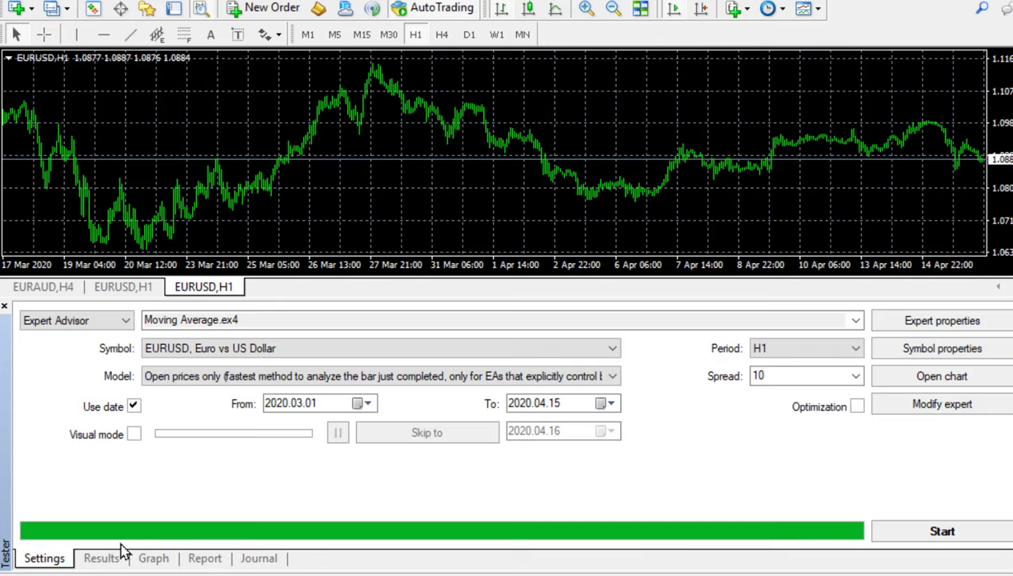
mouse_move(940, 320)
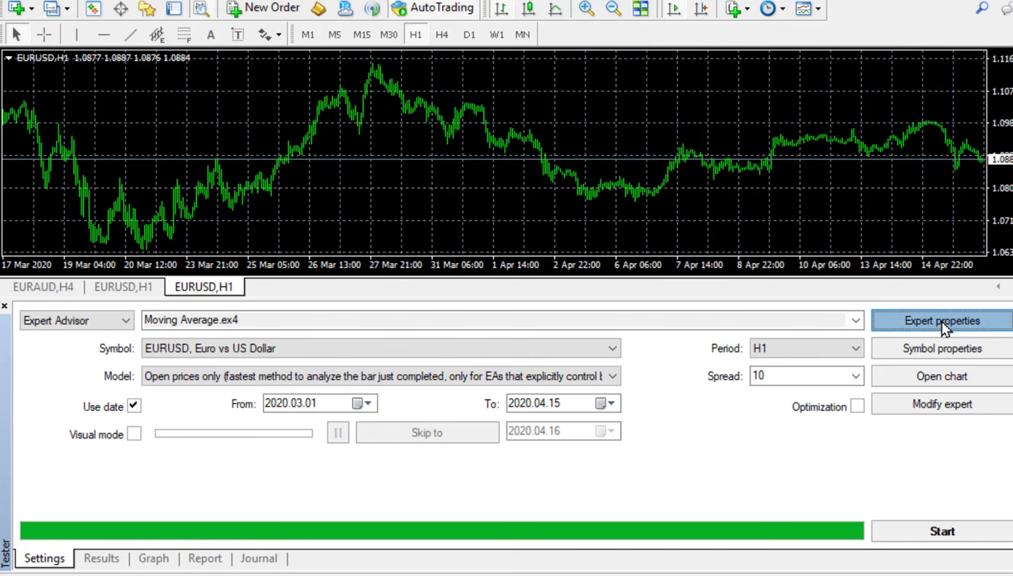
Reopen the Moving Average expert properties to review the Start, Step and Stop columns.
left_click(941, 320)
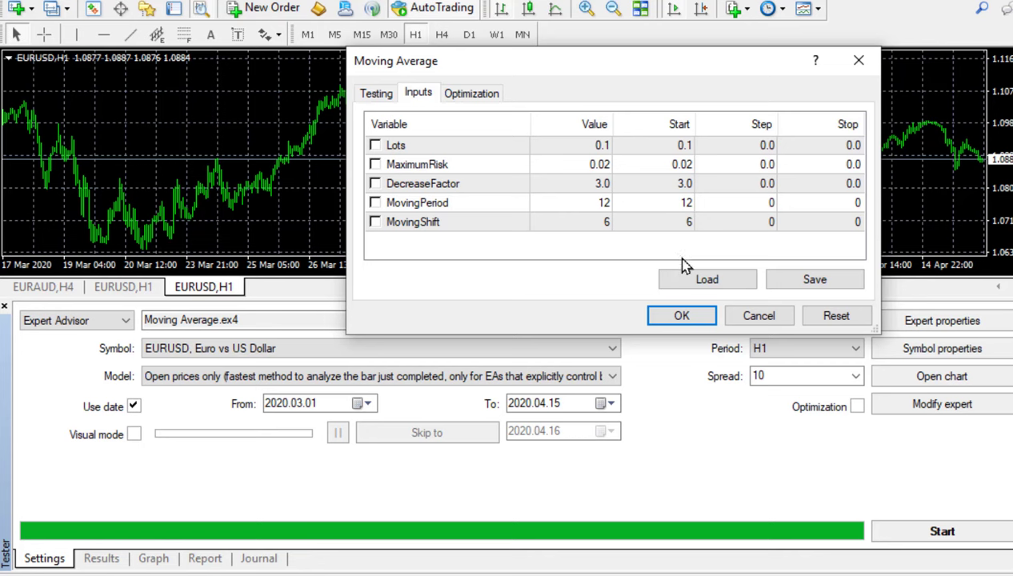
mouse_move(666, 86)
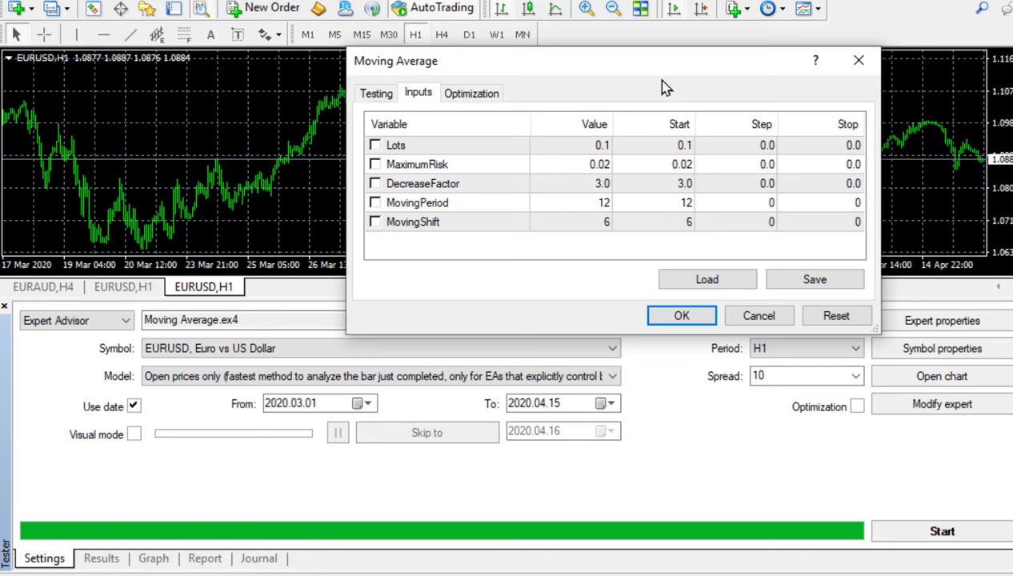
mouse_move(592, 124)
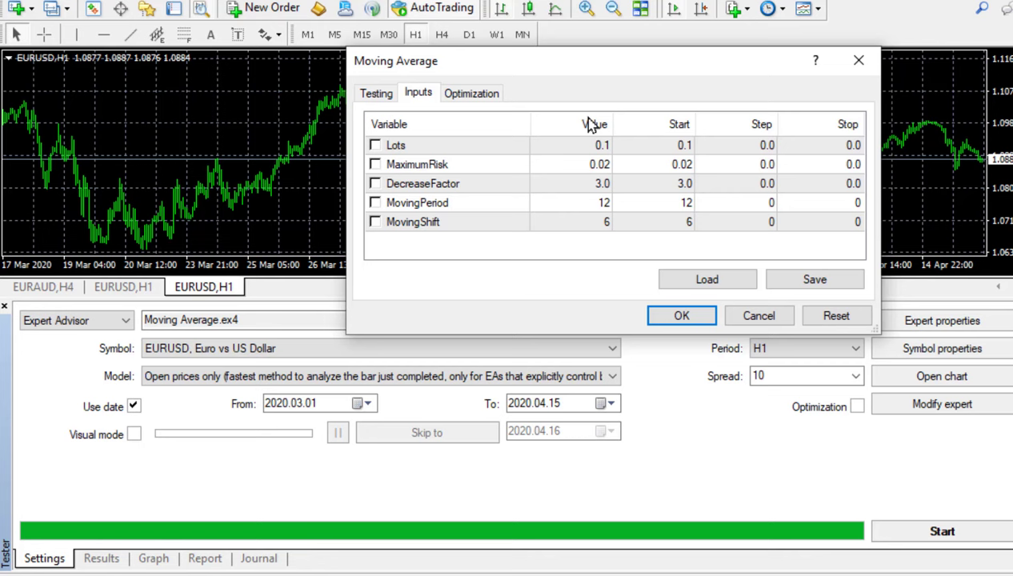
mouse_move(670, 131)
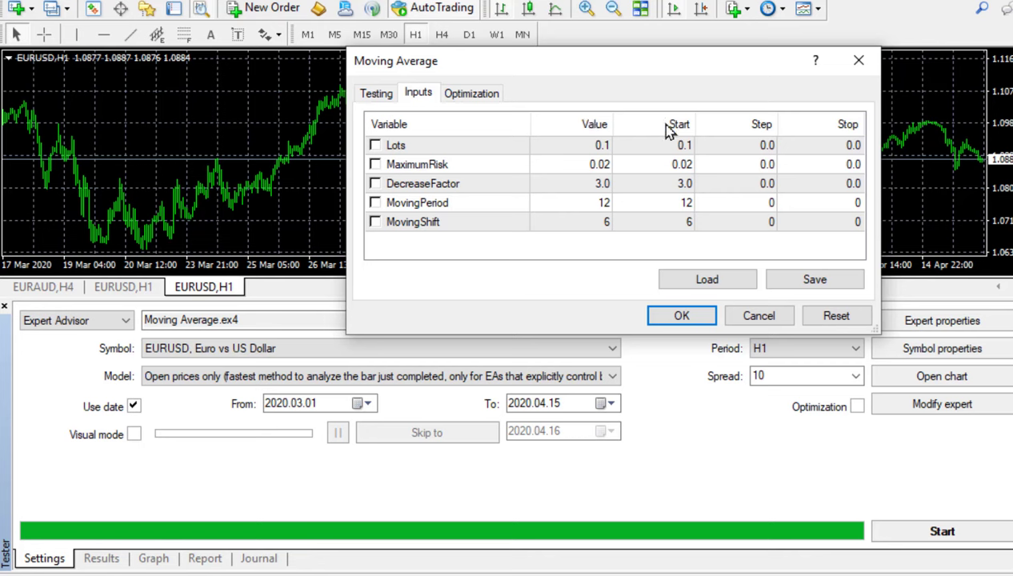
mouse_move(678, 135)
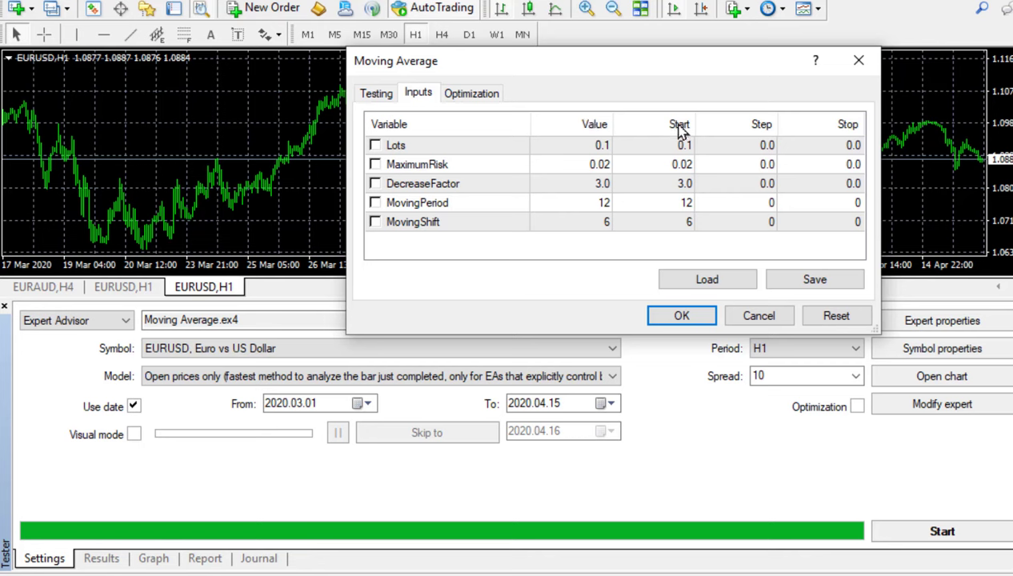
mouse_move(760, 131)
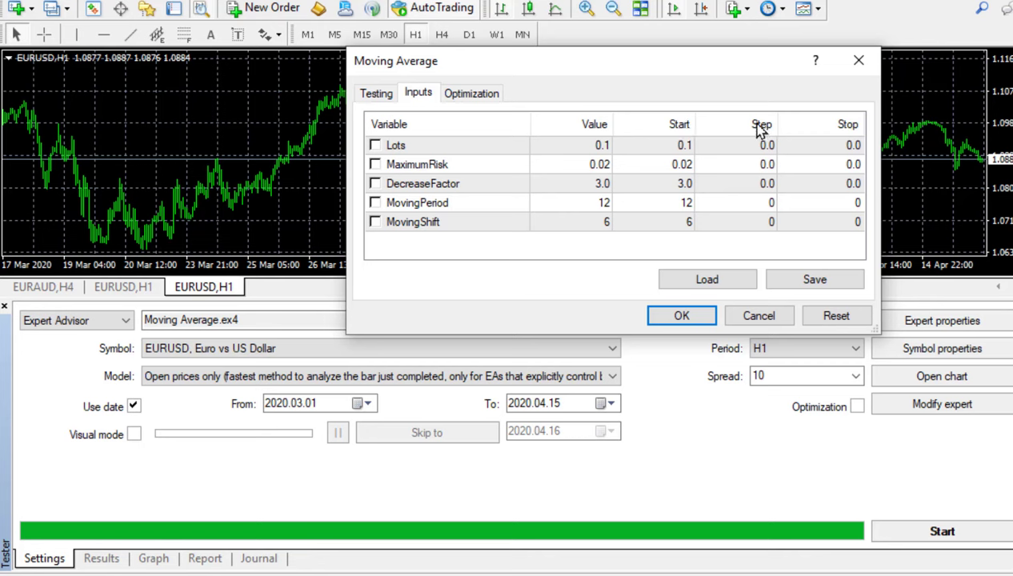
mouse_move(858, 131)
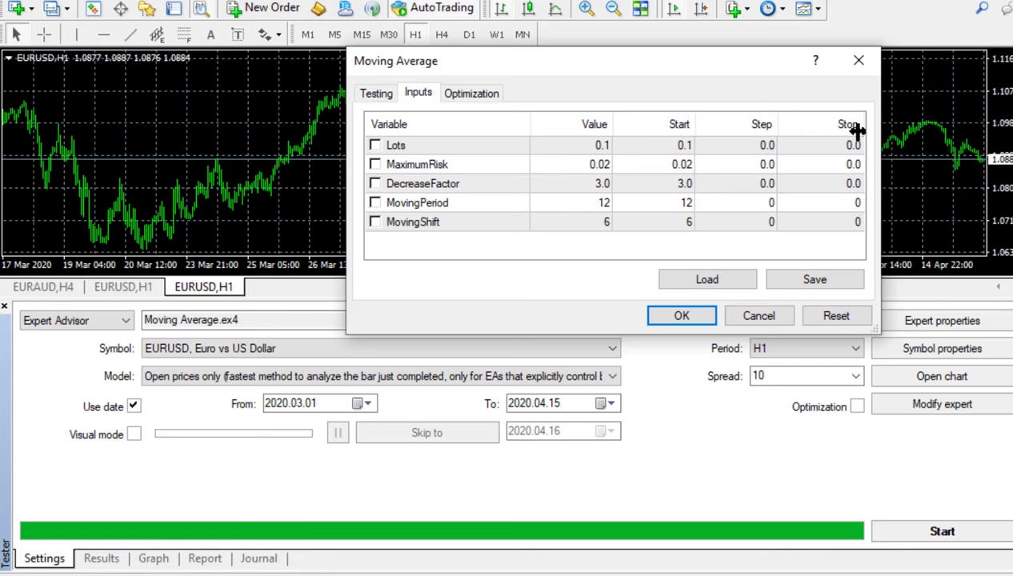
mouse_move(659, 174)
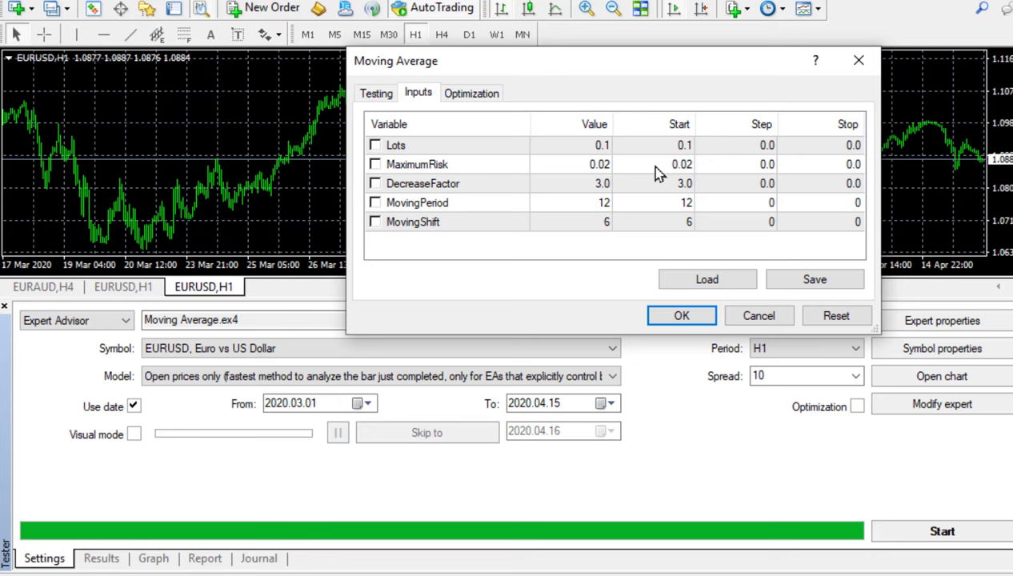
mouse_move(678, 234)
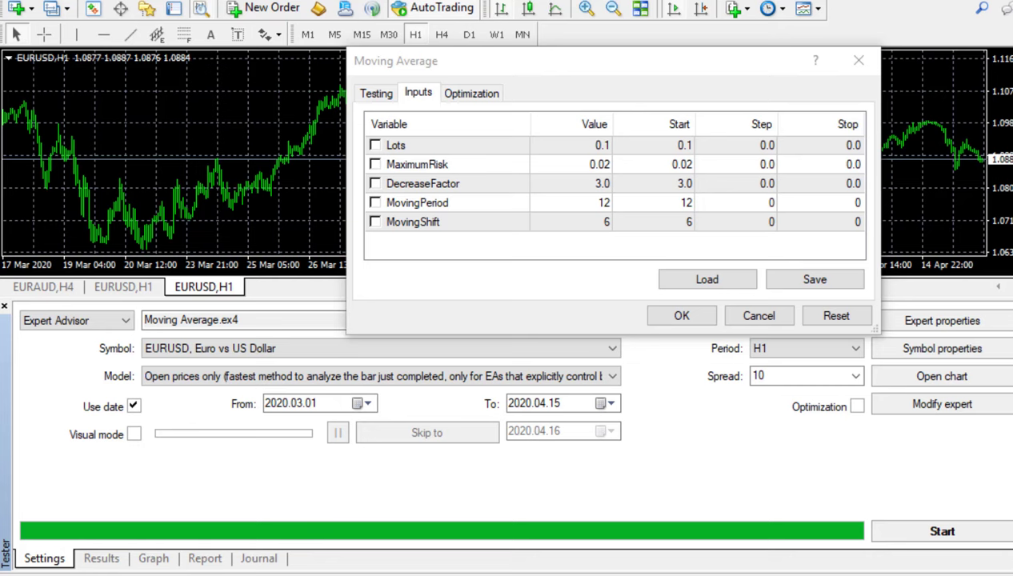
mouse_move(691, 227)
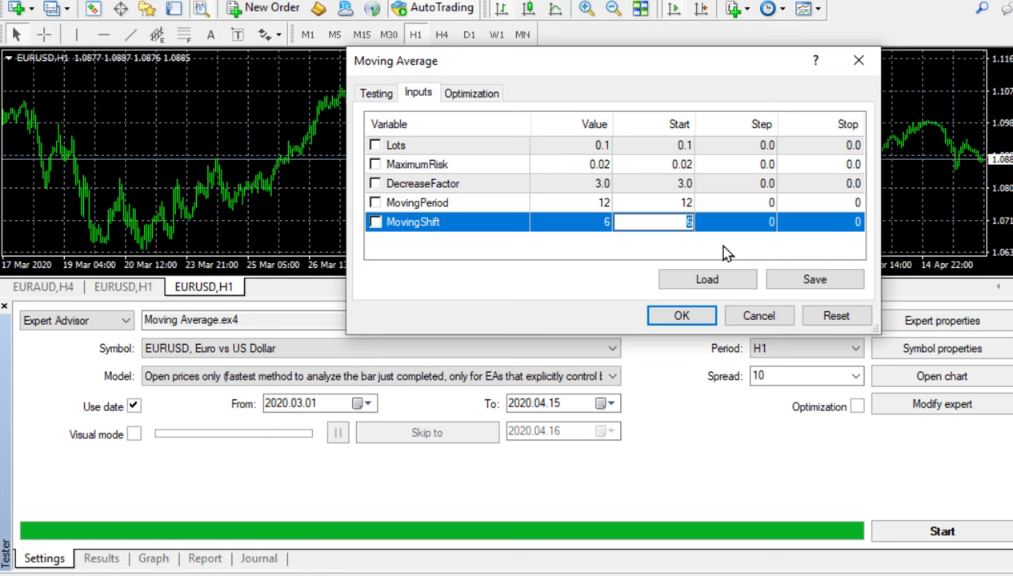
Set the MovingShift stop to 10 and the MovingPeriod stop to 20.
left_click(374, 221)
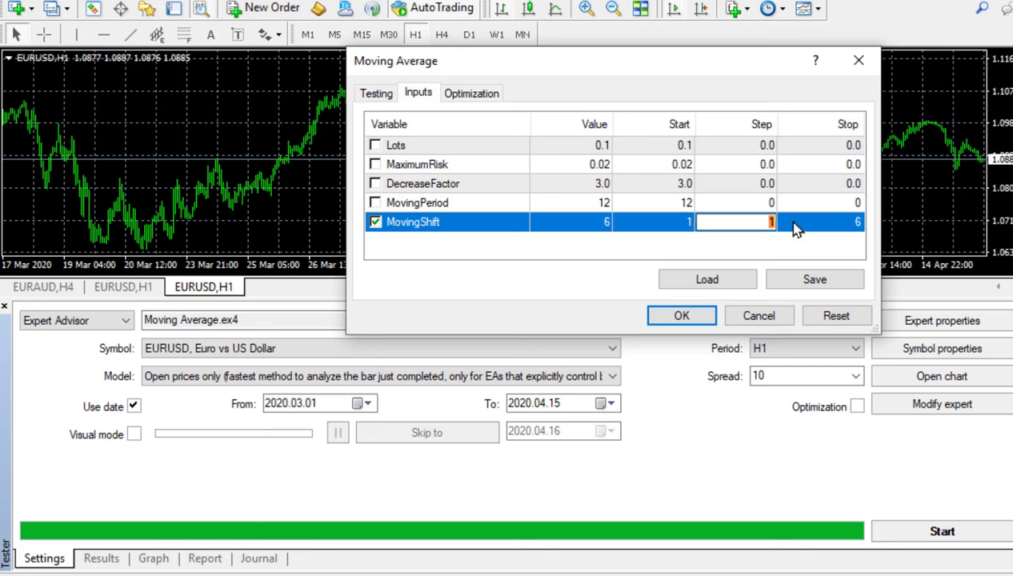
left_click(819, 220)
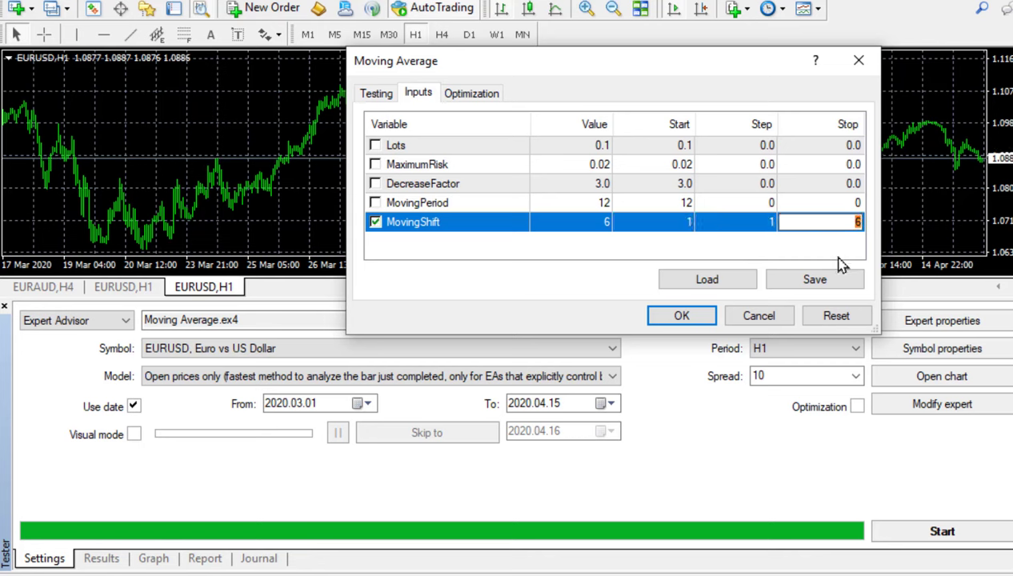
type("10")
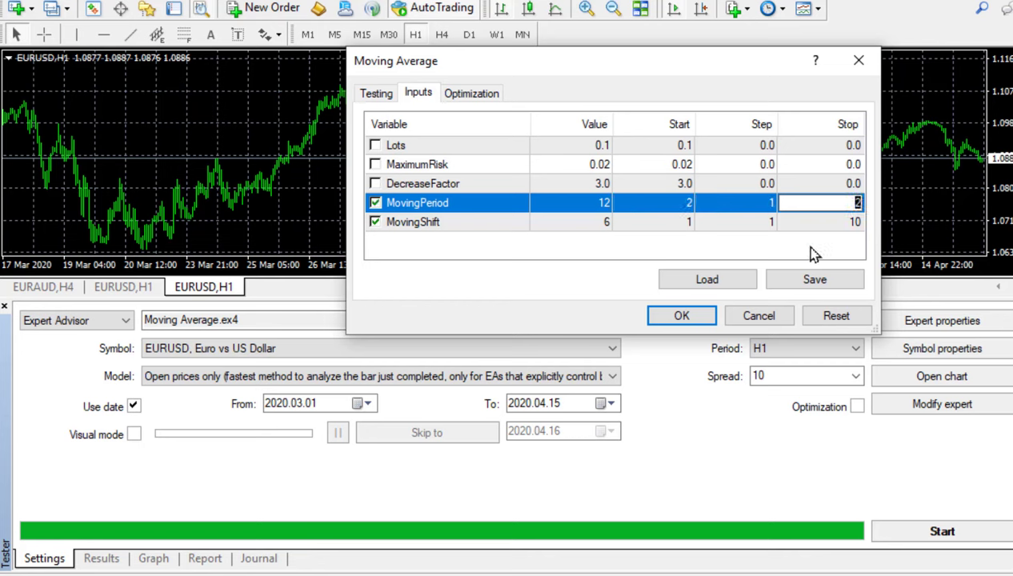
type("20")
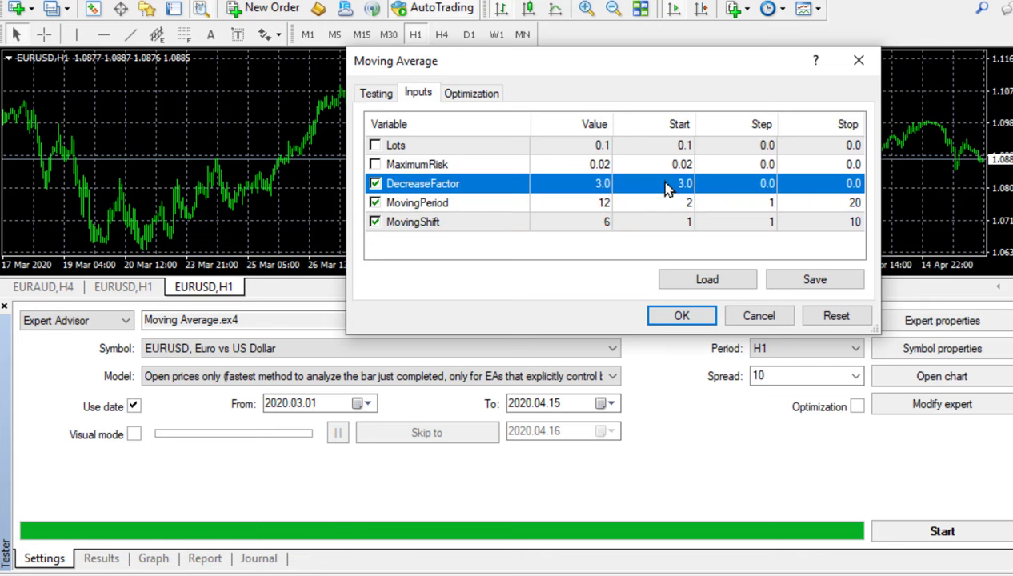
Set DecreaseFactor to 1.0–6.0 in steps of 1.0 and MaximumRisk to step 0.02 up to 7.0.
double_click(653, 183)
type("1")
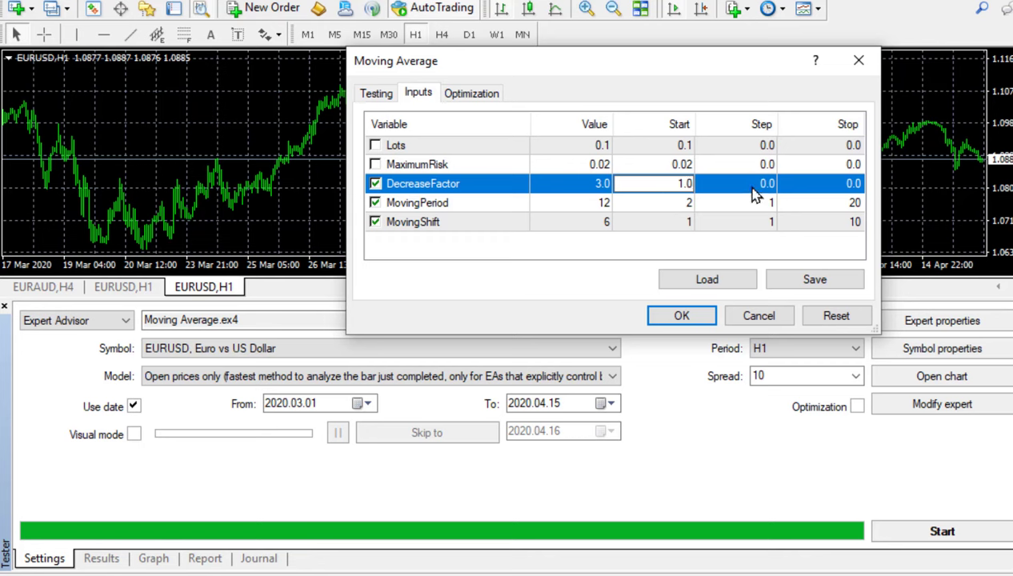
left_click(734, 182)
type("1")
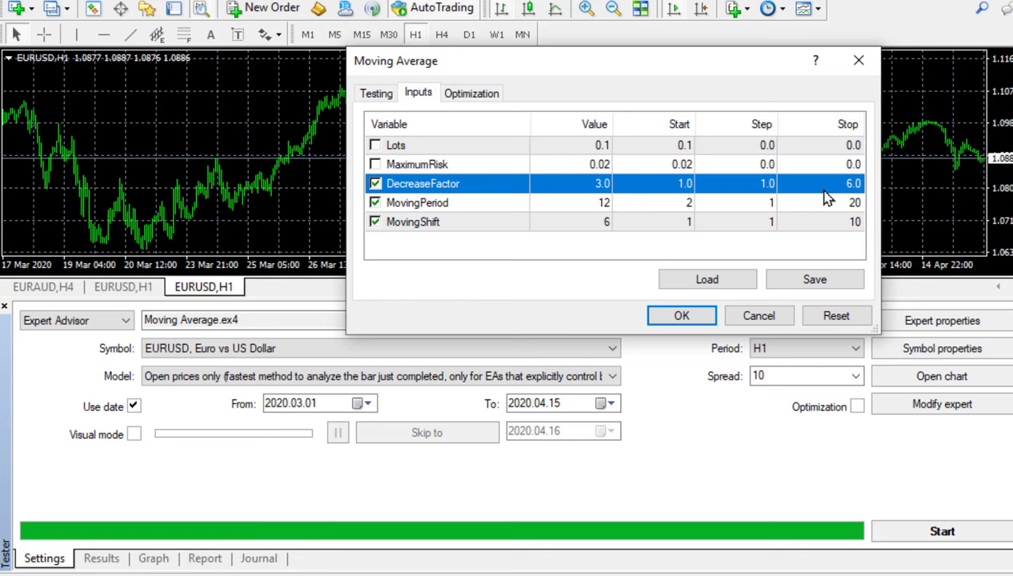
mouse_move(451, 176)
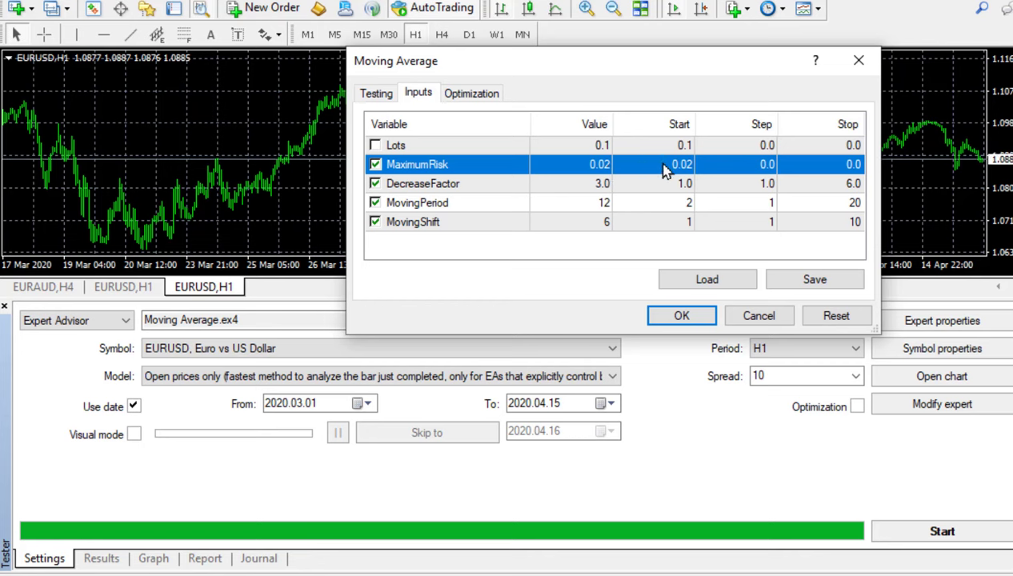
mouse_move(687, 179)
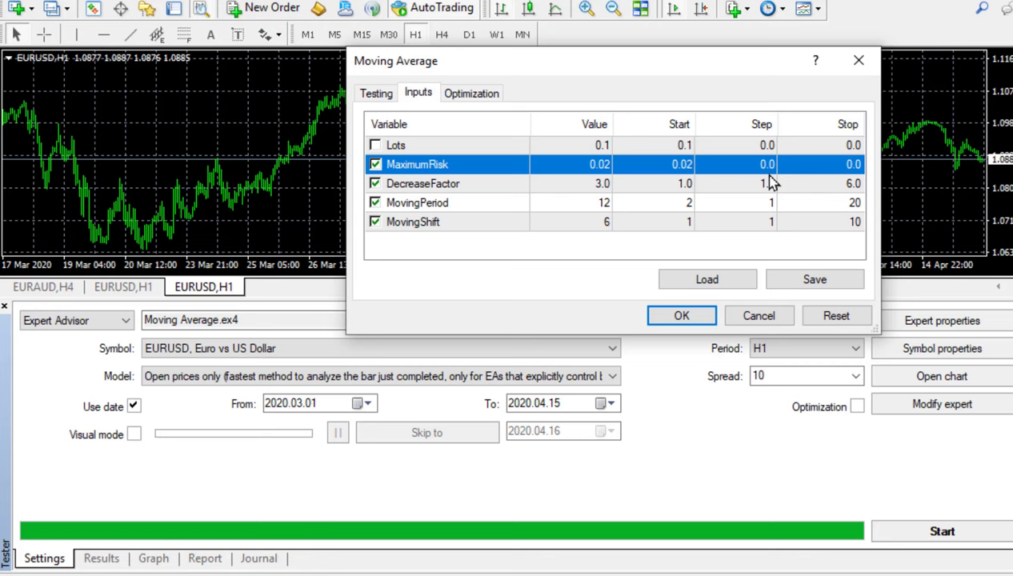
left_click(736, 163)
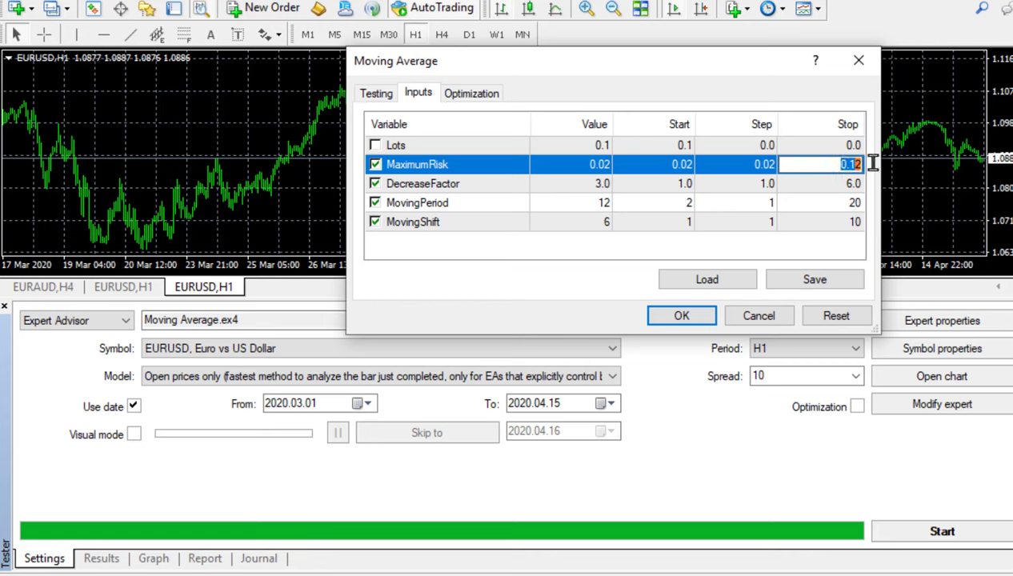
type("7.0")
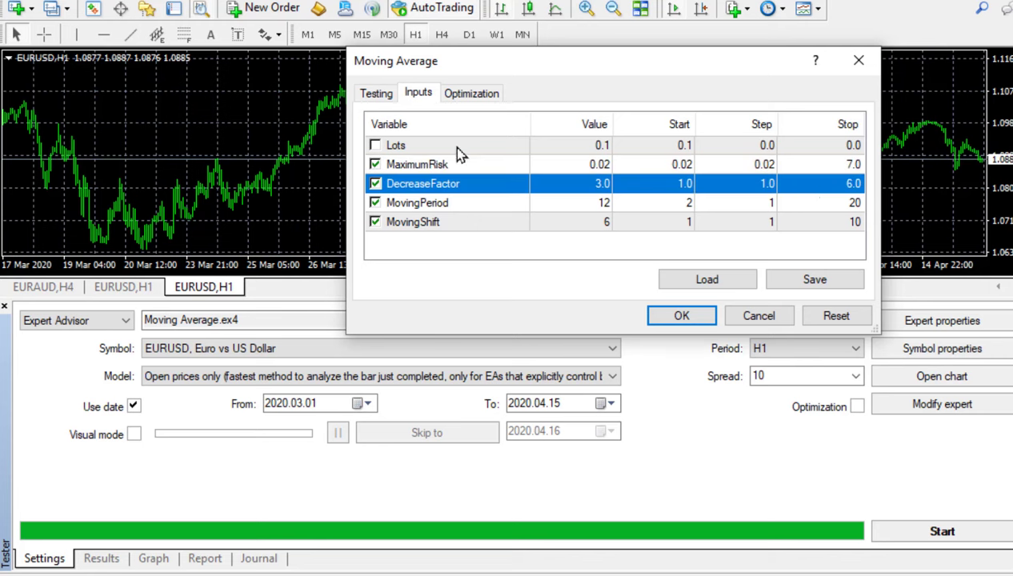
Include Lots in the optimization with step 0.1 up to 7.0.
left_click(374, 144)
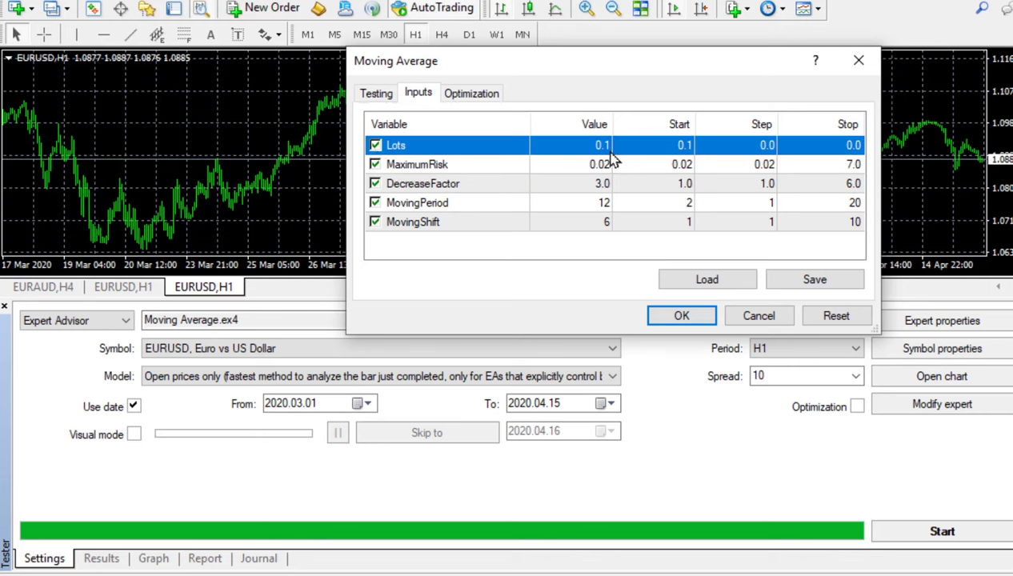
mouse_move(678, 159)
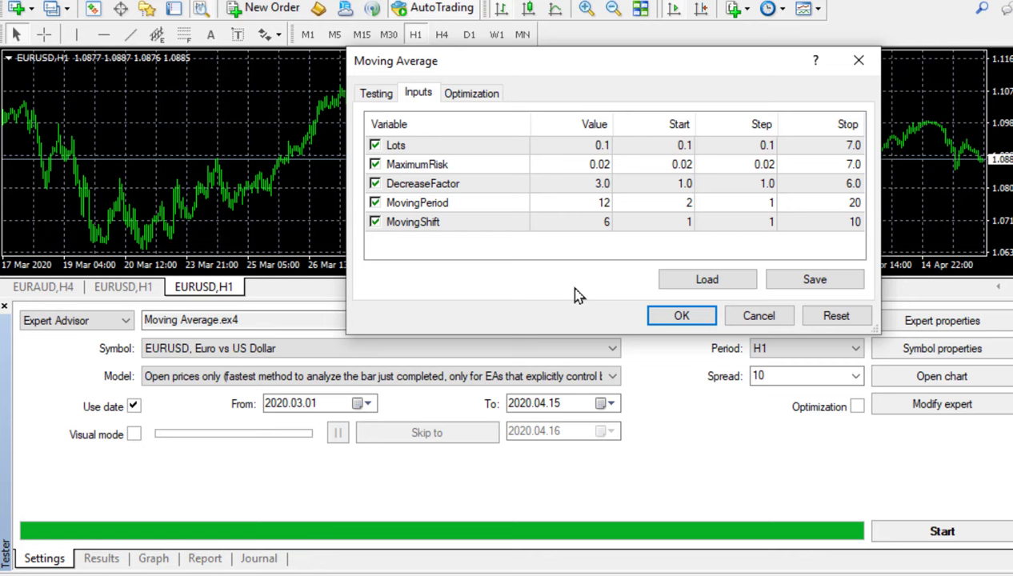
mouse_move(675, 141)
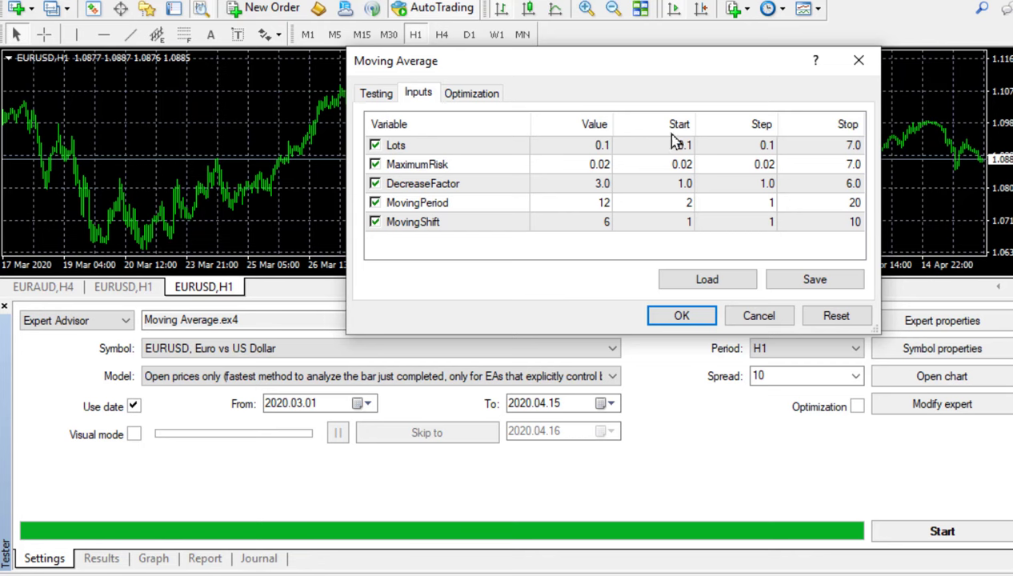
mouse_move(388, 154)
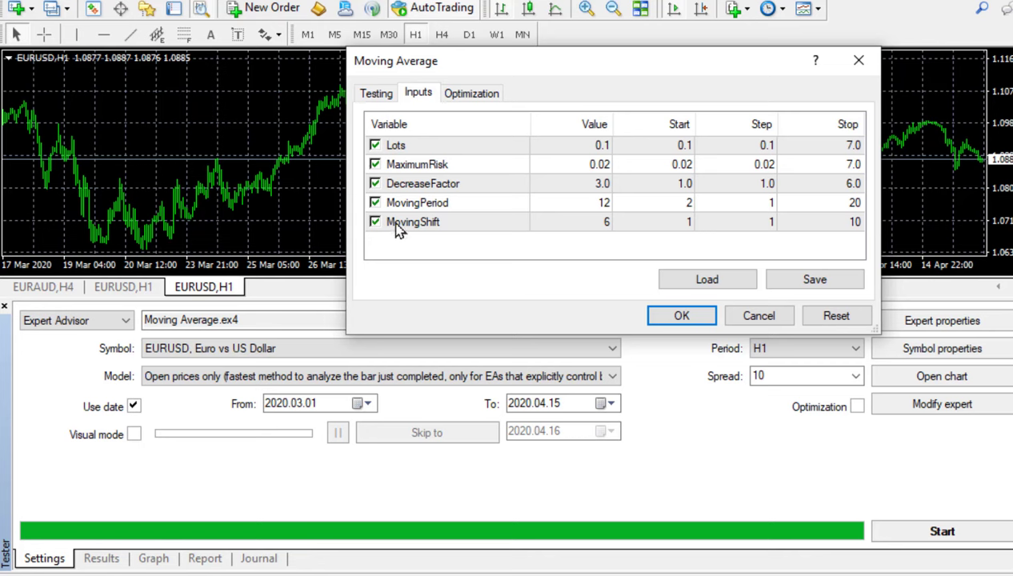
mouse_move(477, 254)
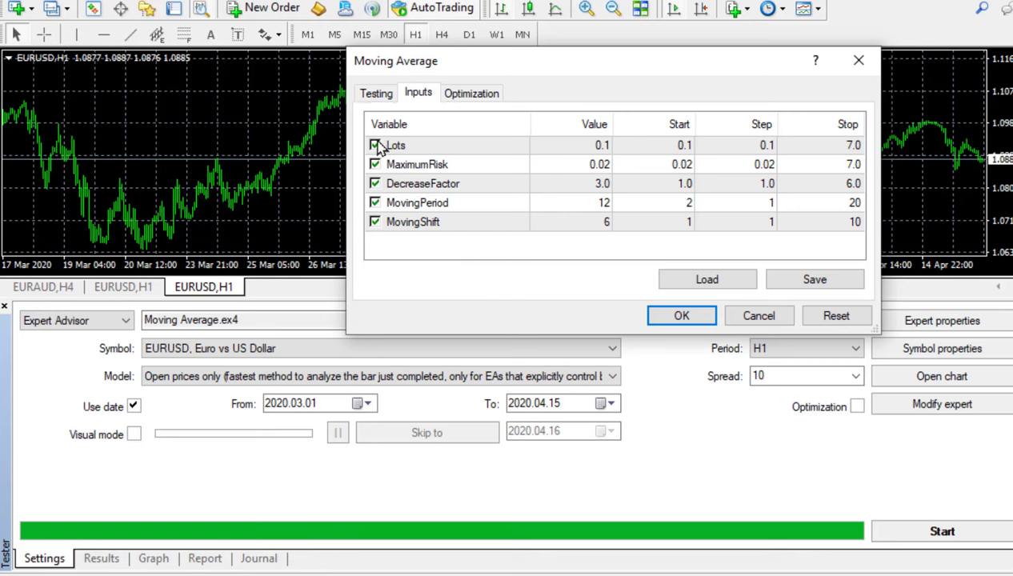
mouse_move(374, 163)
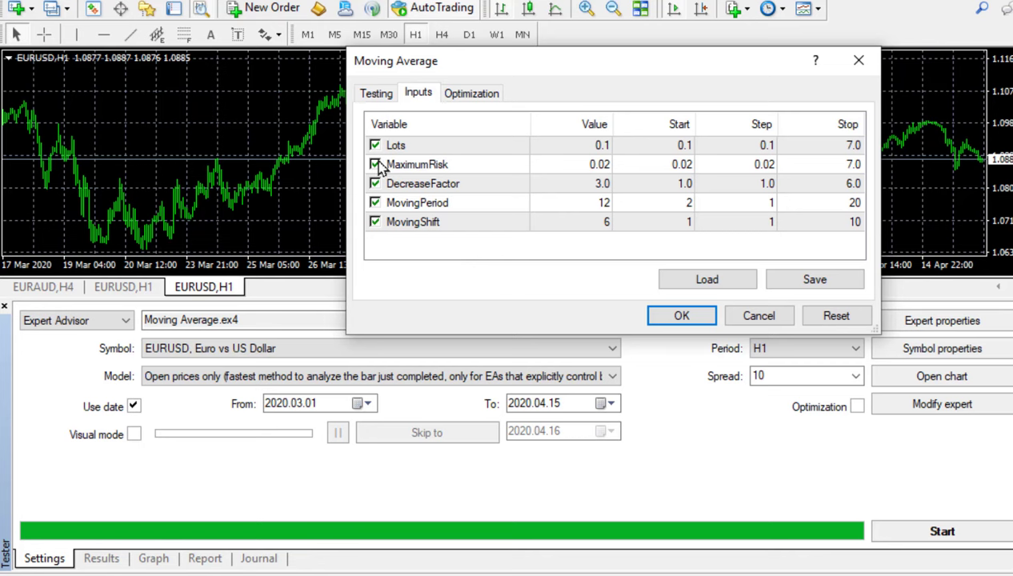
mouse_move(723, 147)
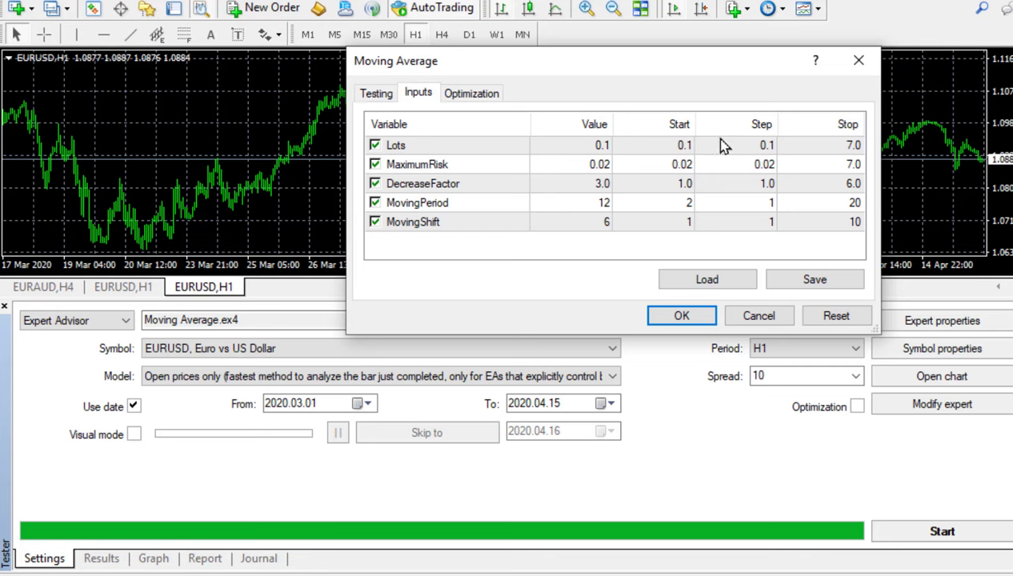
mouse_move(877, 151)
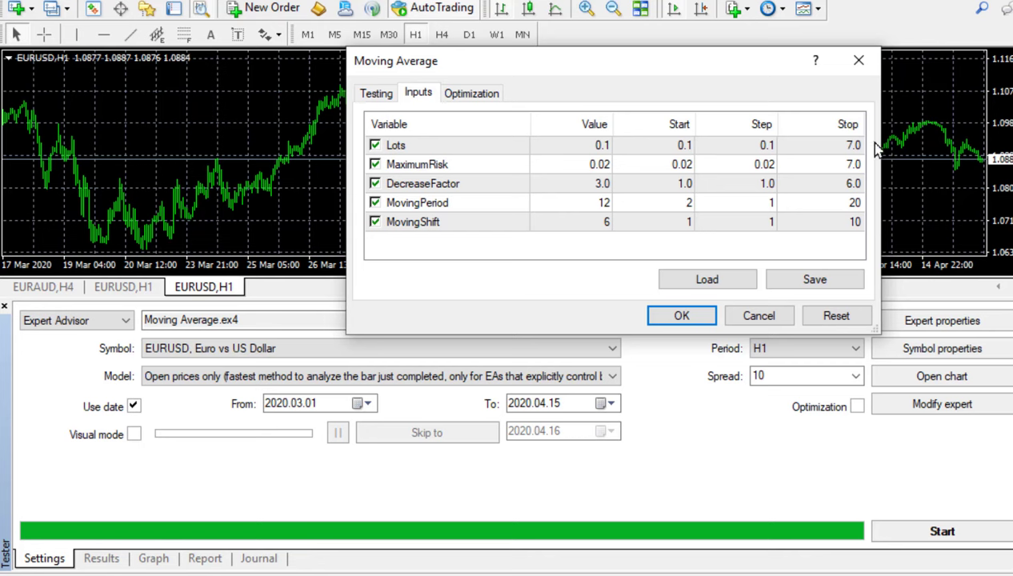
mouse_move(695, 186)
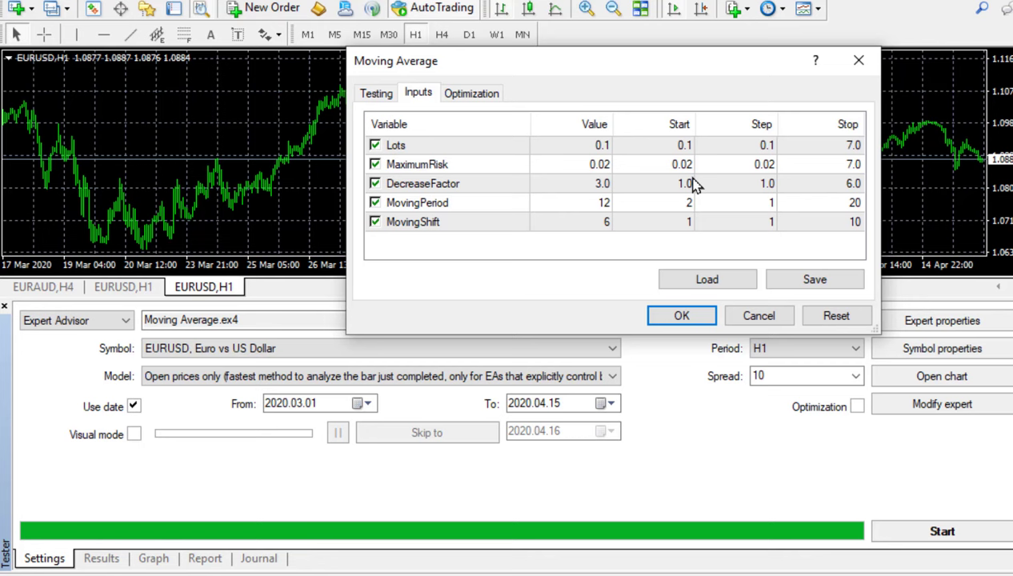
mouse_move(760, 243)
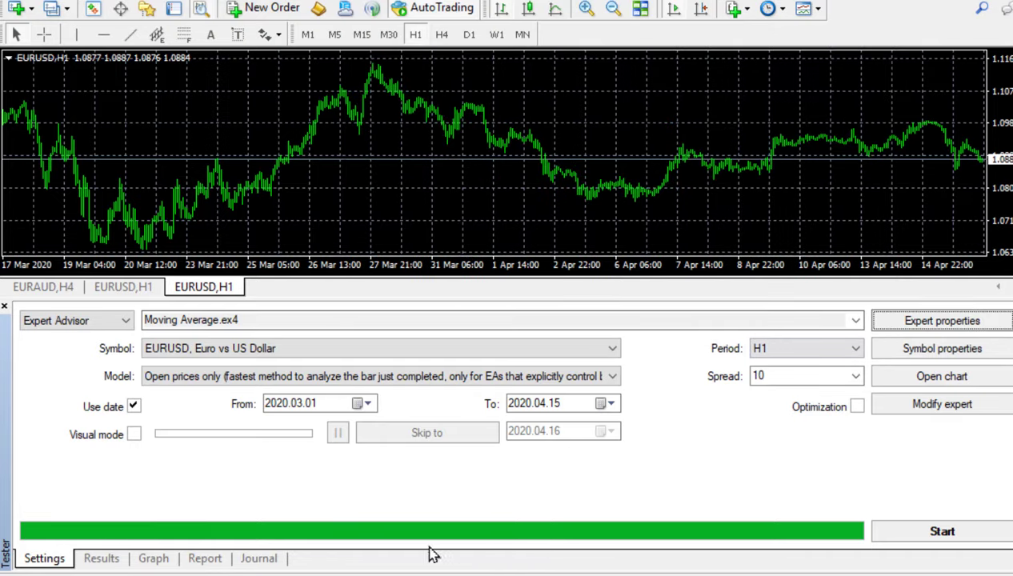
Glance at the last test's report and return to the Strategy Tester settings.
left_click(205, 556)
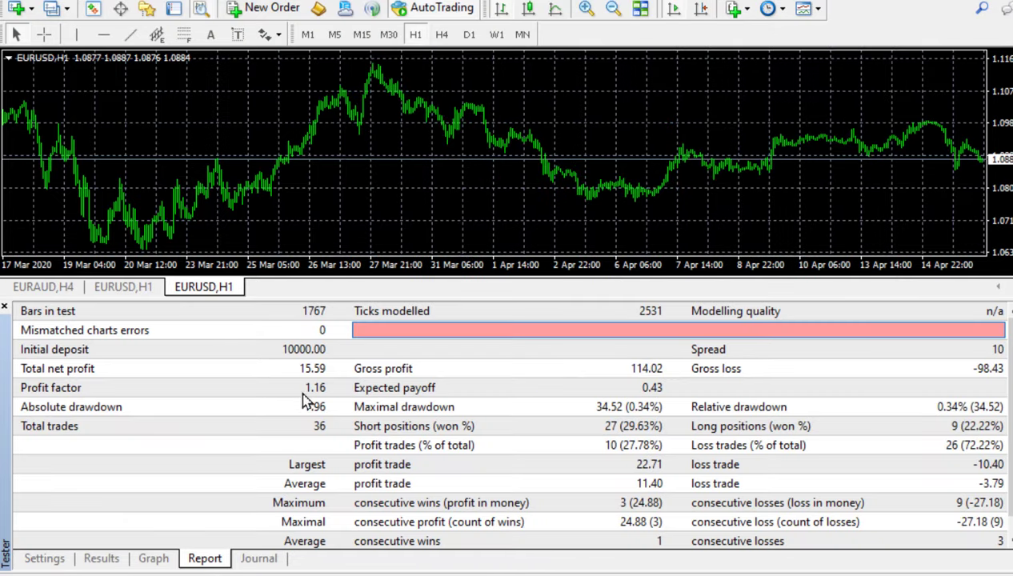
left_click(45, 557)
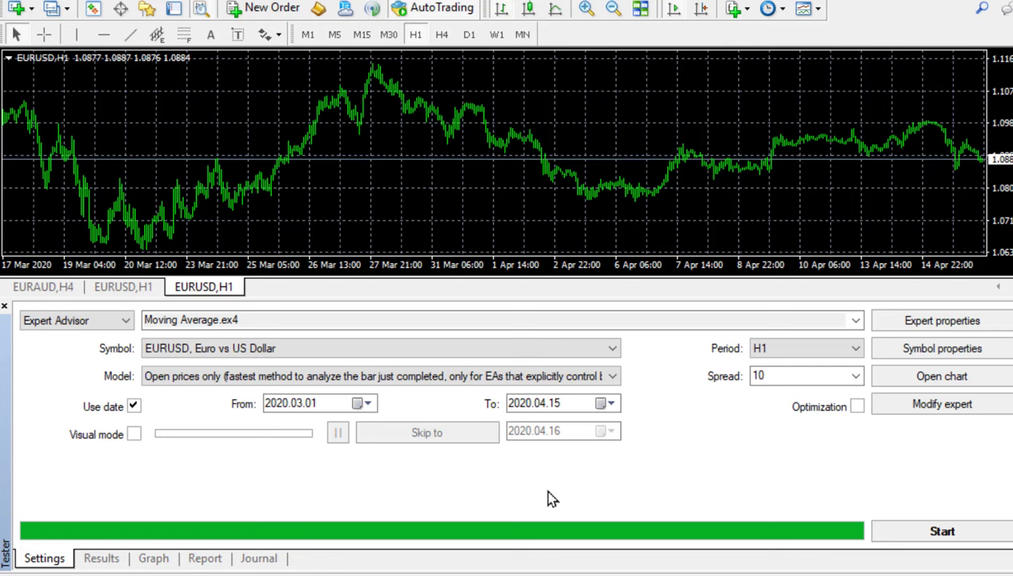
mouse_move(858, 406)
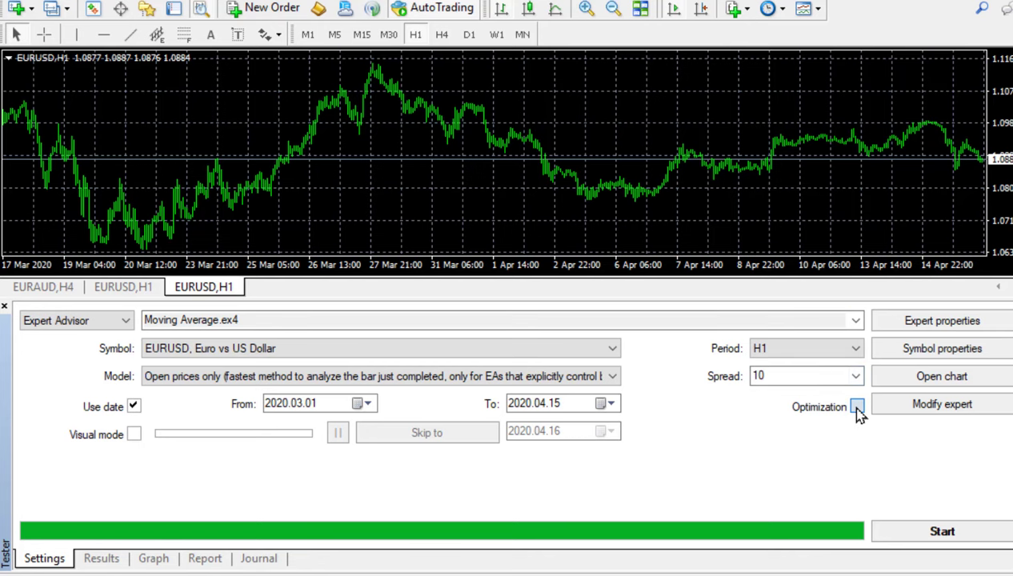
Enable Optimization, run the Moving Average optimization and stop it at 10 240 of 10 496 passes.
left_click(857, 406)
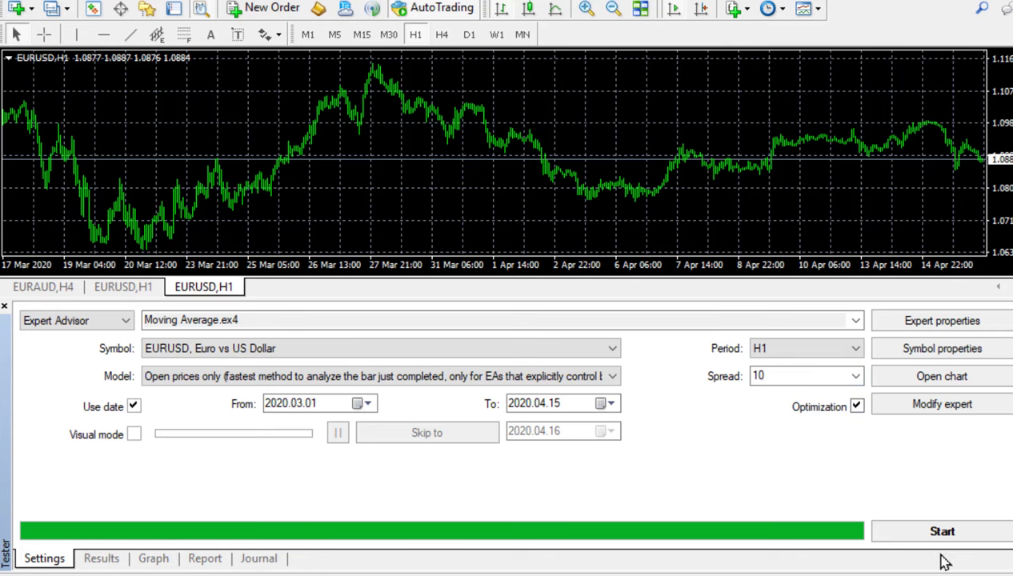
mouse_move(941, 531)
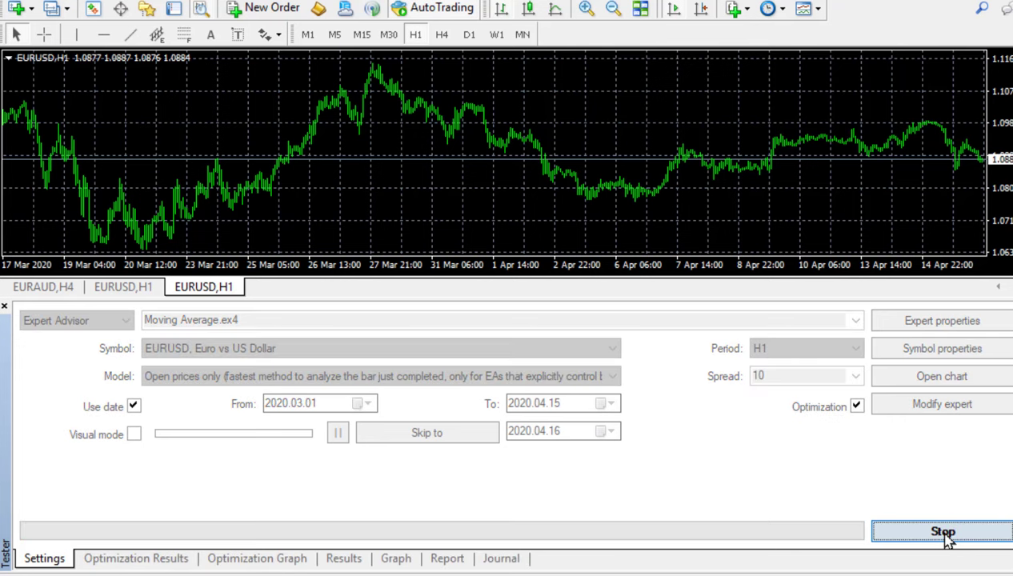
left_click(942, 531)
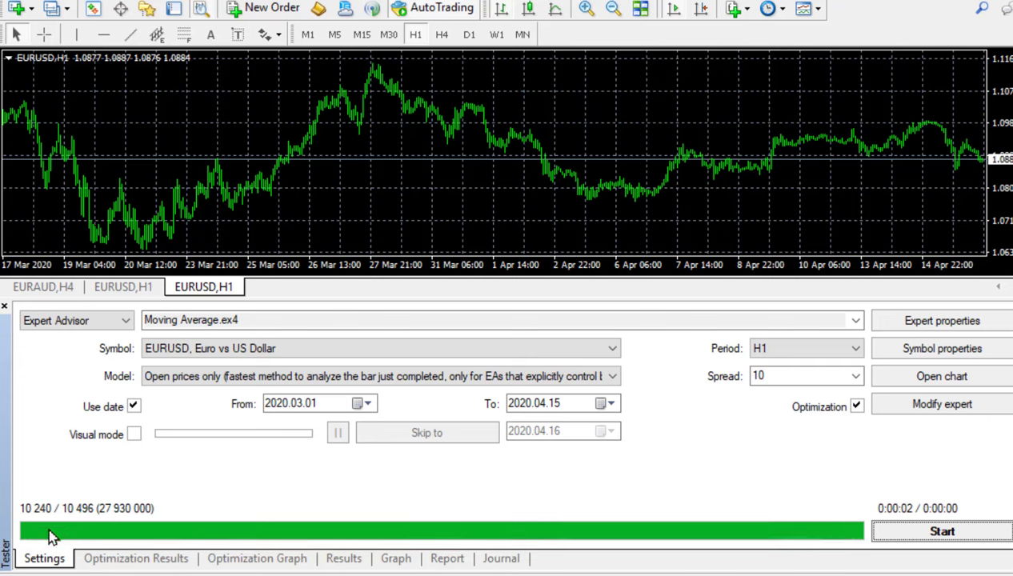
mouse_move(141, 568)
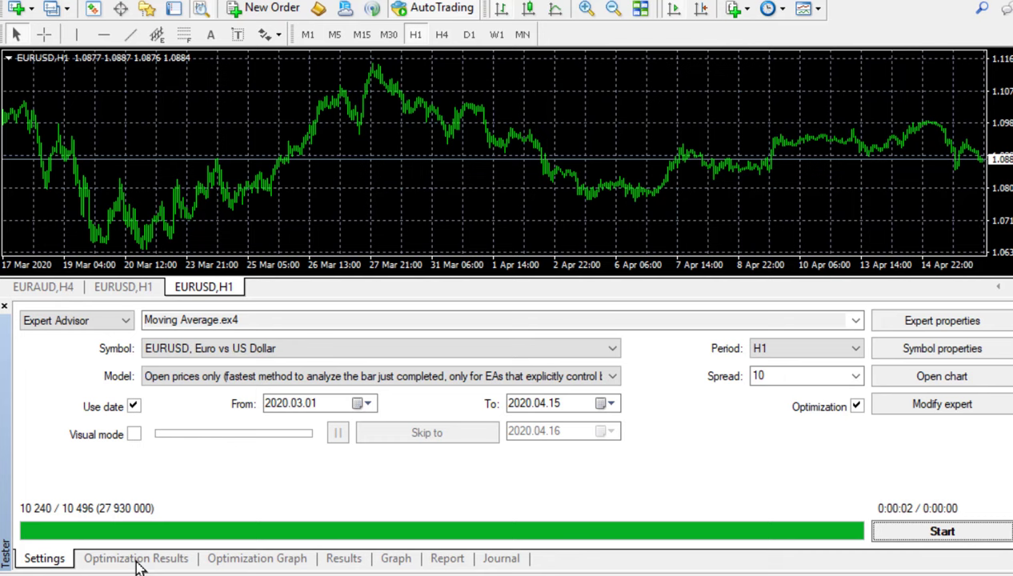
Show the Optimization Results table and sort the passes by the Profit column.
left_click(135, 557)
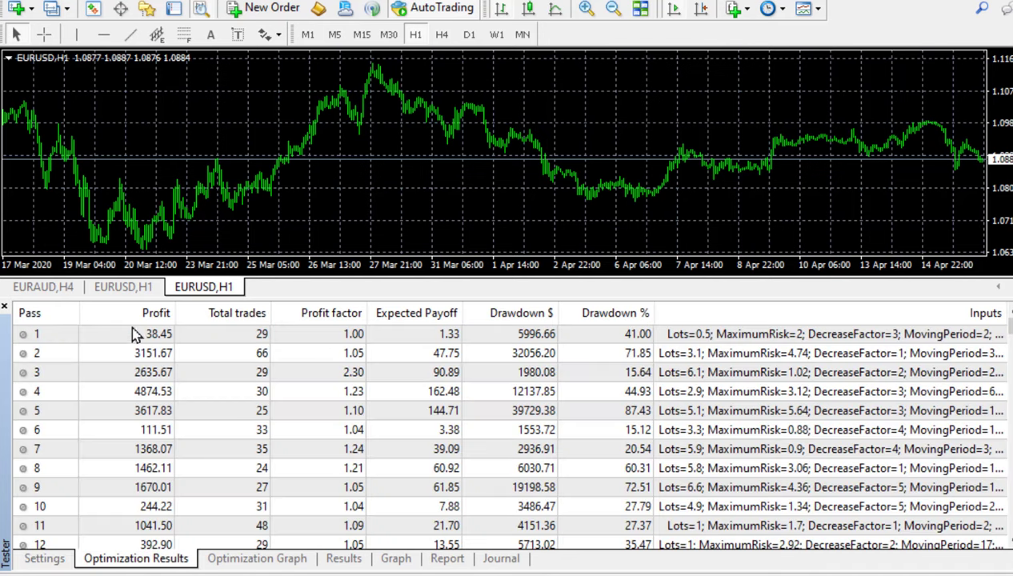
mouse_move(136, 566)
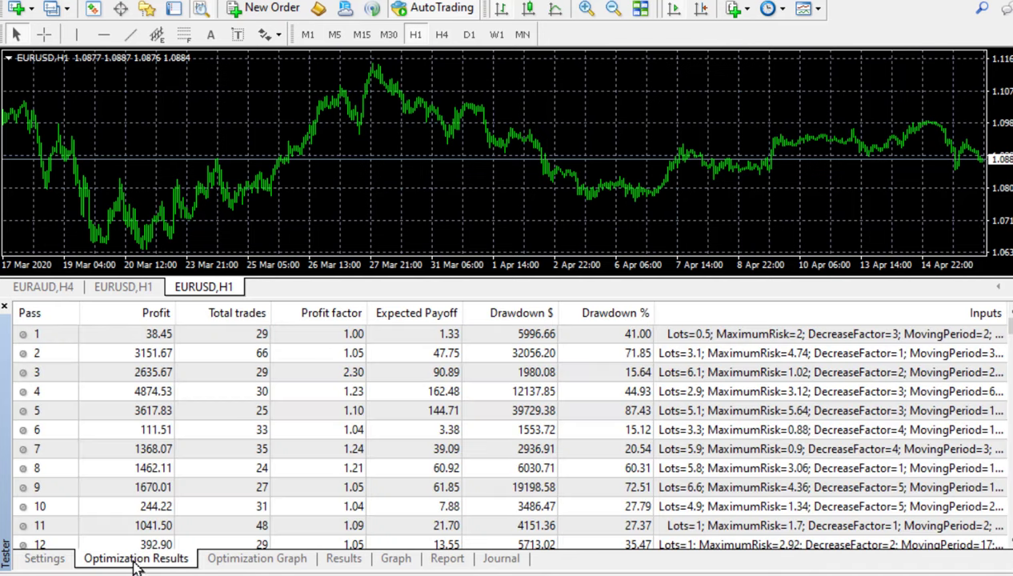
left_click(136, 312)
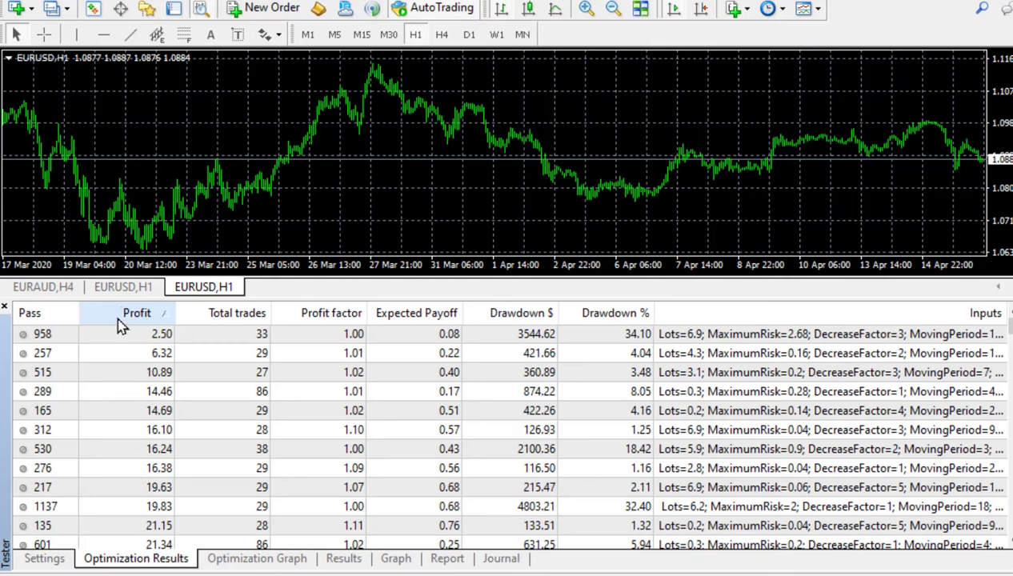
left_click(136, 312)
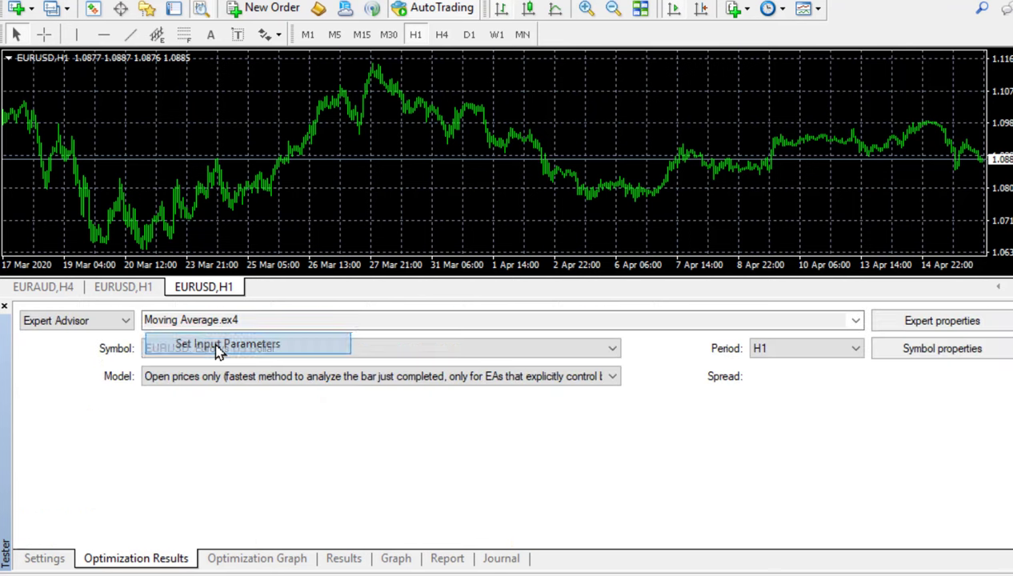
Load a pass's inputs (Lots 2.5, MovingPeriod 7, MovingShift 9) and switch Optimization off.
left_click(227, 342)
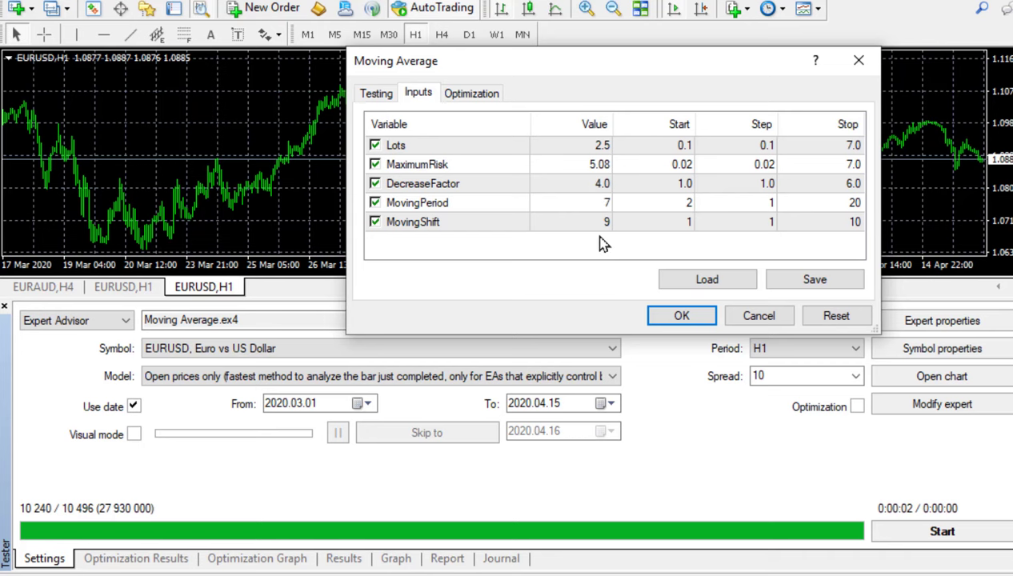
mouse_move(682, 315)
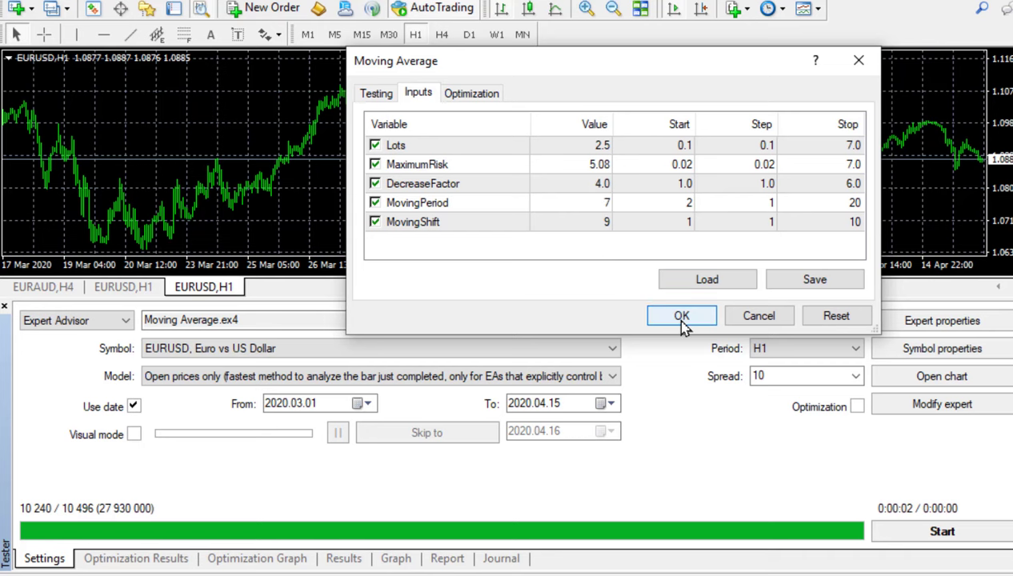
left_click(681, 315)
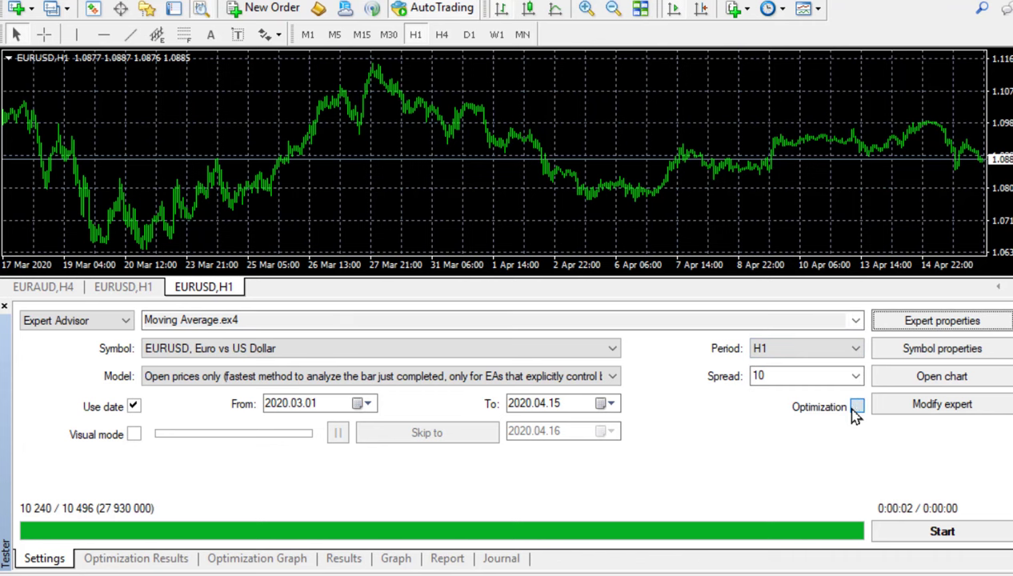
mouse_move(858, 414)
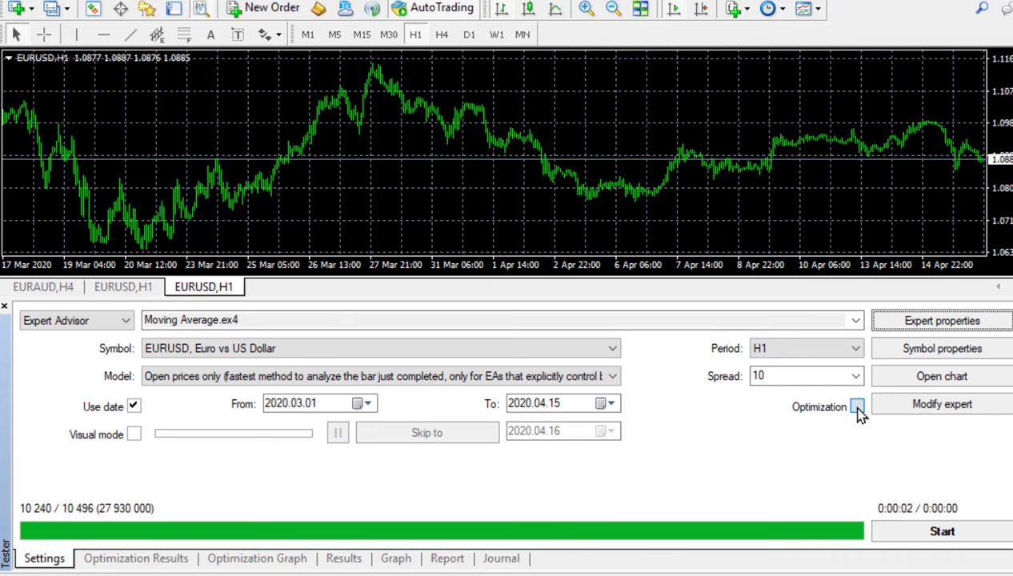
Run a single Moving Average backtest on EURUSD H1 with the chosen pass inputs.
left_click(857, 406)
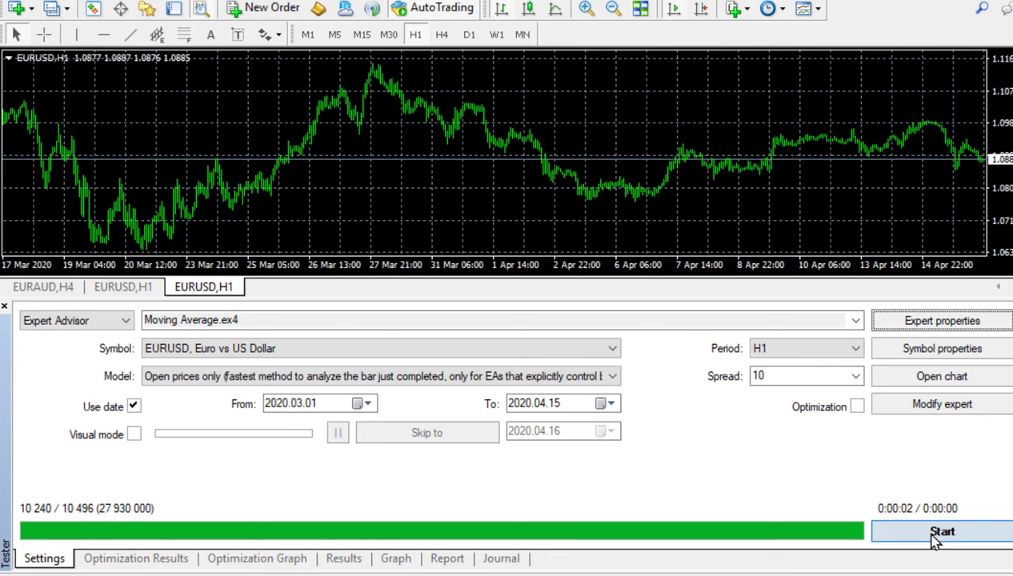
left_click(448, 557)
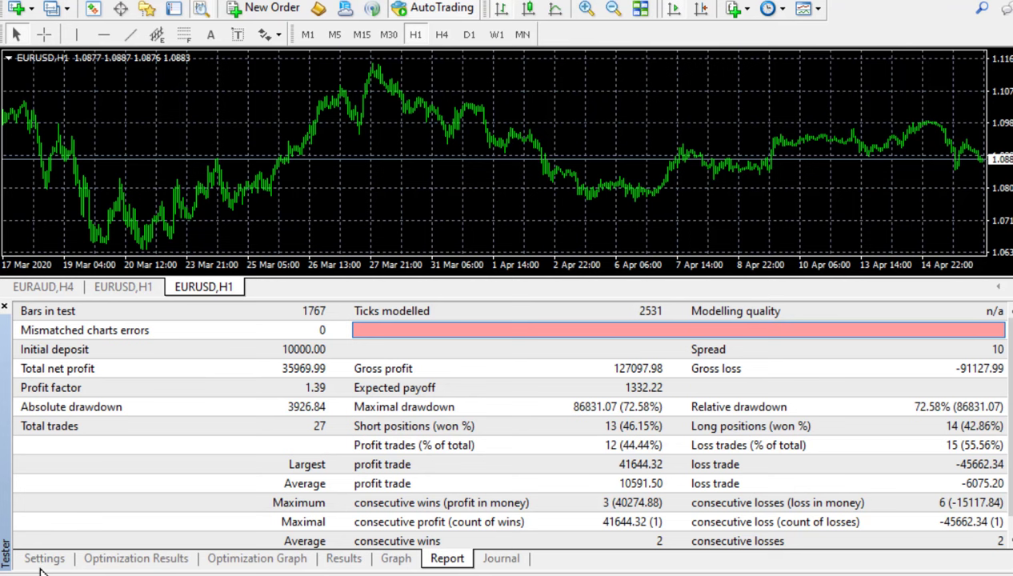
mouse_move(446, 563)
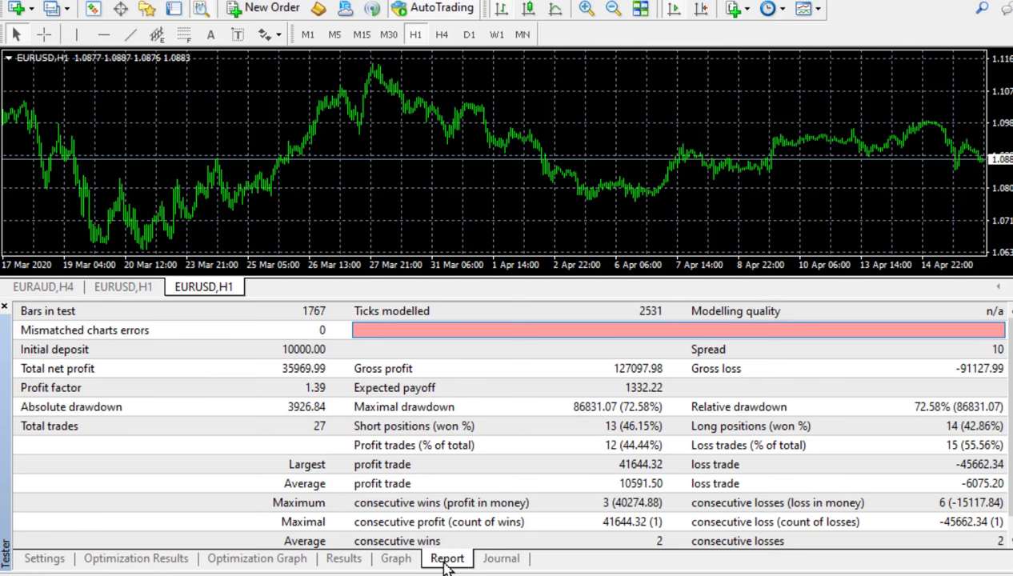
left_click(45, 557)
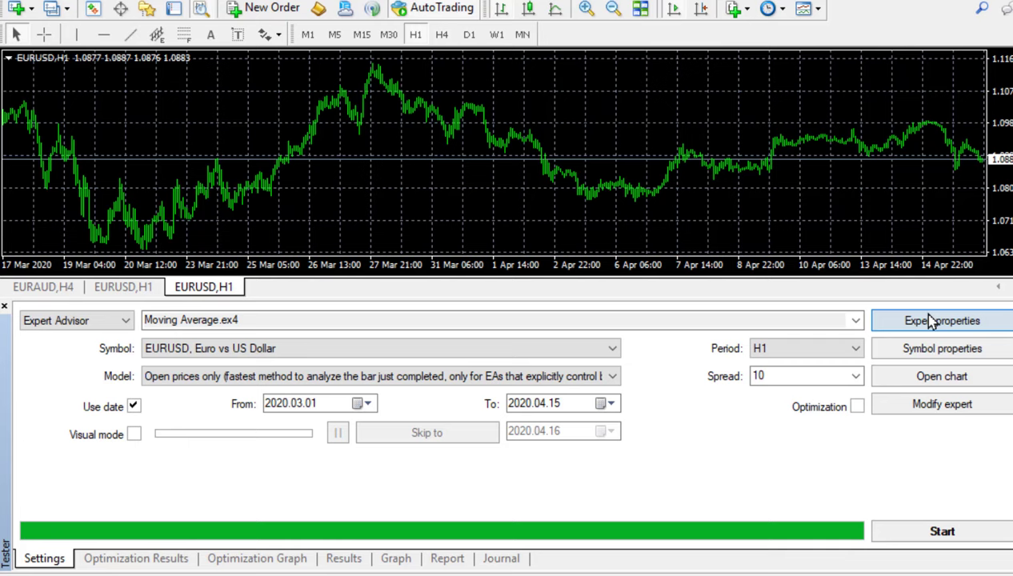
left_click(941, 319)
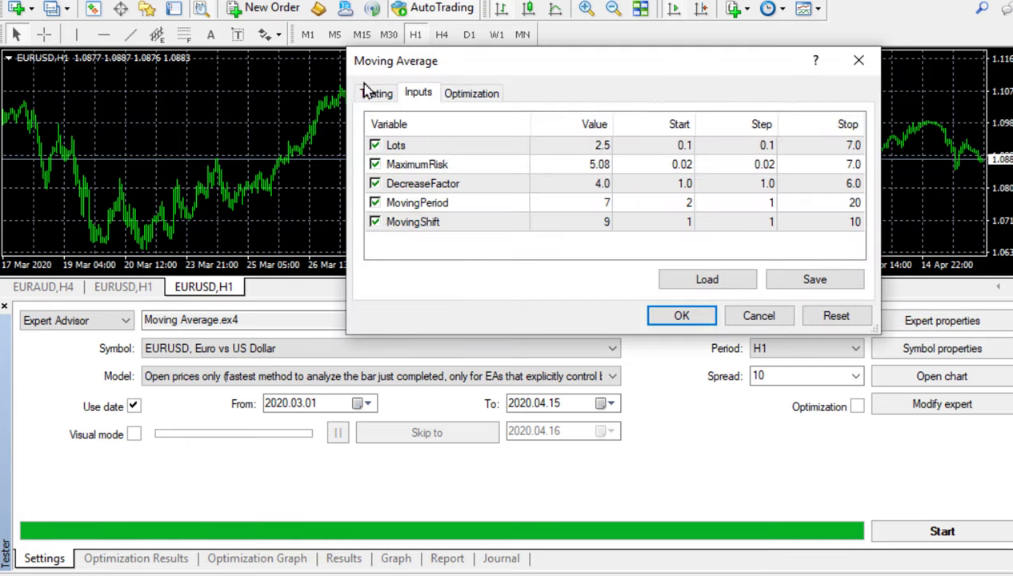
left_click(376, 92)
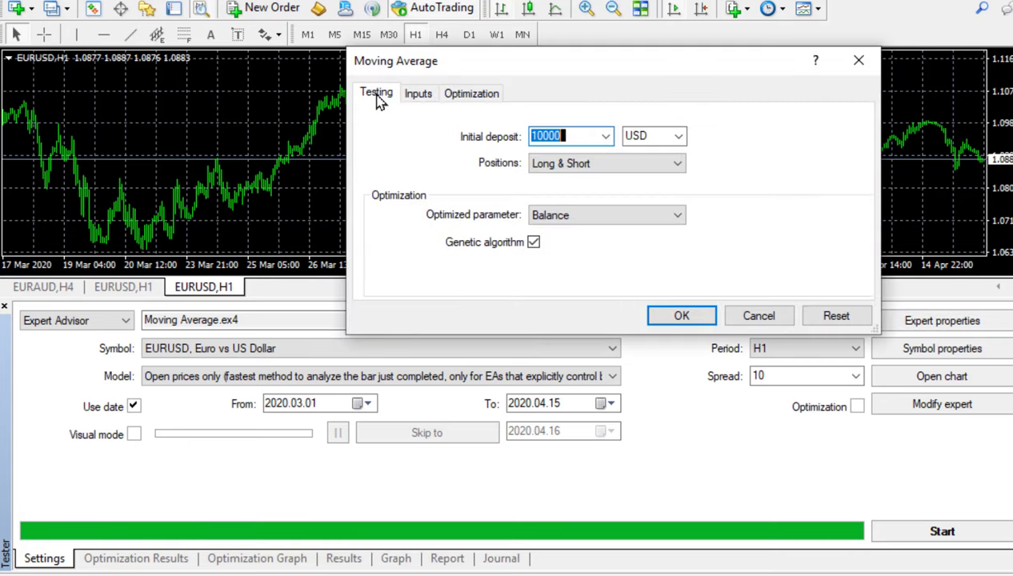
mouse_move(571, 134)
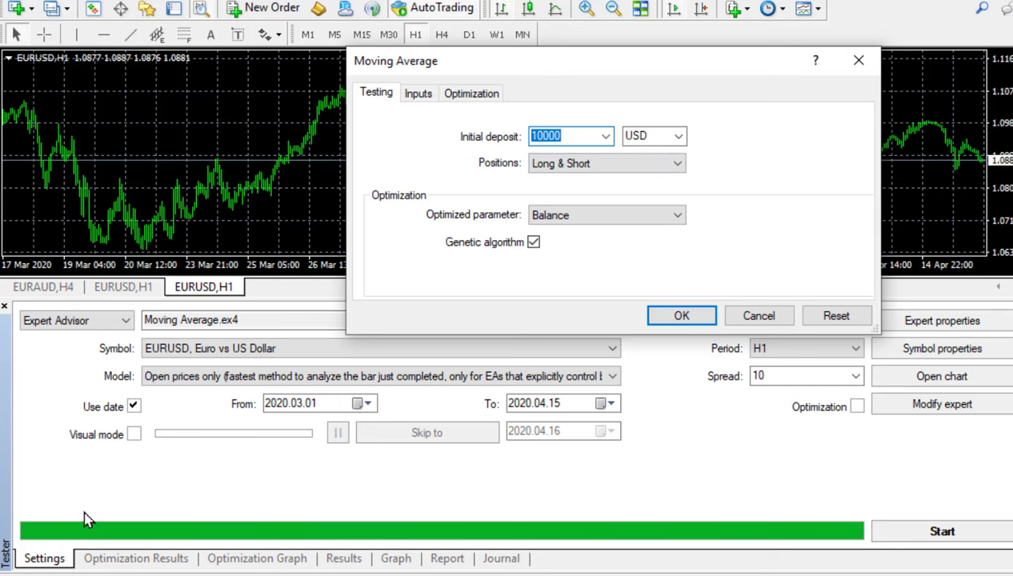
left_click(568, 135)
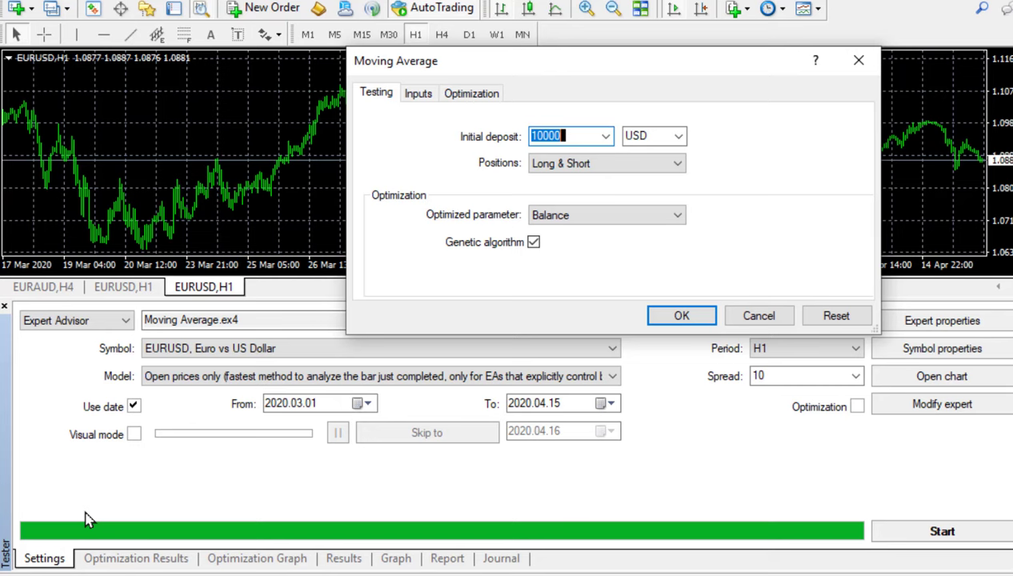
mouse_move(445, 292)
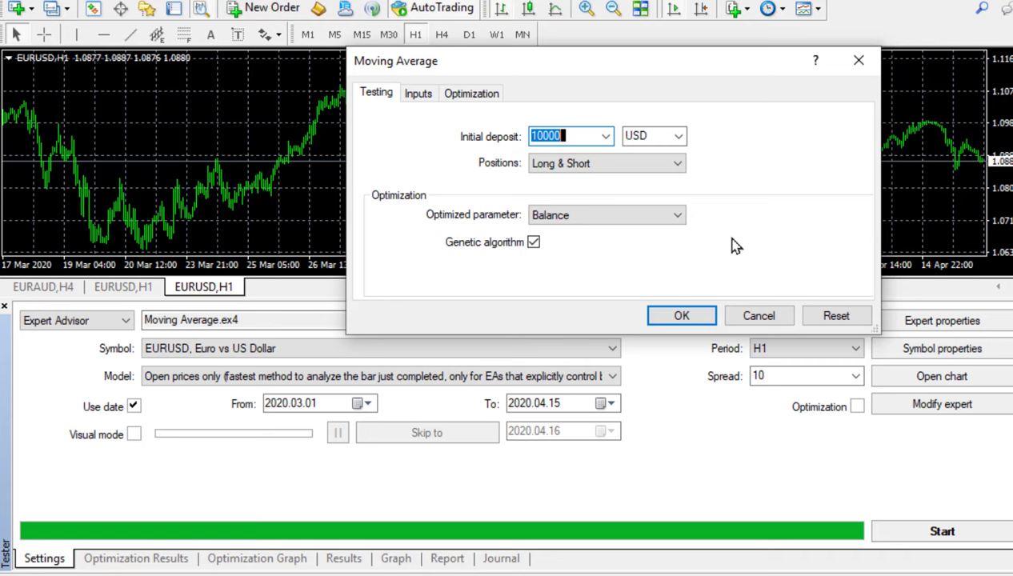
left_click(682, 315)
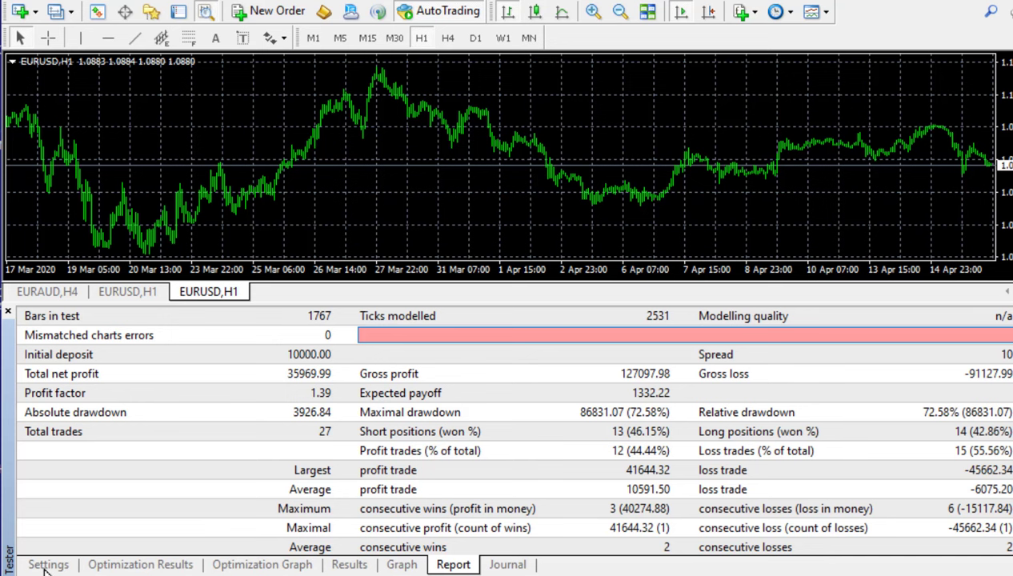
Save the Moving Average expert inputs as the optimization set file eurusd.set.
left_click(48, 563)
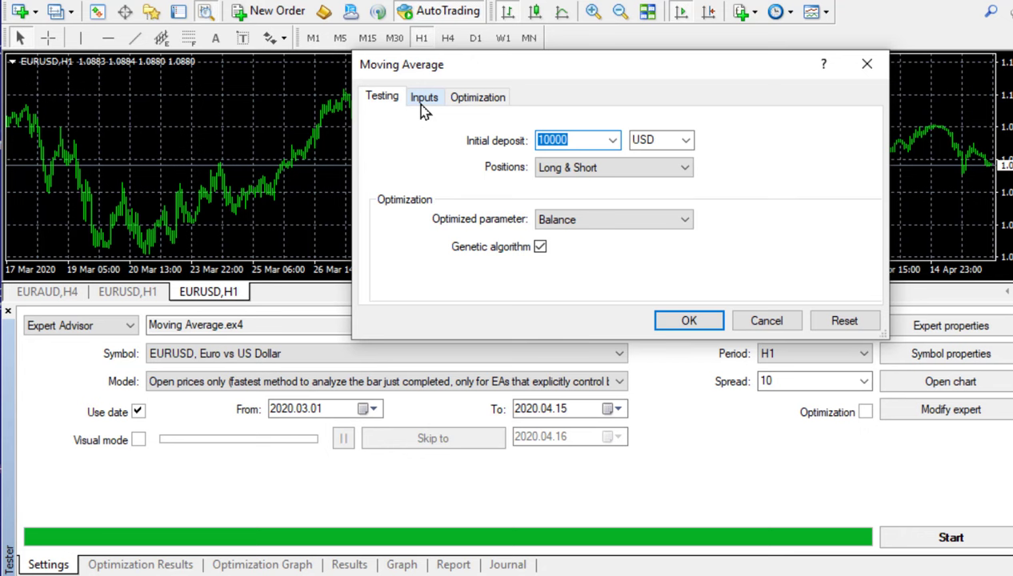
left_click(424, 97)
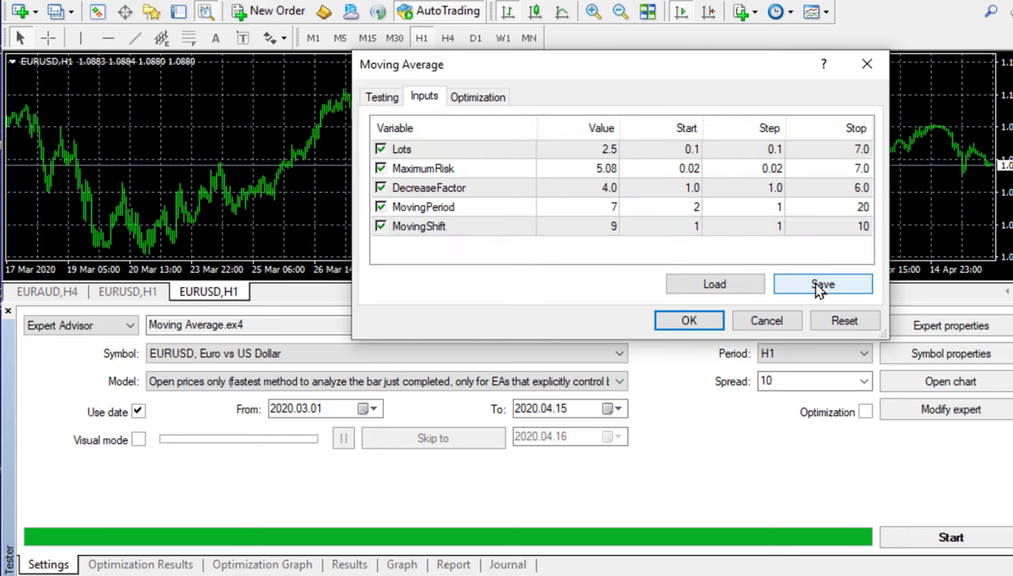
left_click(822, 285)
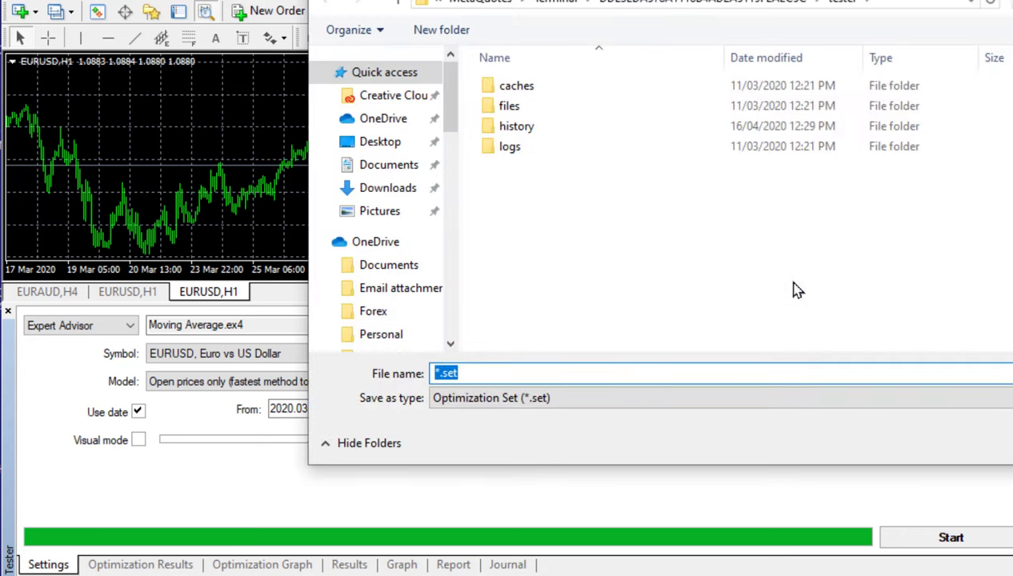
type("e")
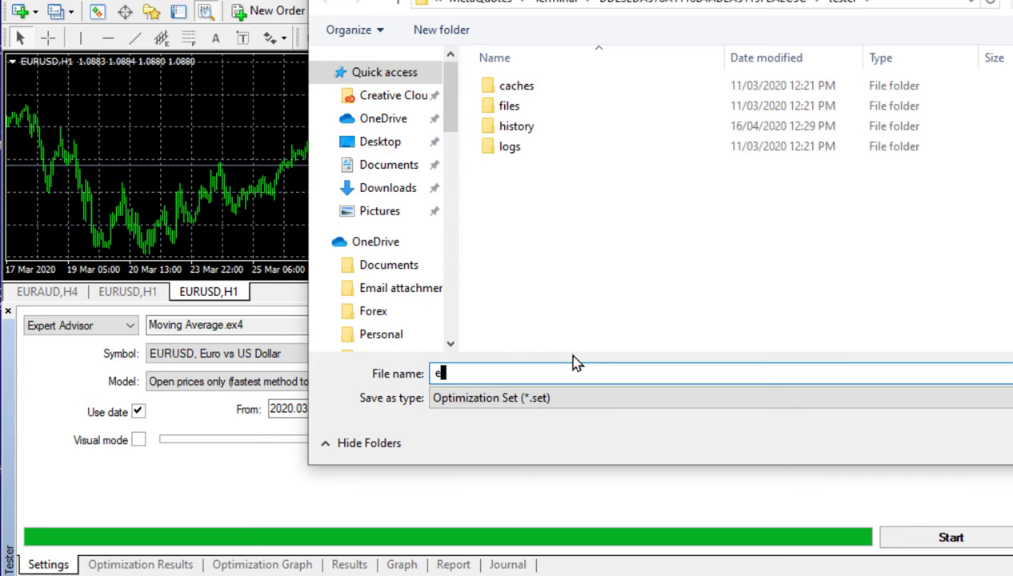
type("urusd")
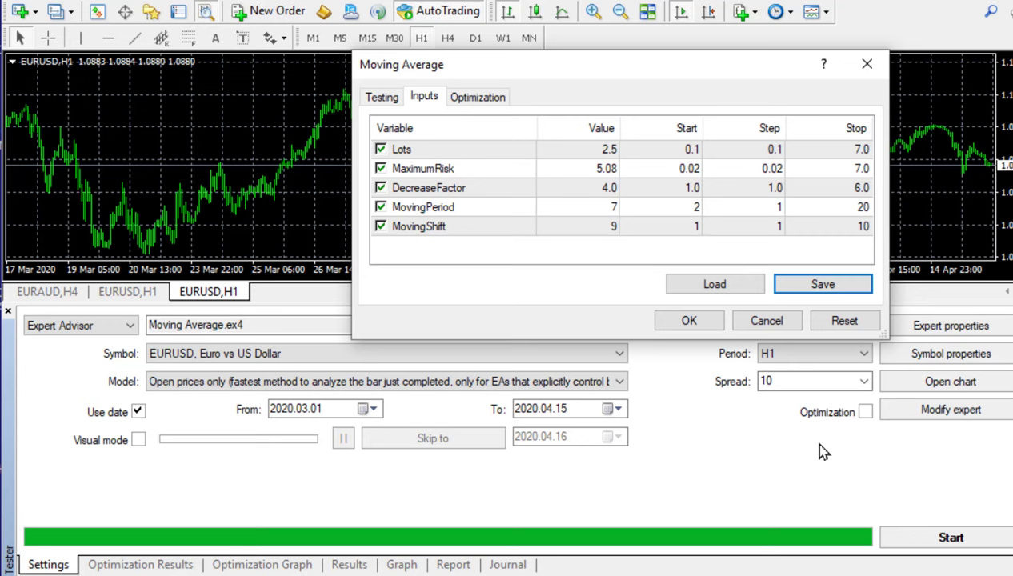
mouse_move(822, 285)
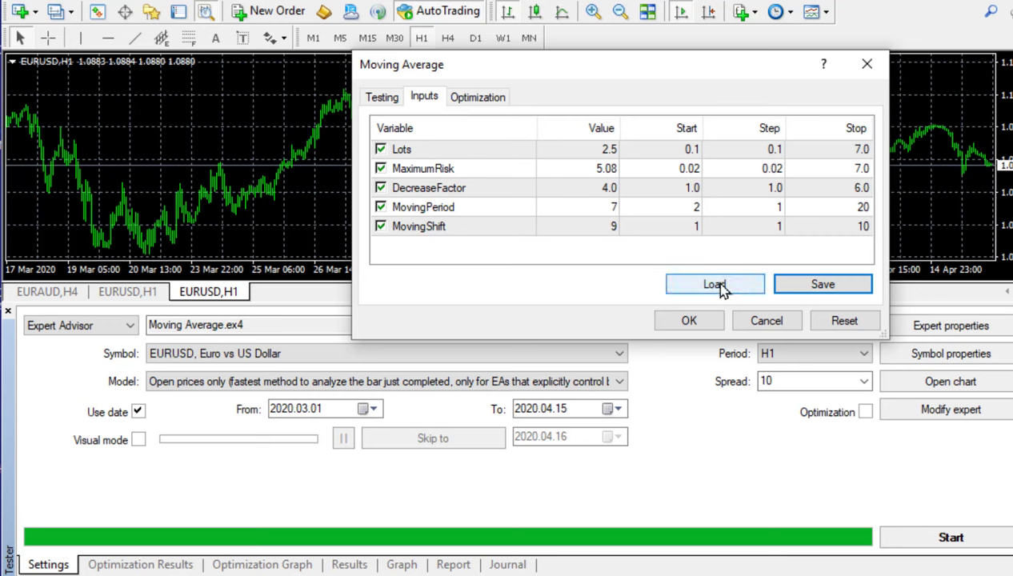
Load eurusd.set back into the inputs and accept the expert properties.
left_click(715, 285)
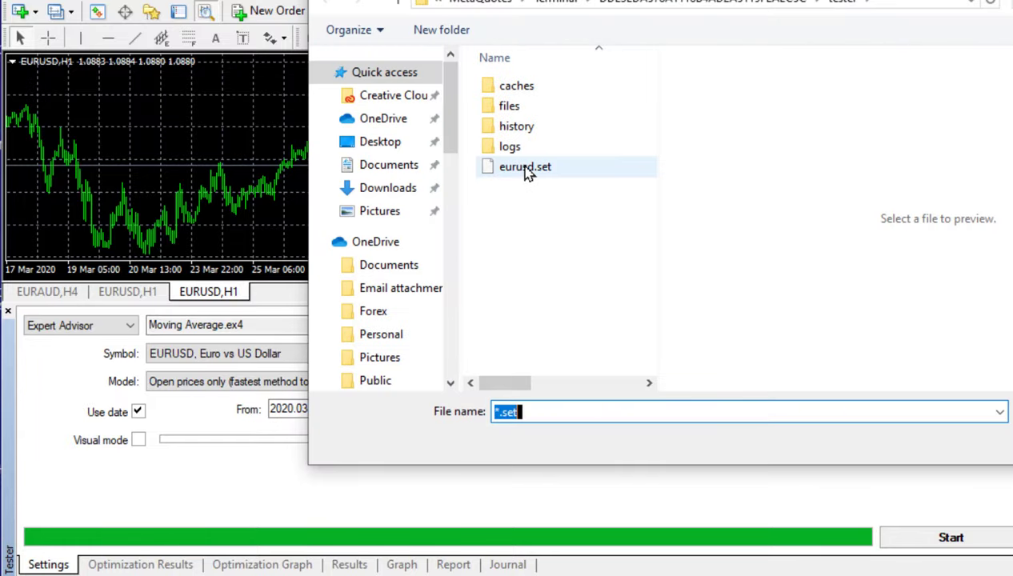
double_click(525, 167)
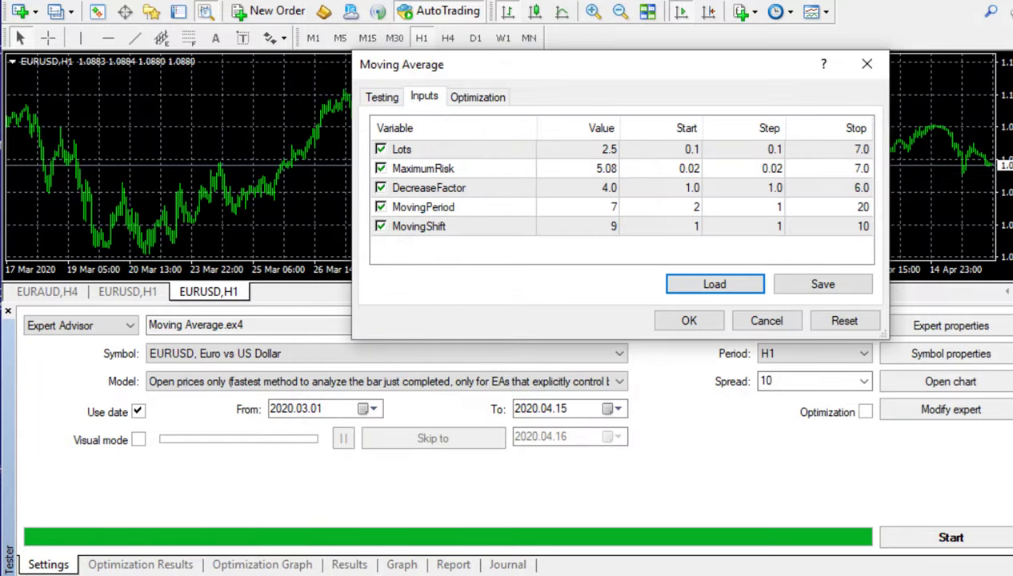
left_click(765, 320)
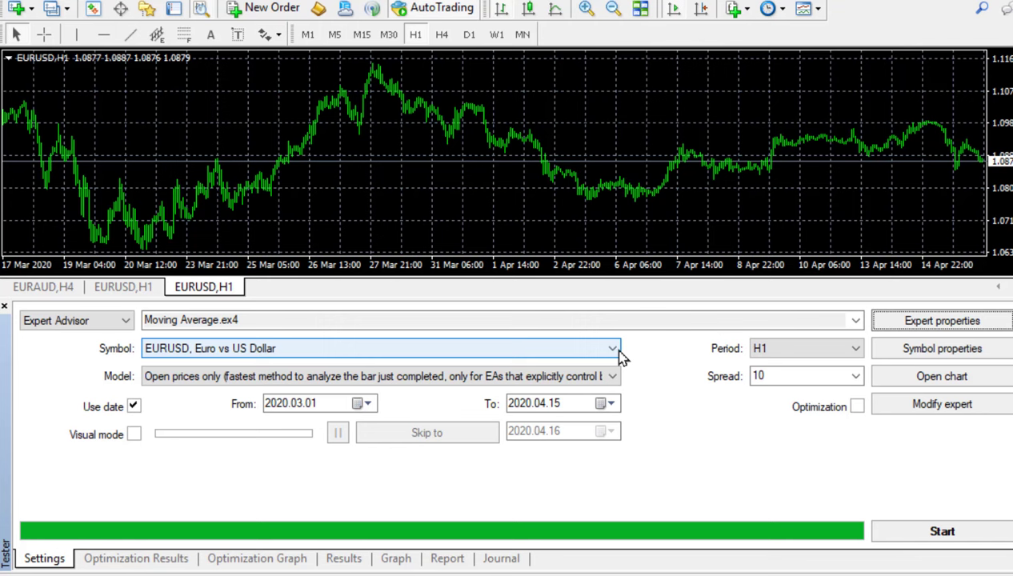
mouse_move(582, 355)
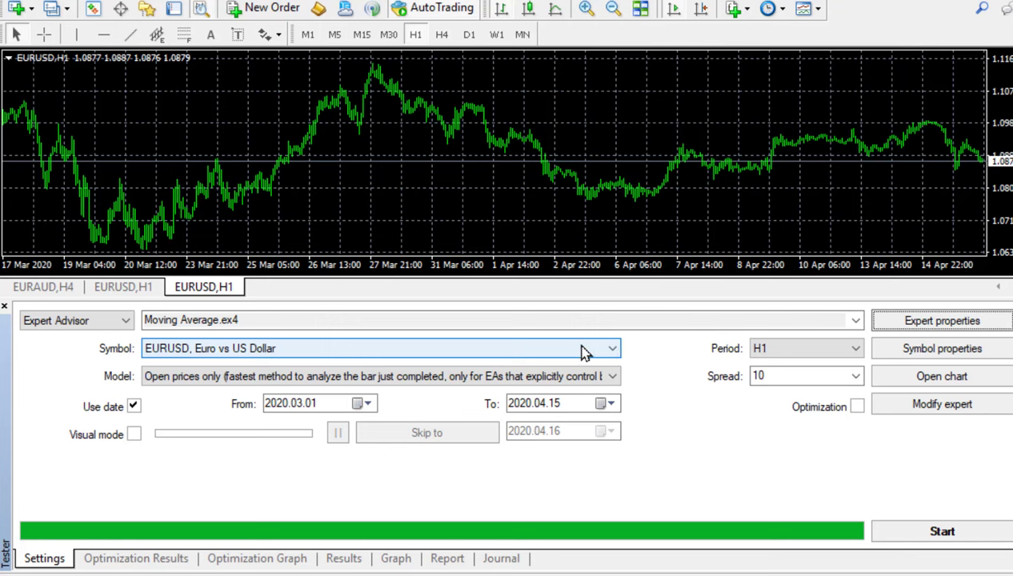
mouse_move(536, 266)
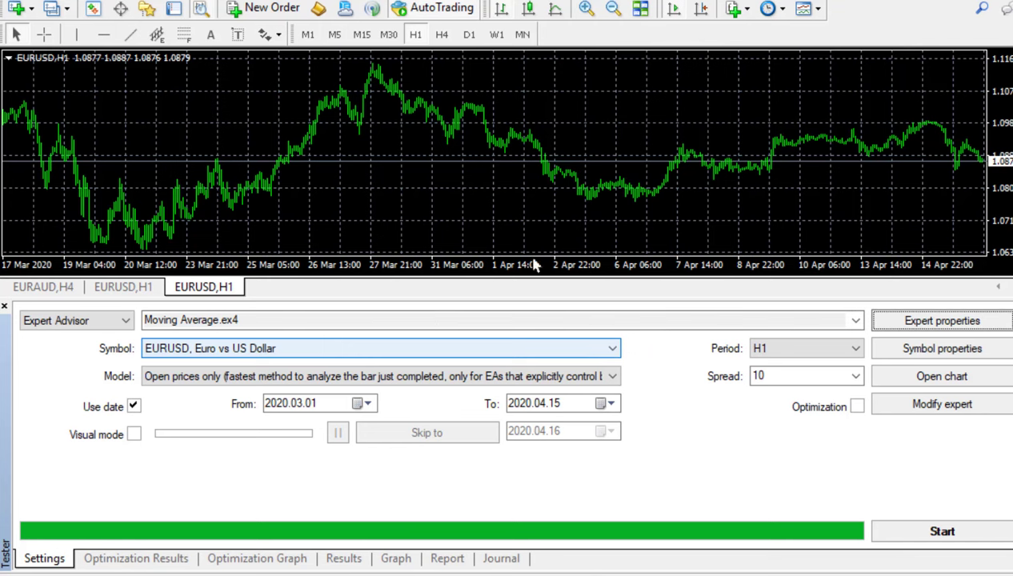
mouse_move(390, 360)
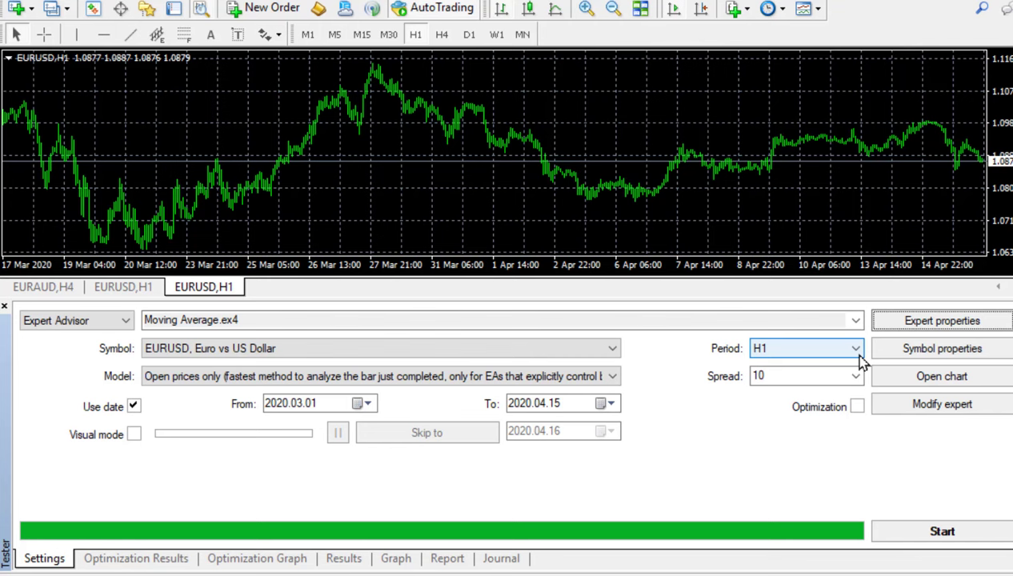
left_click(854, 348)
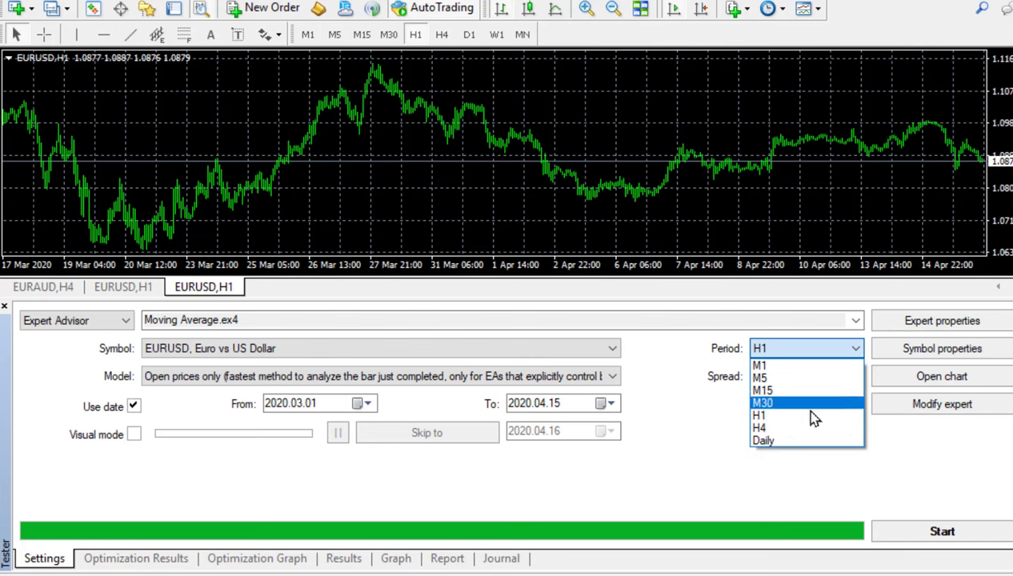
mouse_move(781, 409)
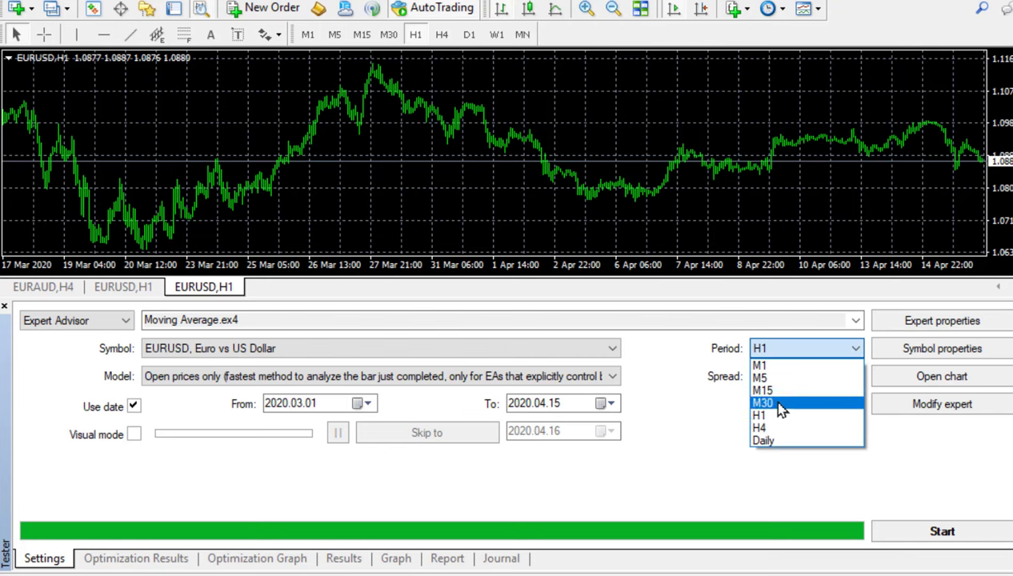
left_click(758, 415)
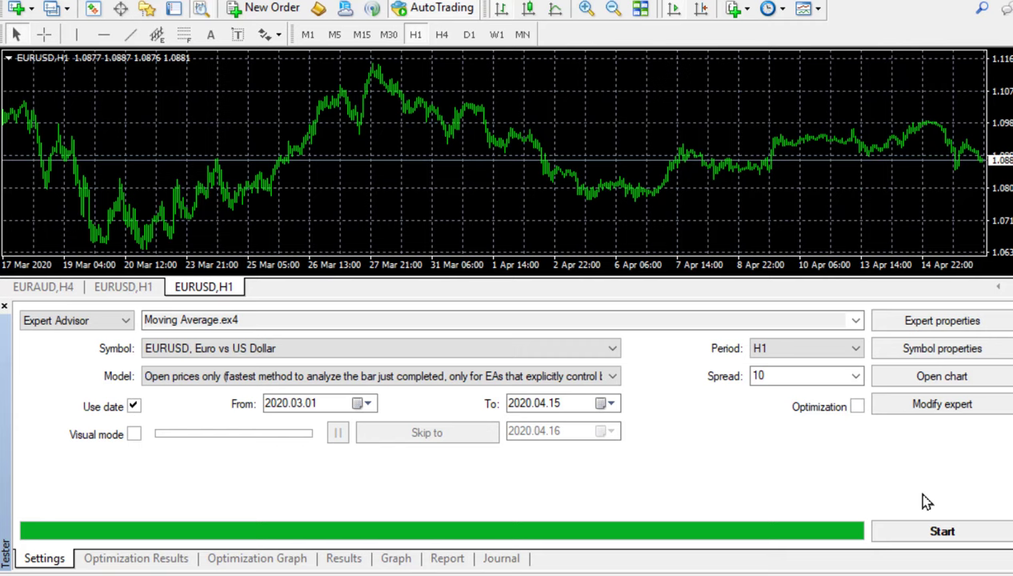
mouse_move(378, 450)
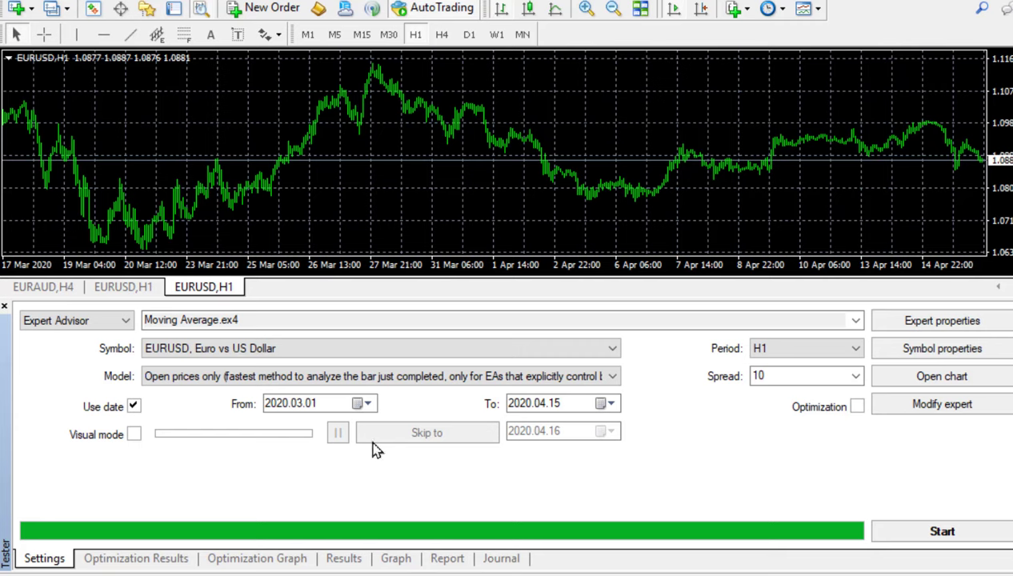